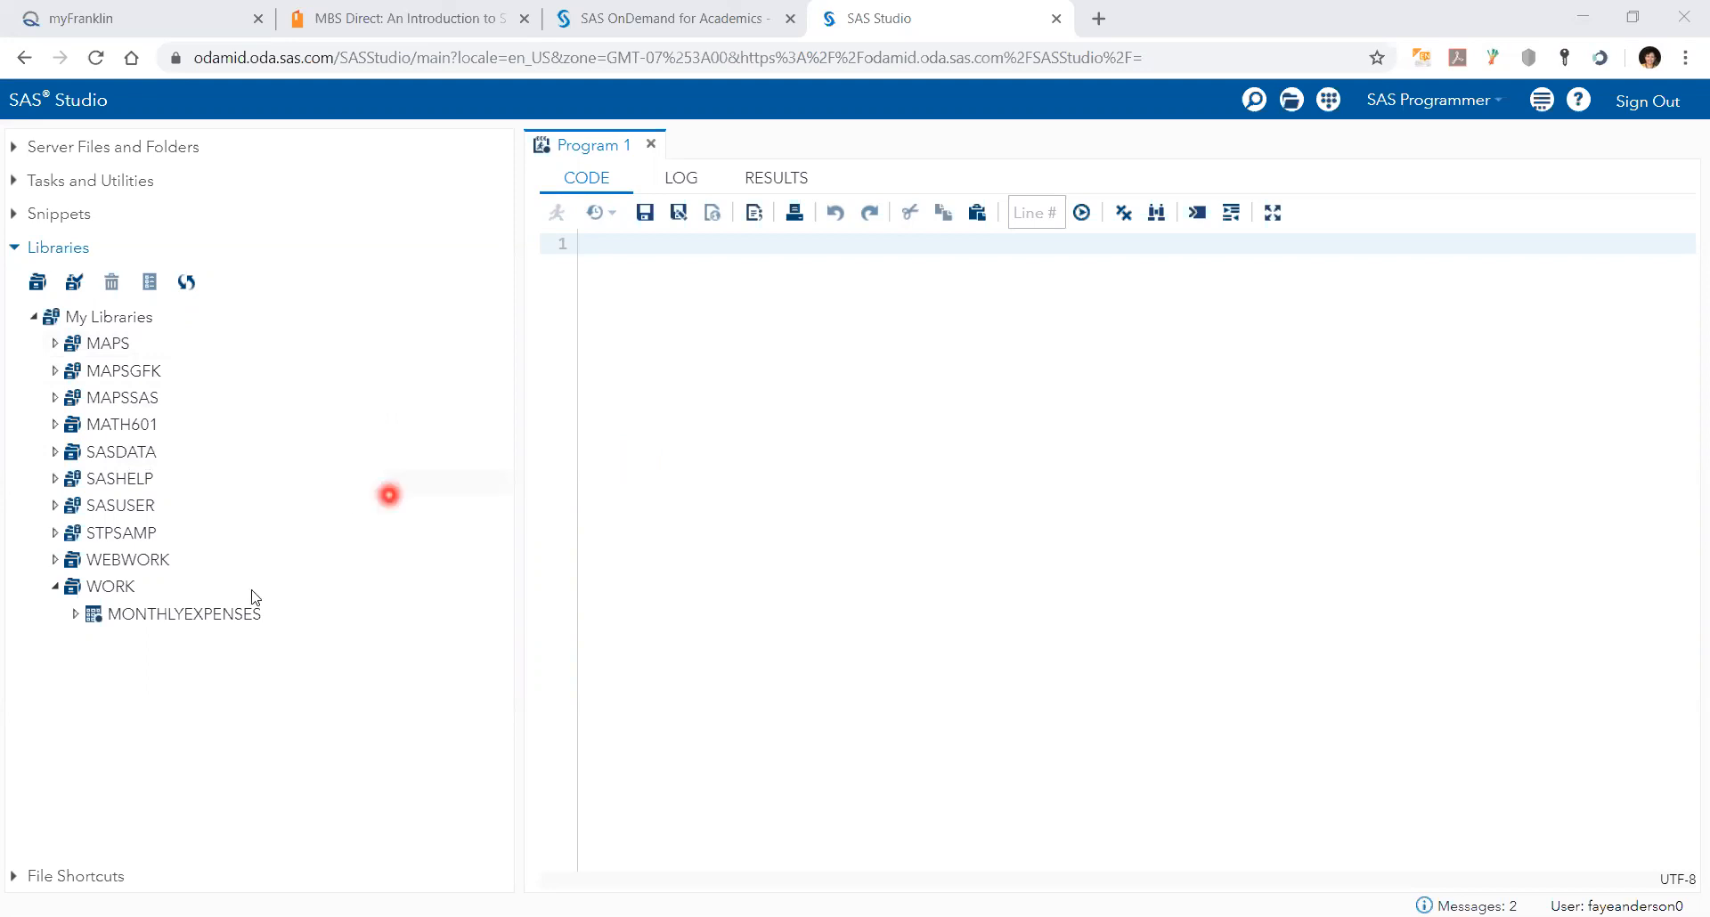
View the six expense rows of WORK.MONTHLYEXPENSES with Description and Amount columns.
double_click(183, 612)
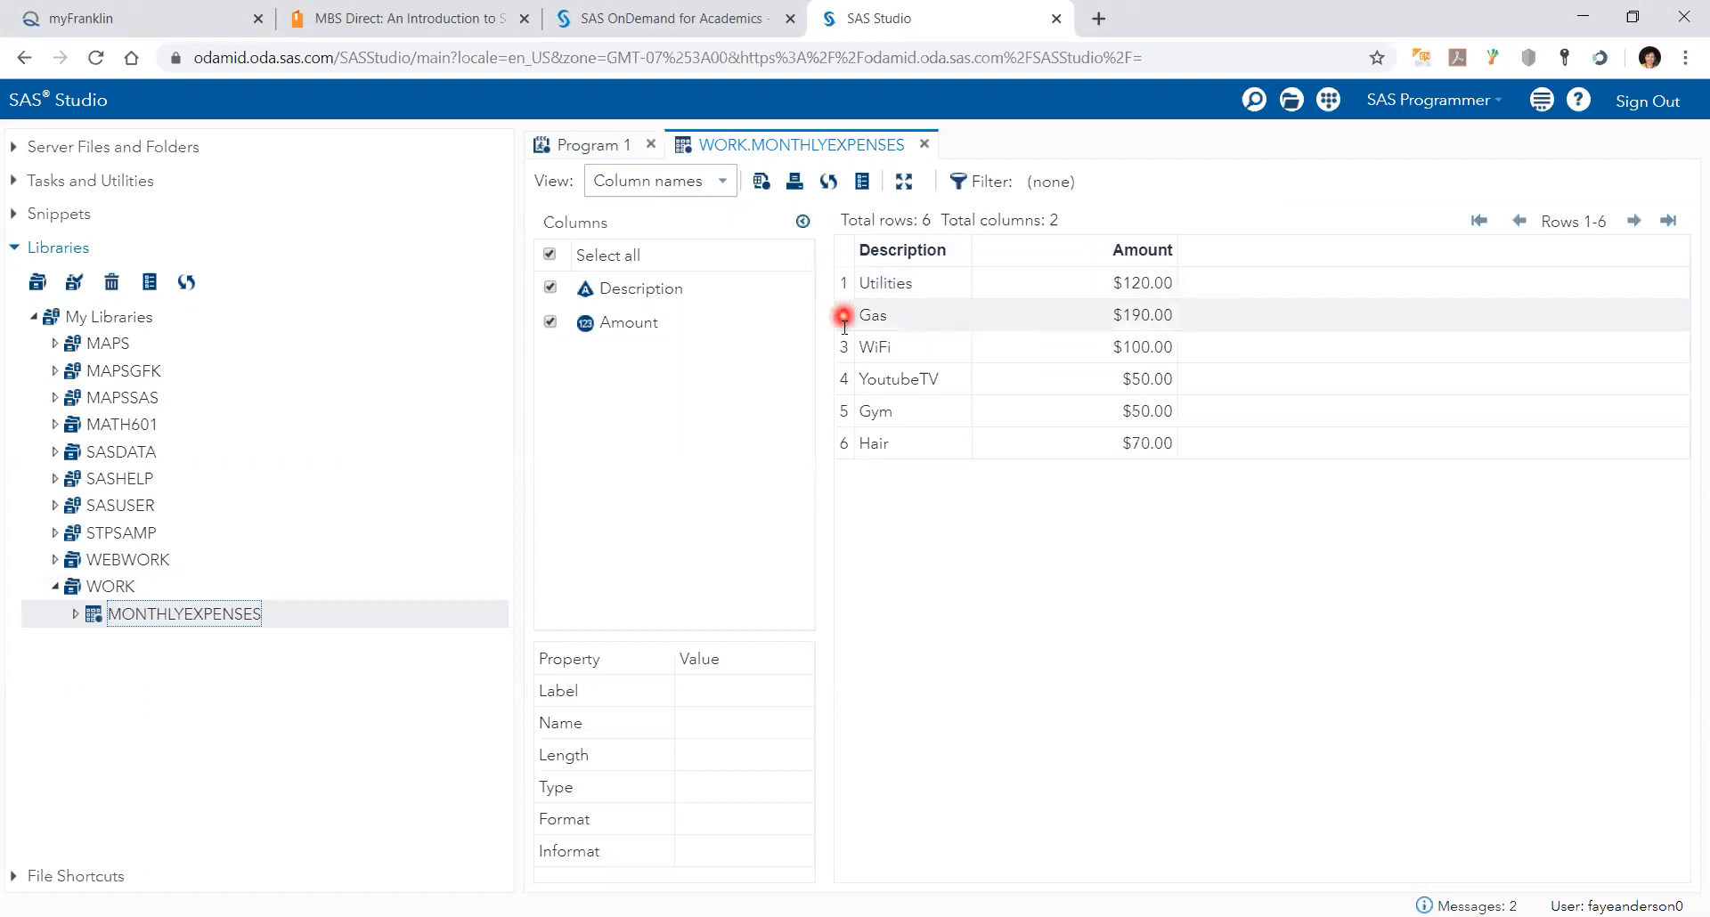
mouse_move(851, 378)
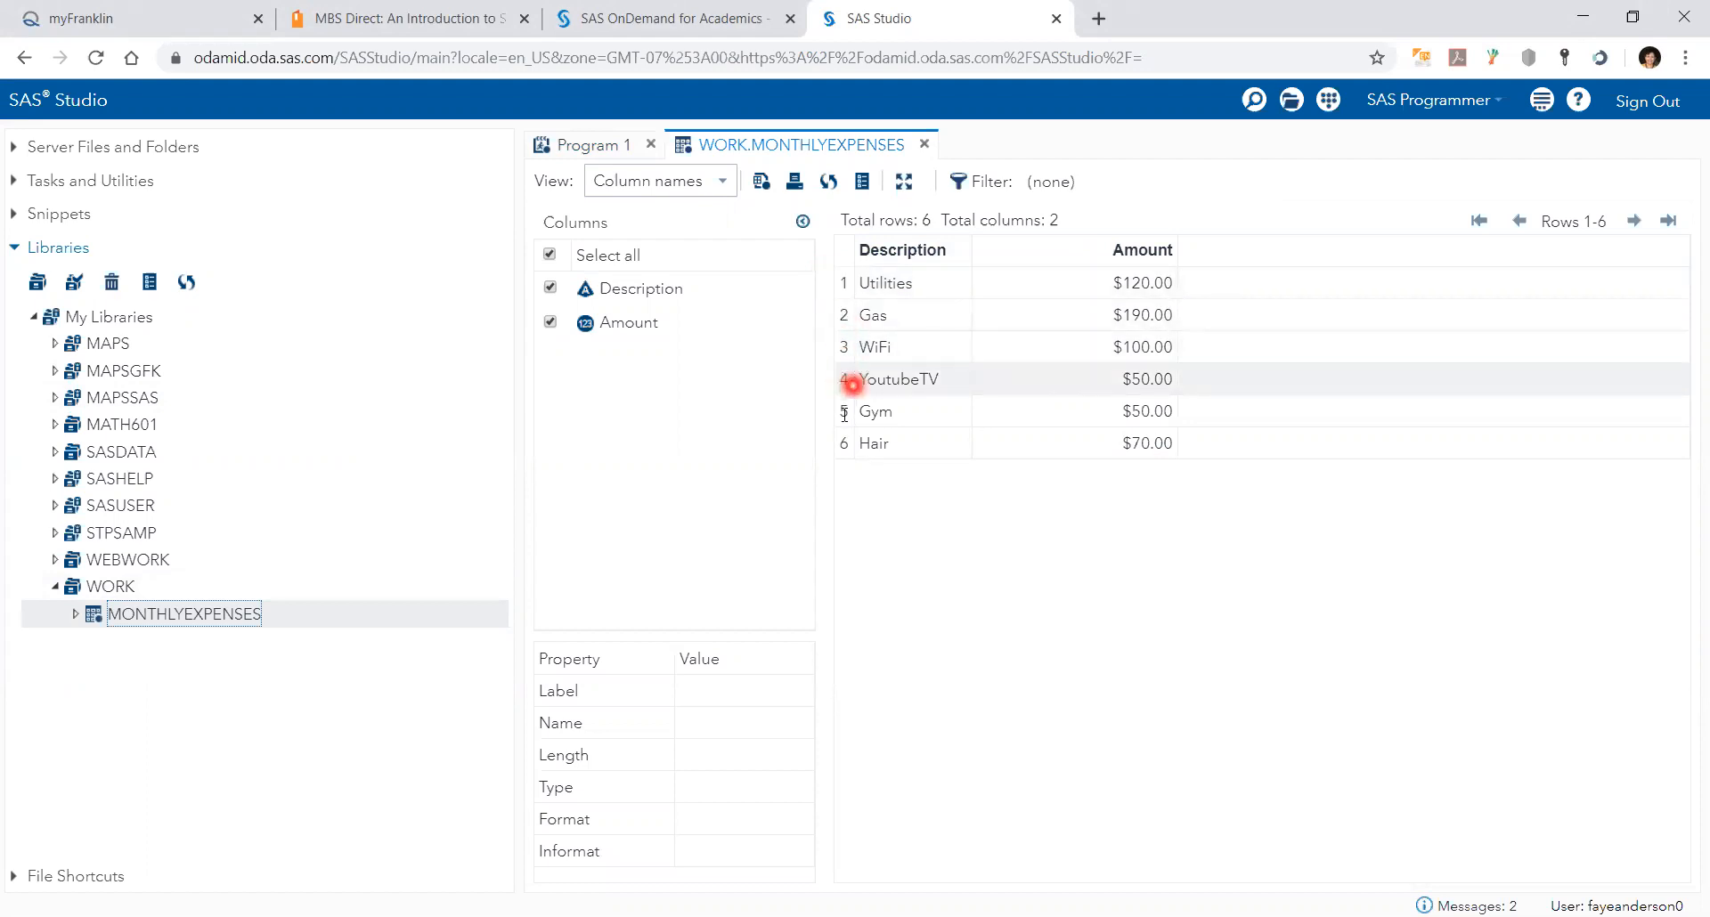
mouse_move(235, 411)
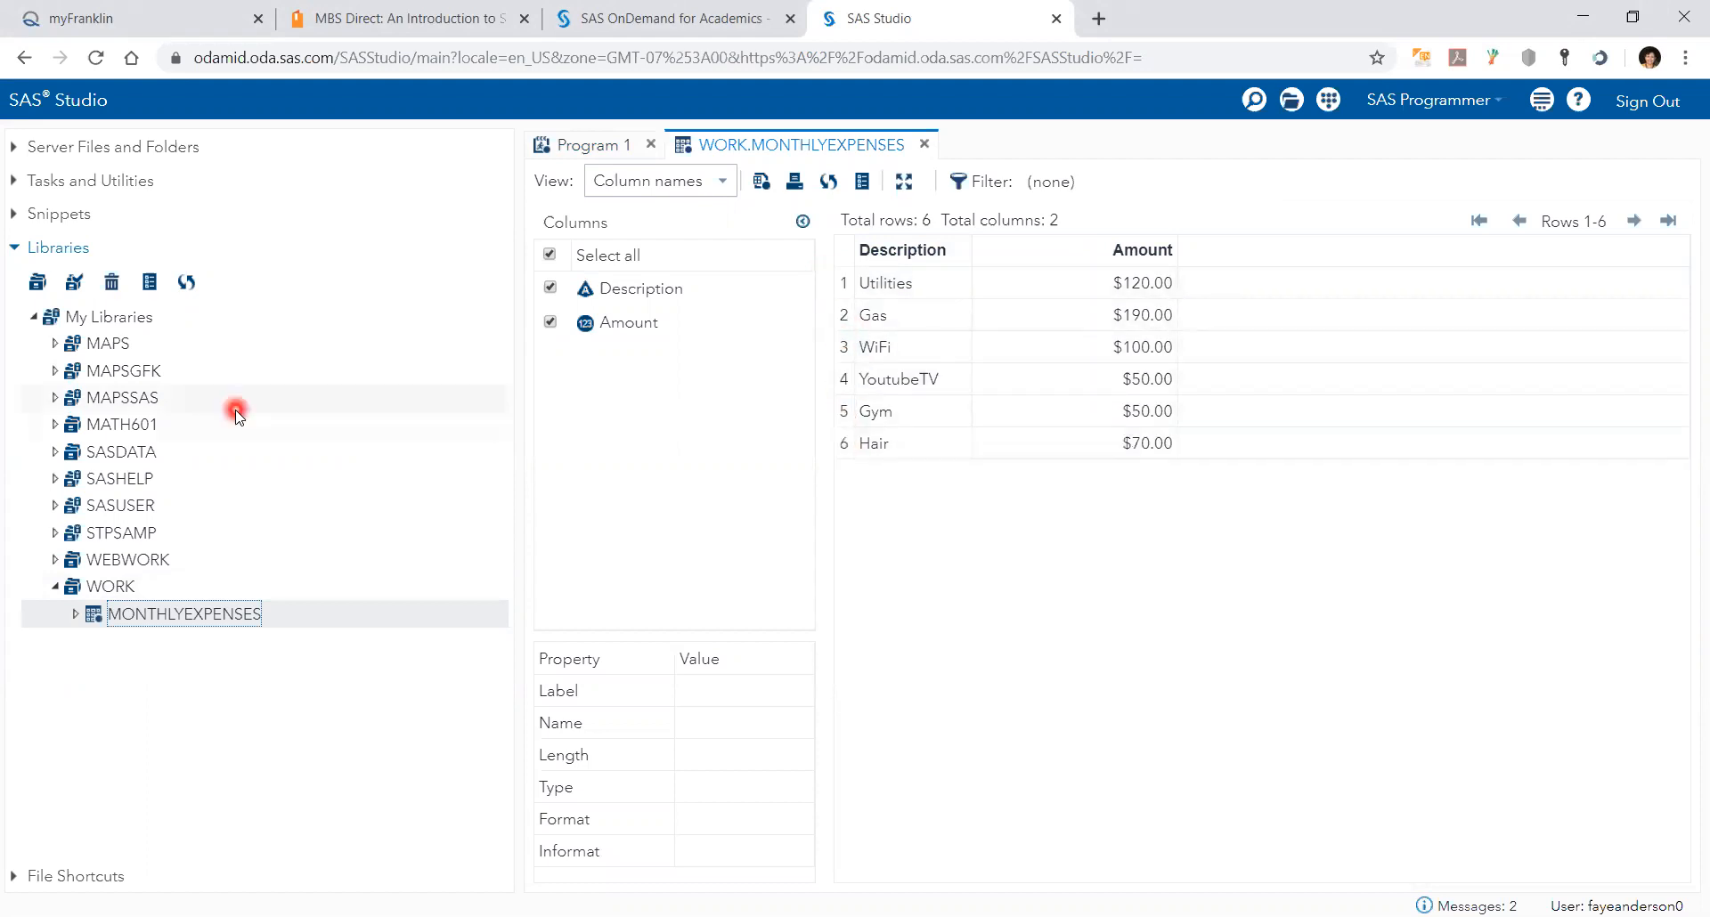
mouse_move(12, 180)
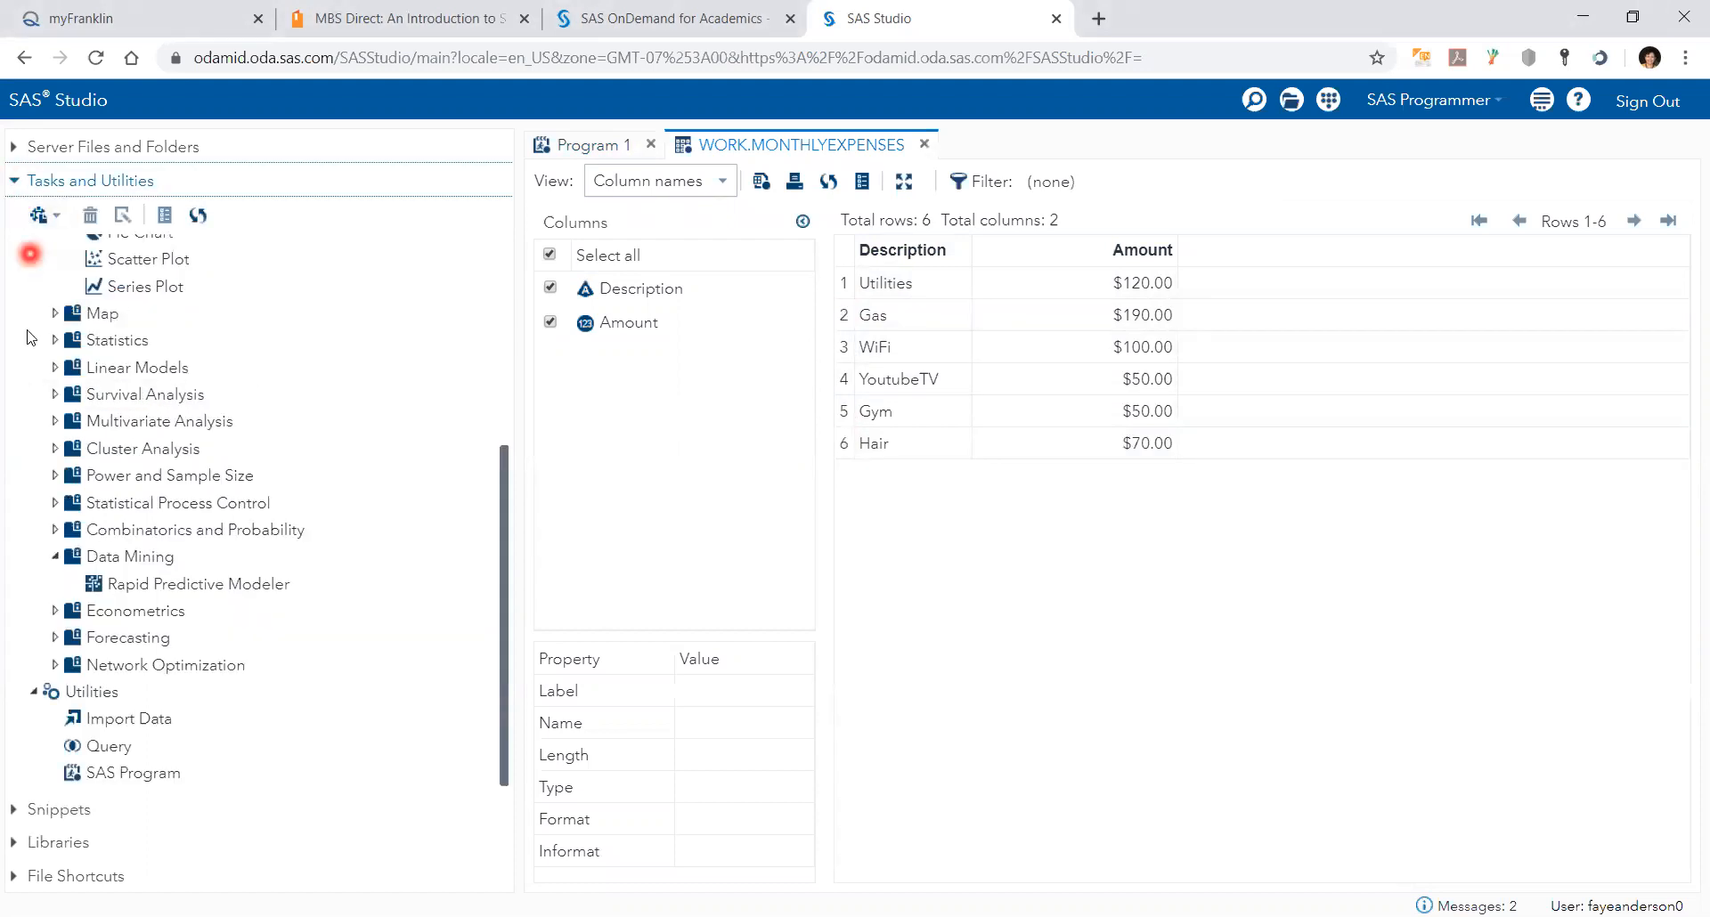
Maximize the Bar Chart task on WORK.MONTHLYEXPENSES to the full window width.
scroll(up, 3)
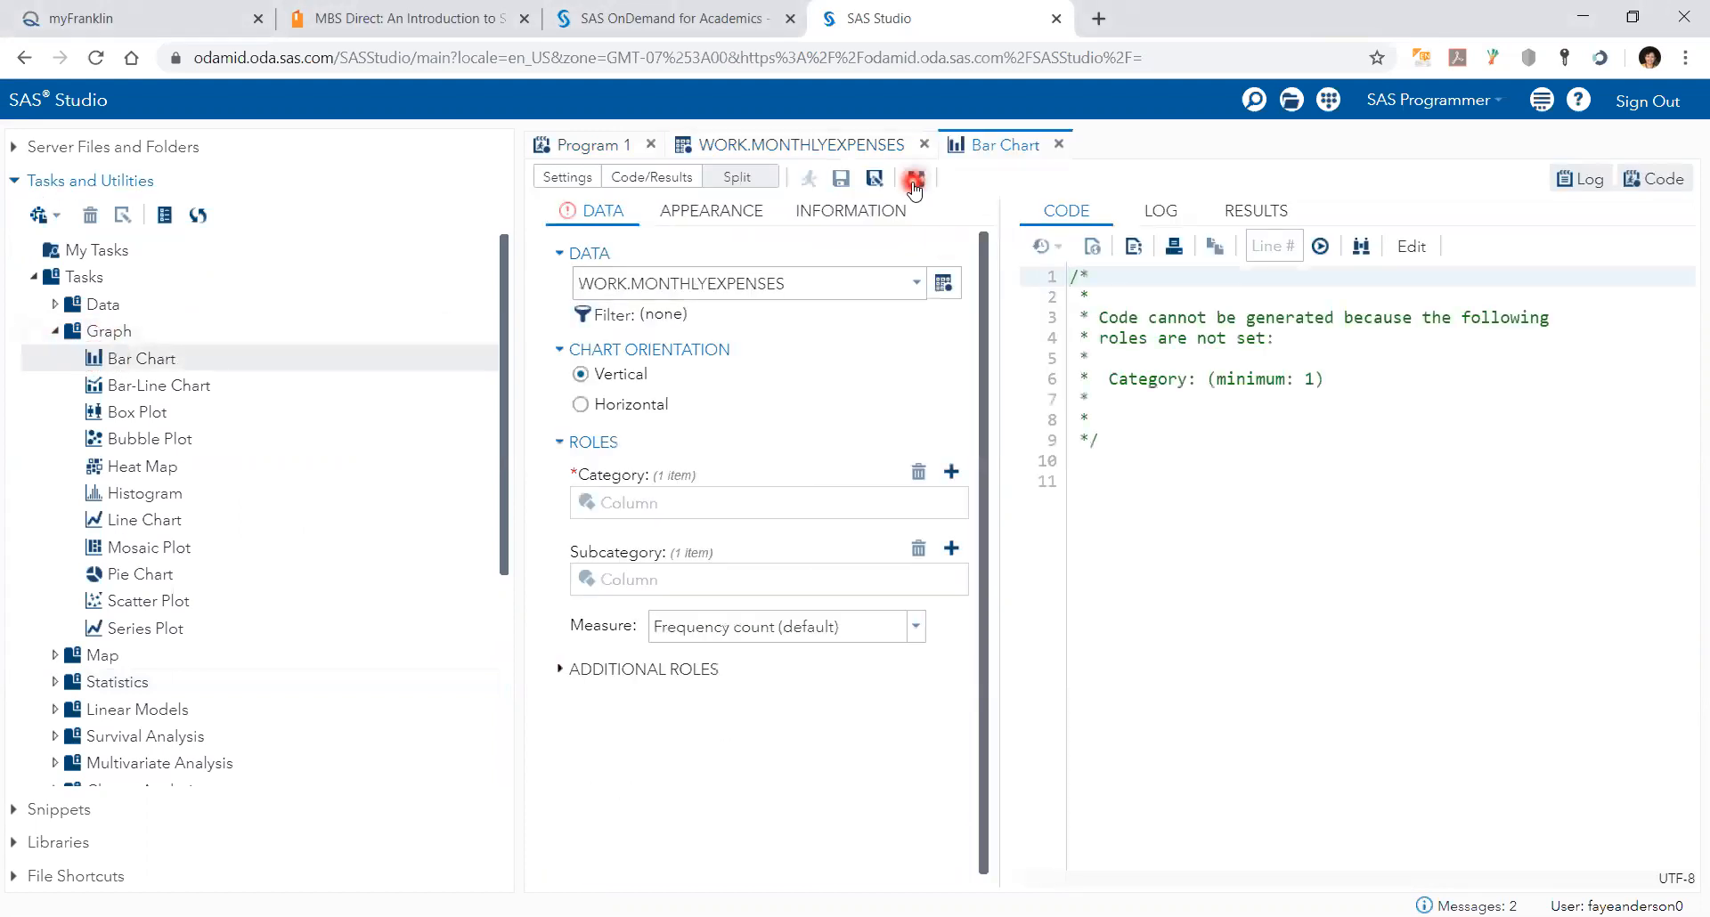
click(914, 178)
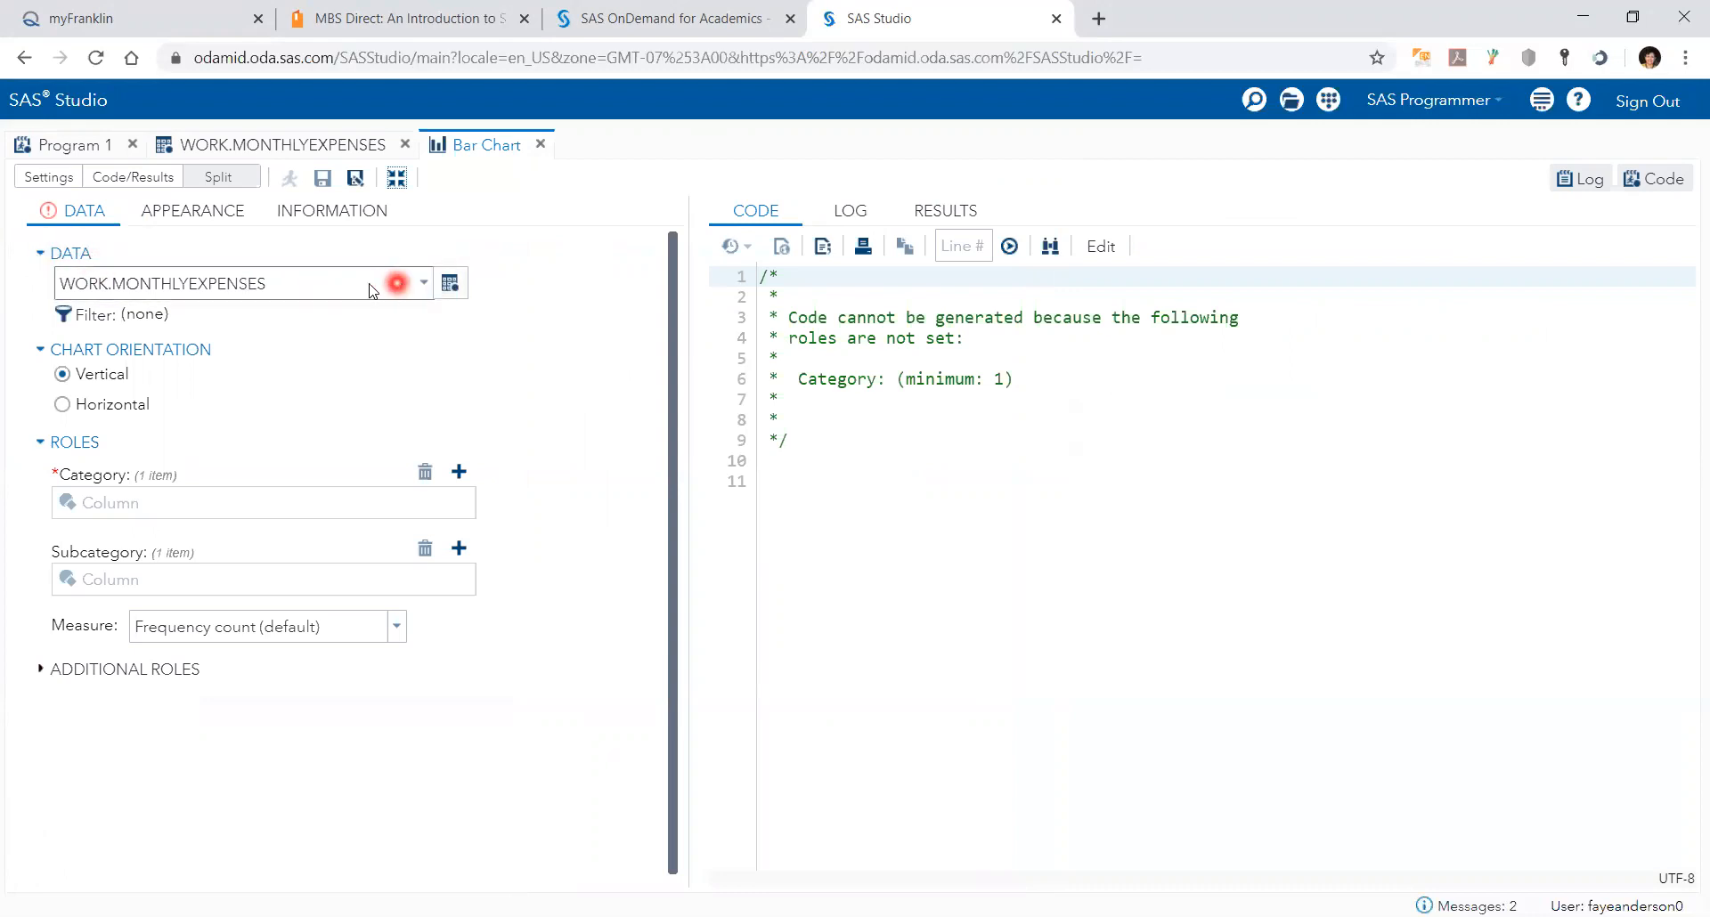
mouse_move(451, 283)
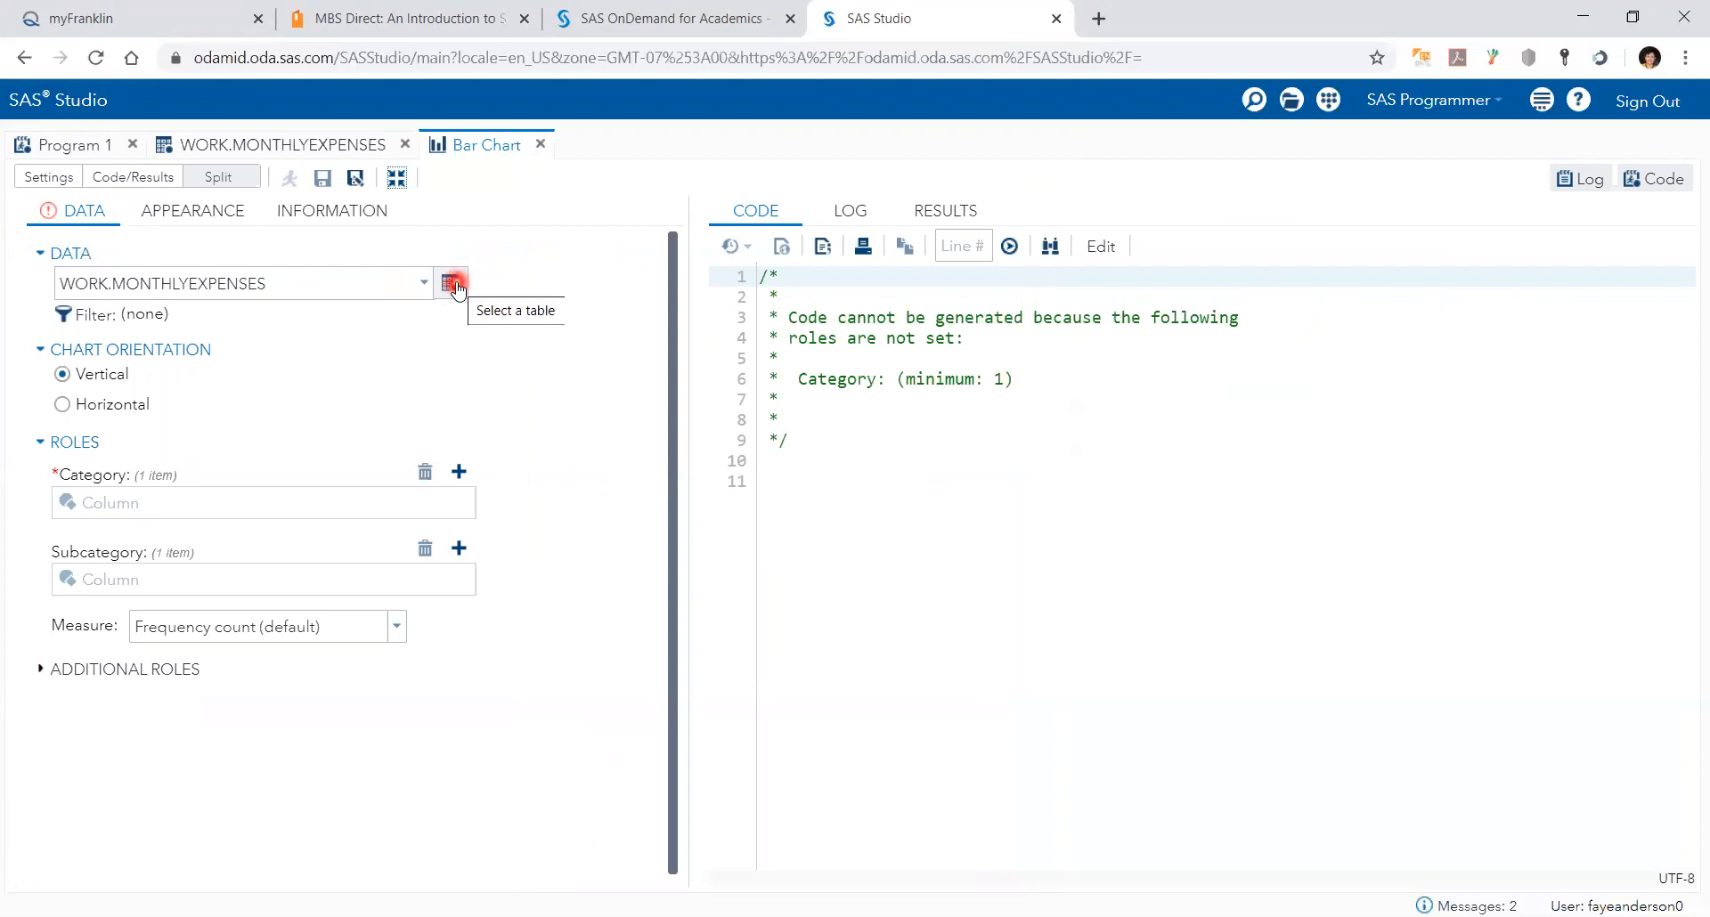
click(451, 283)
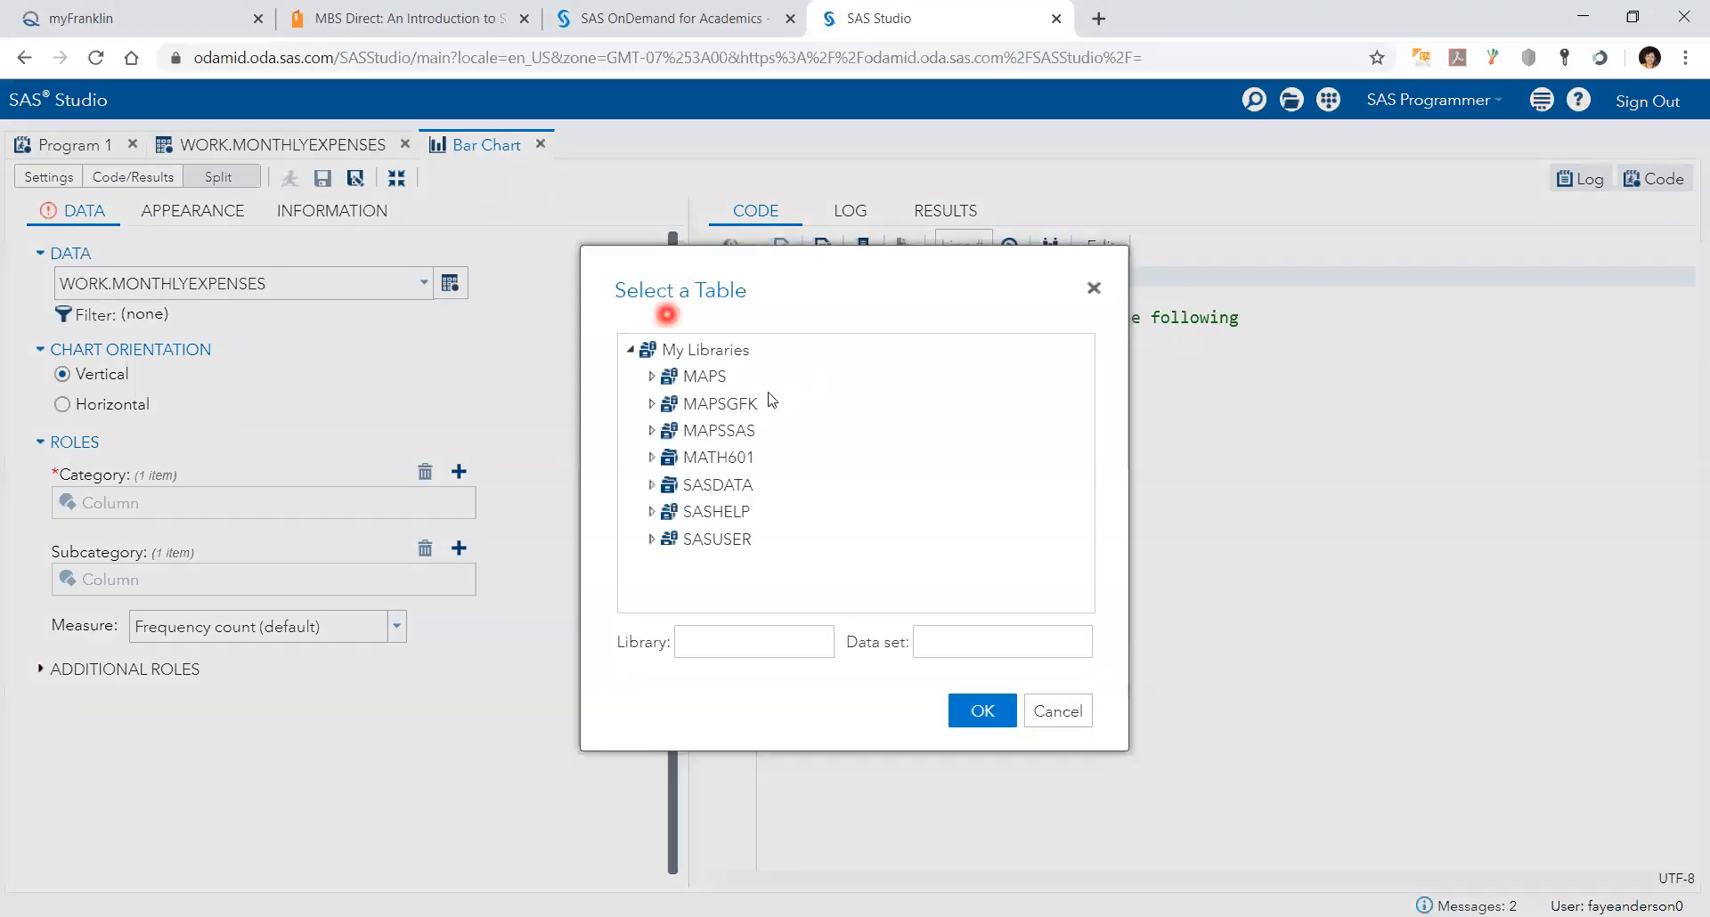
click(780, 599)
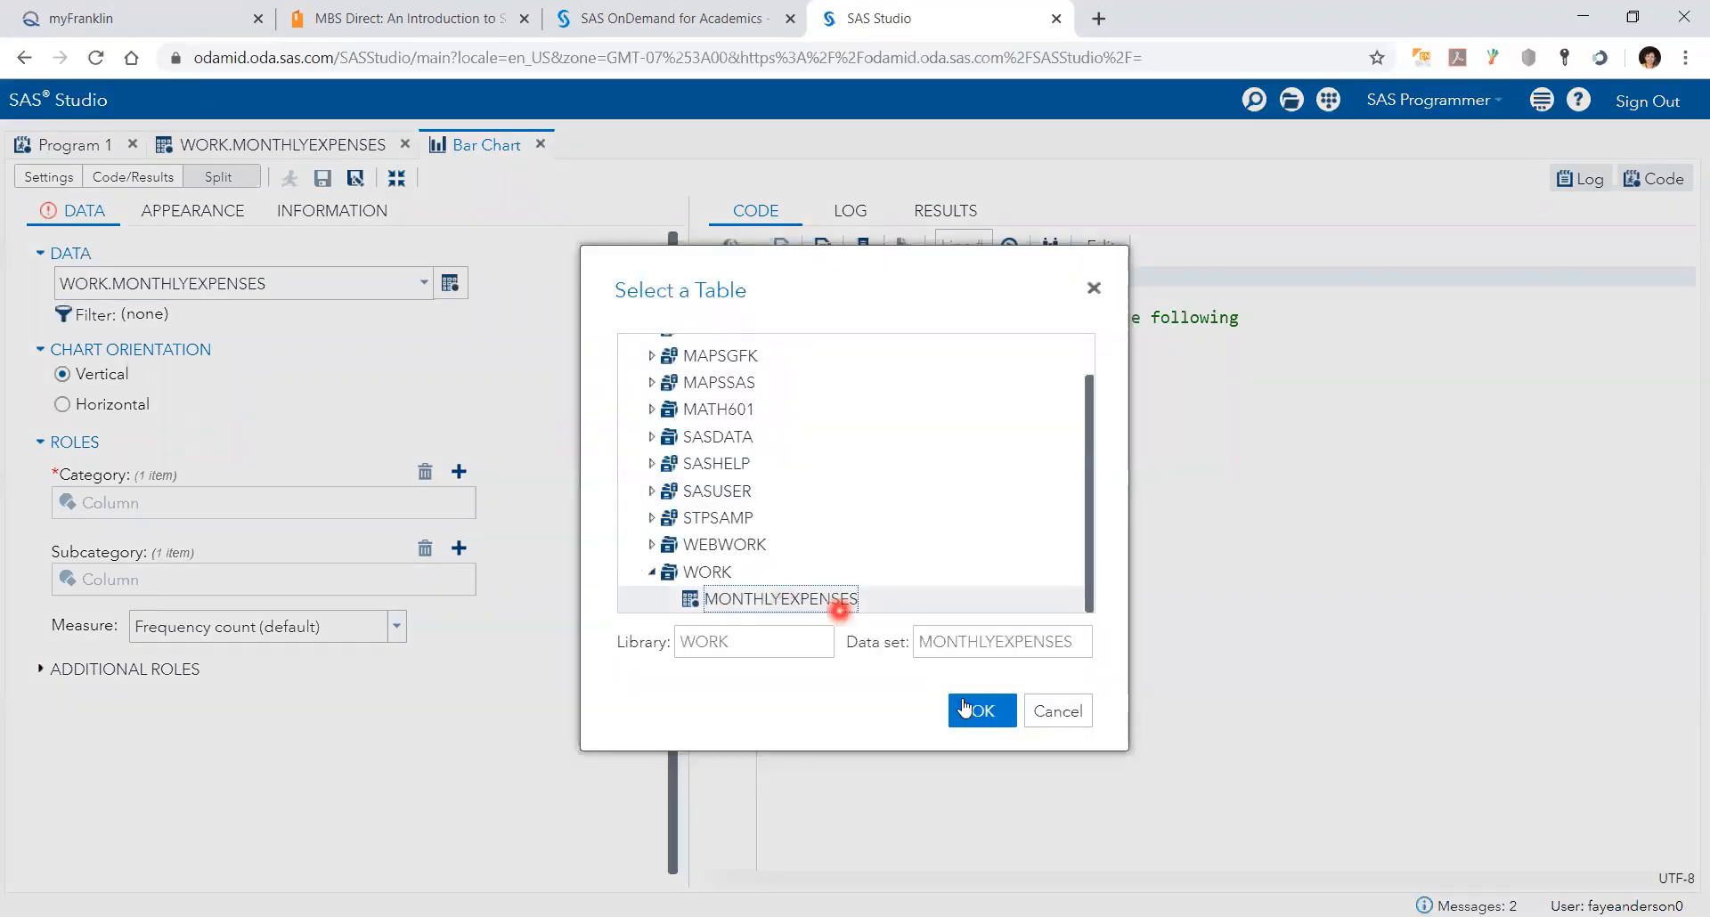
click(979, 710)
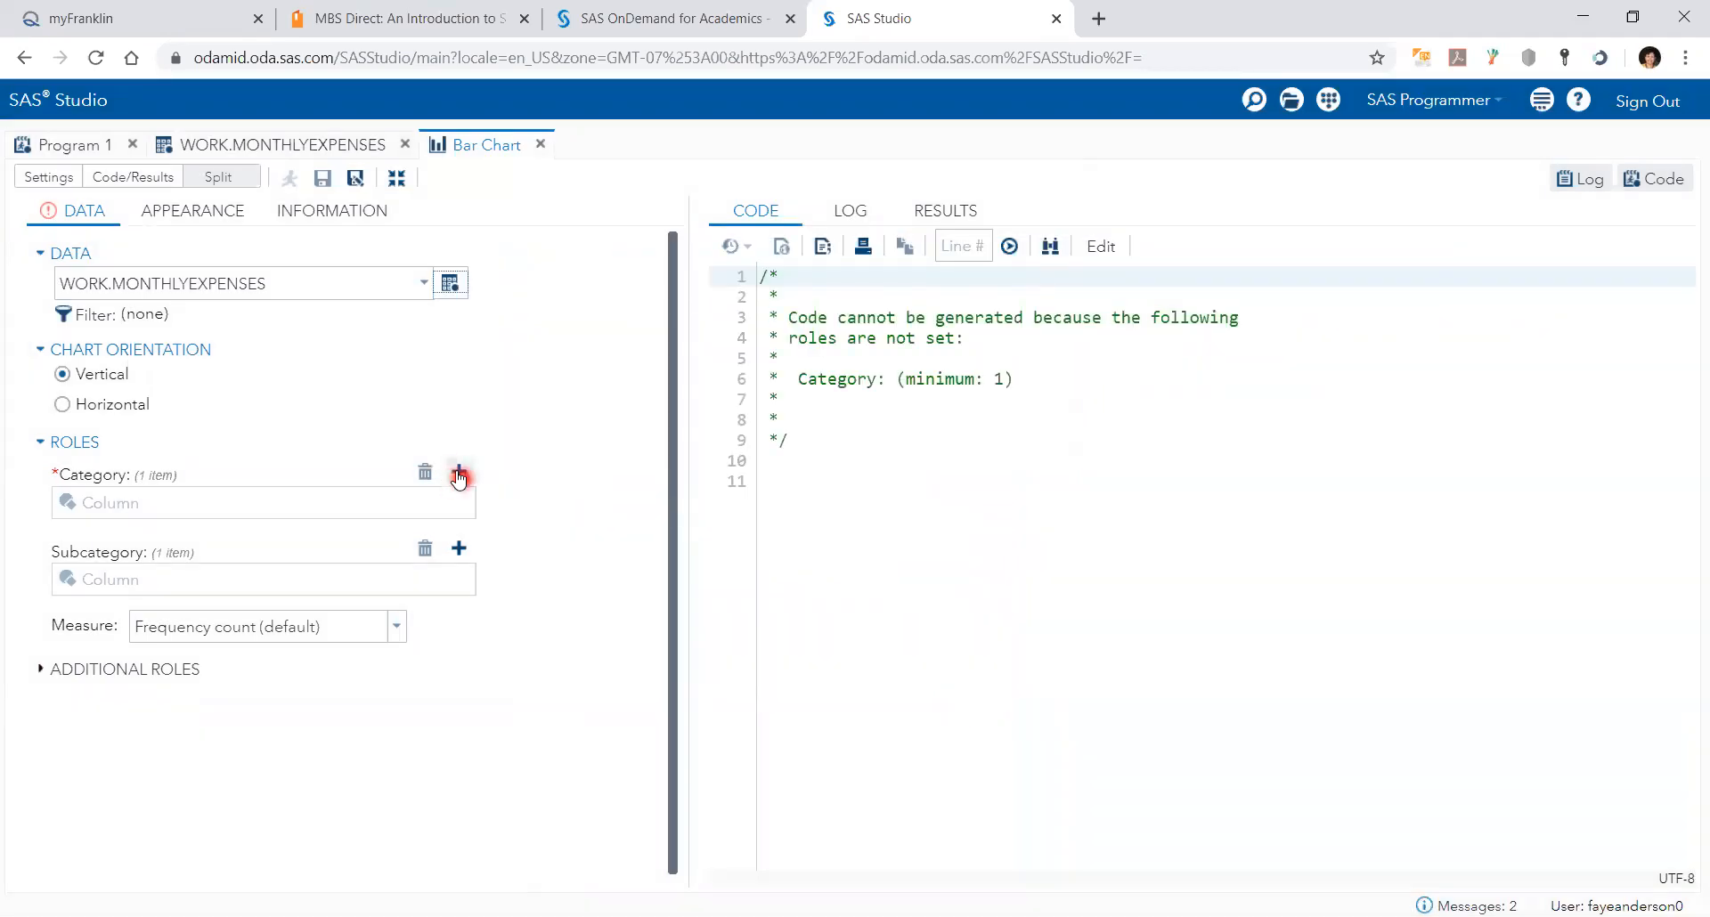
Make Description the bar category and summed Amount the measured variable.
click(458, 473)
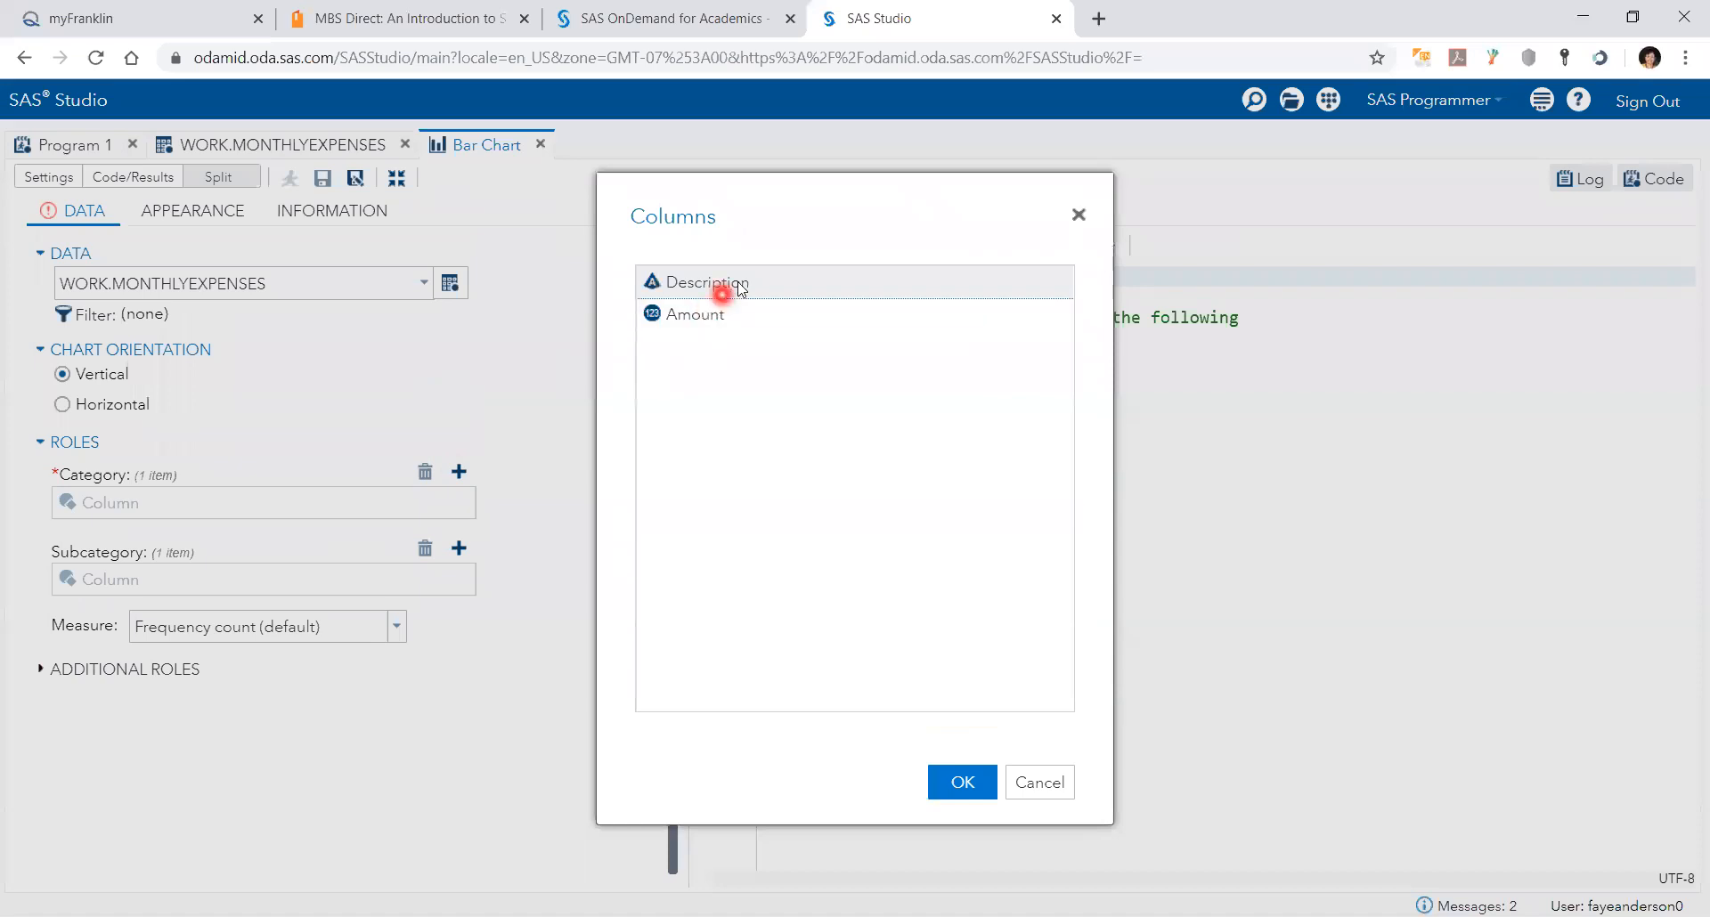
click(962, 782)
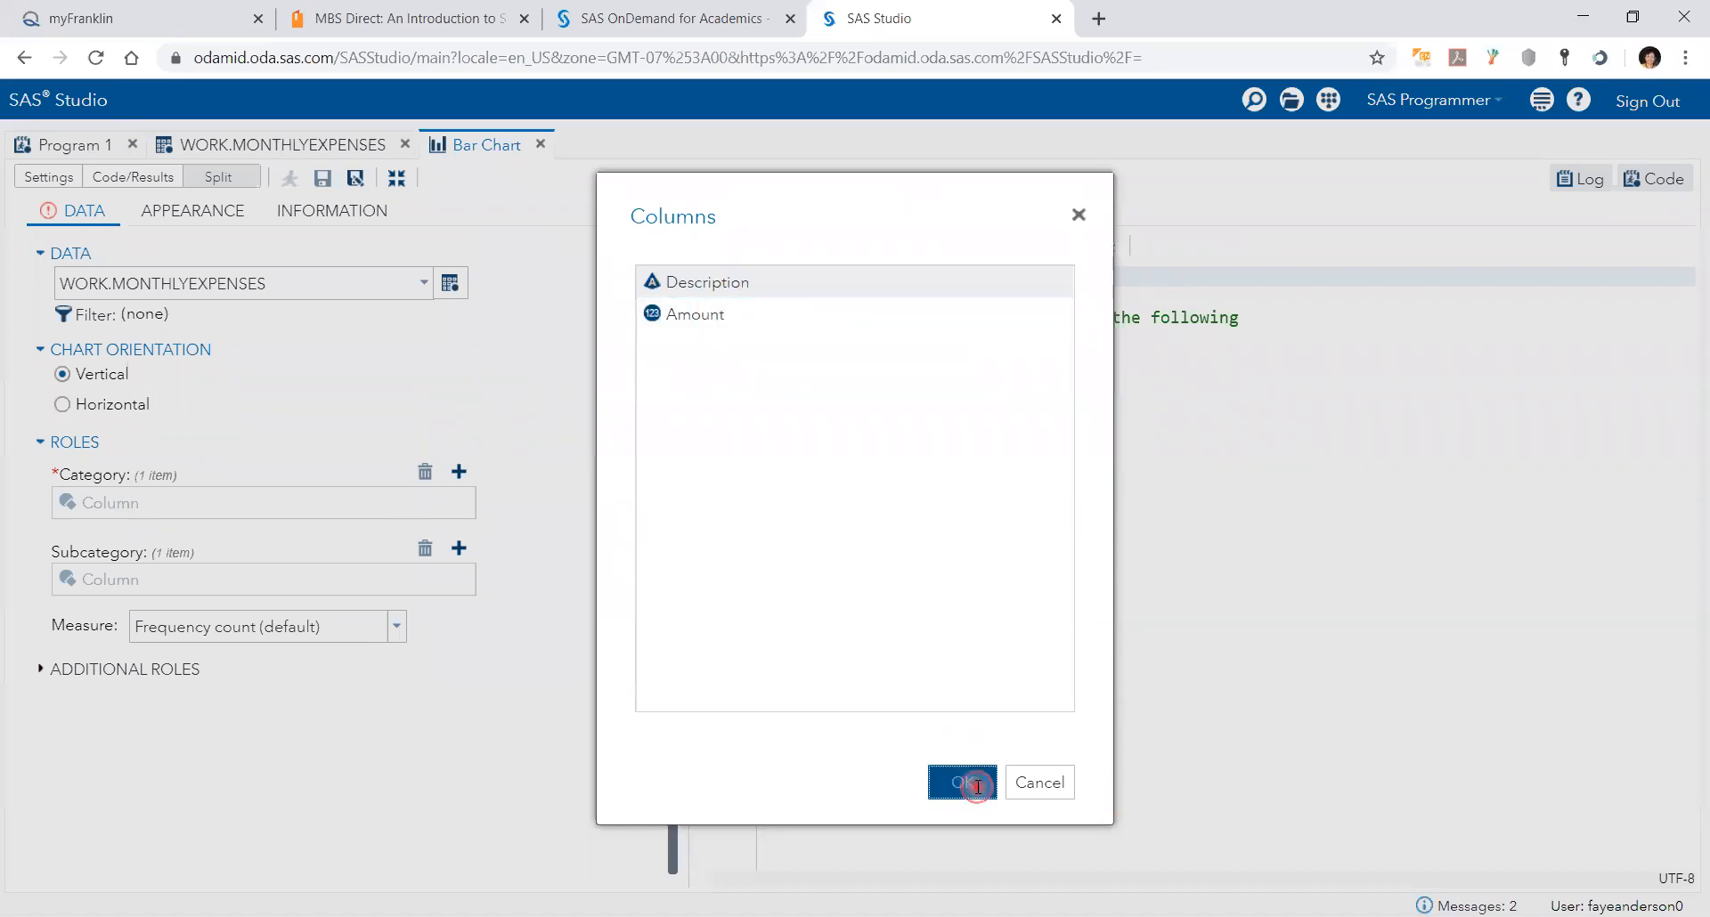
click(960, 782)
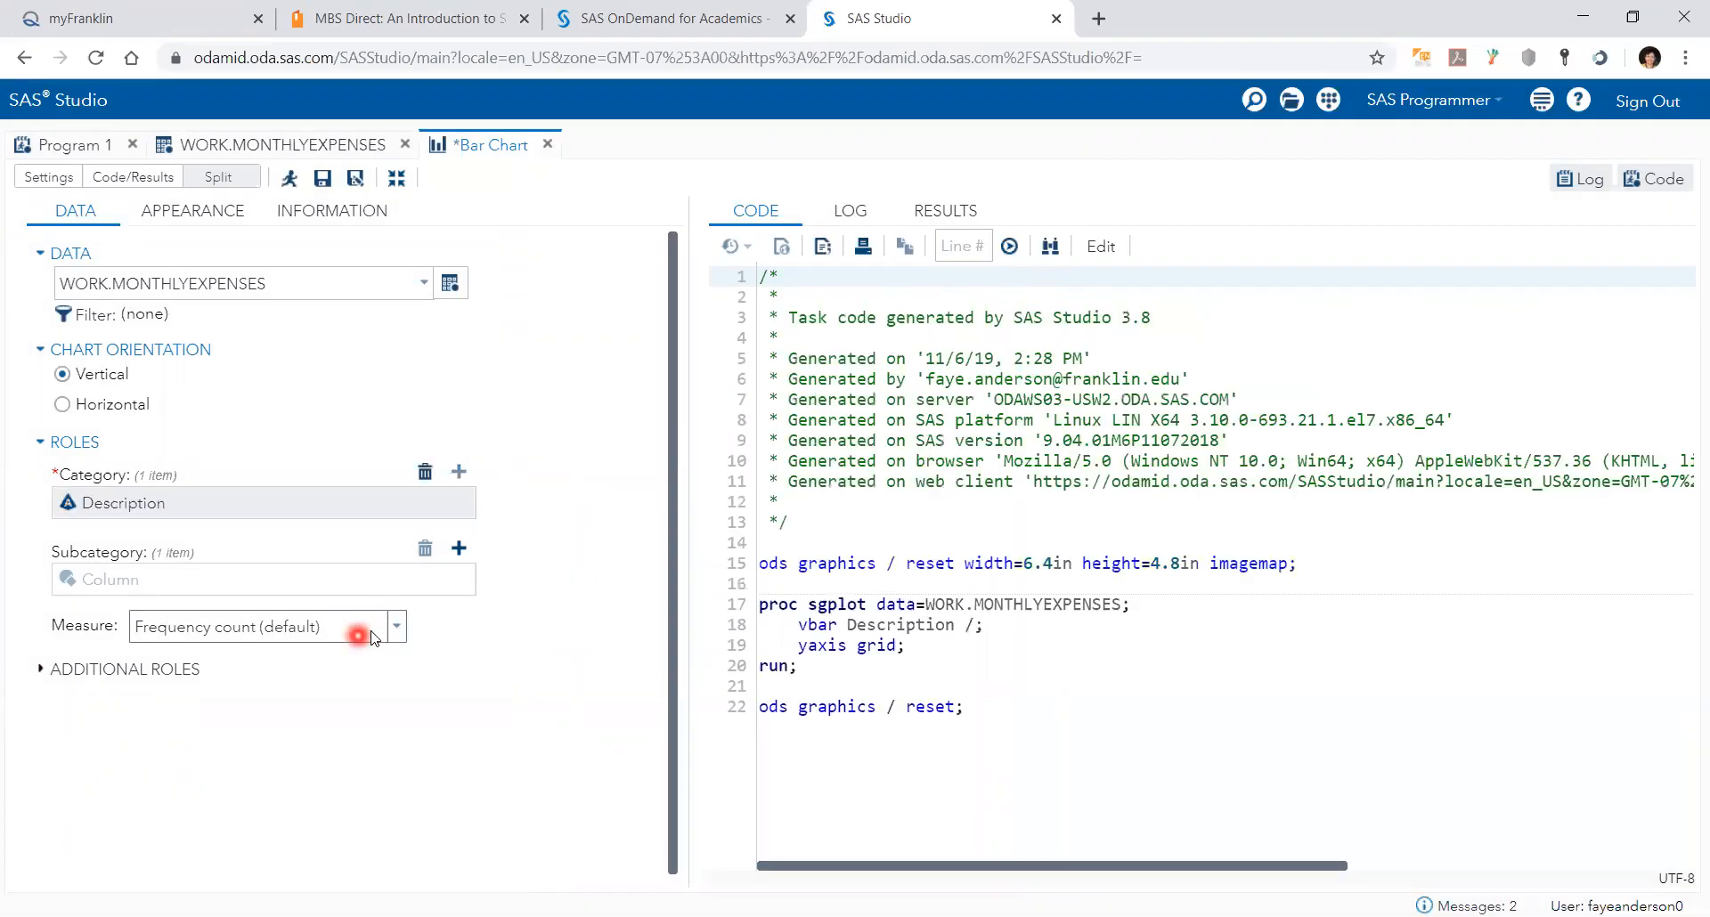
click(396, 626)
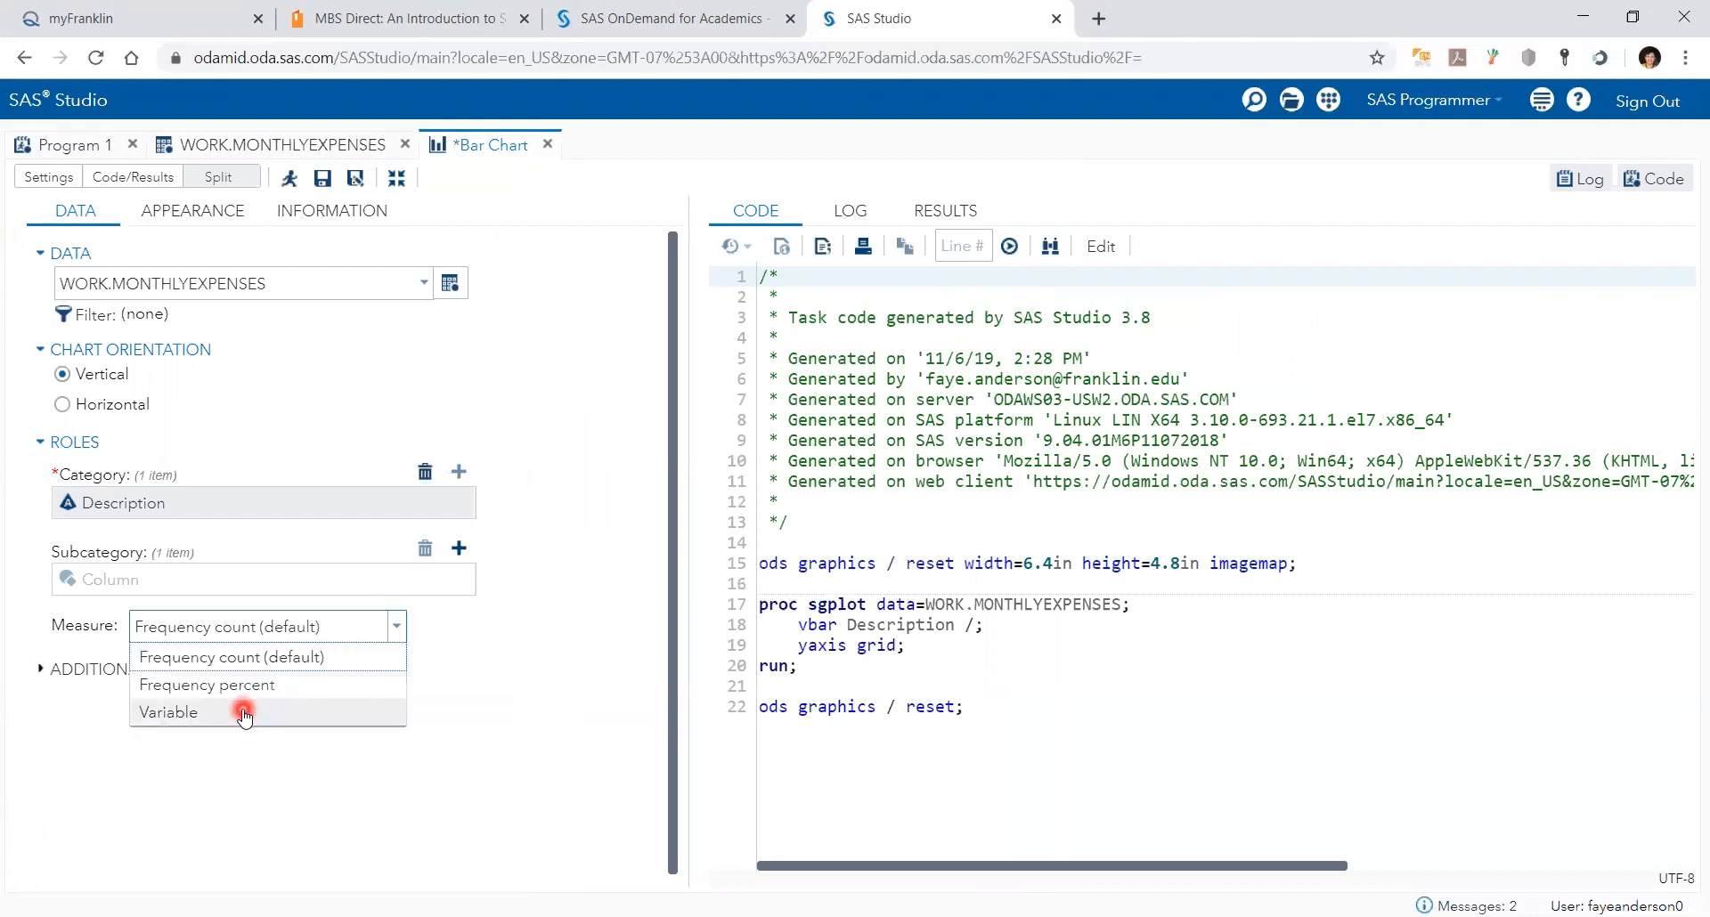
click(167, 712)
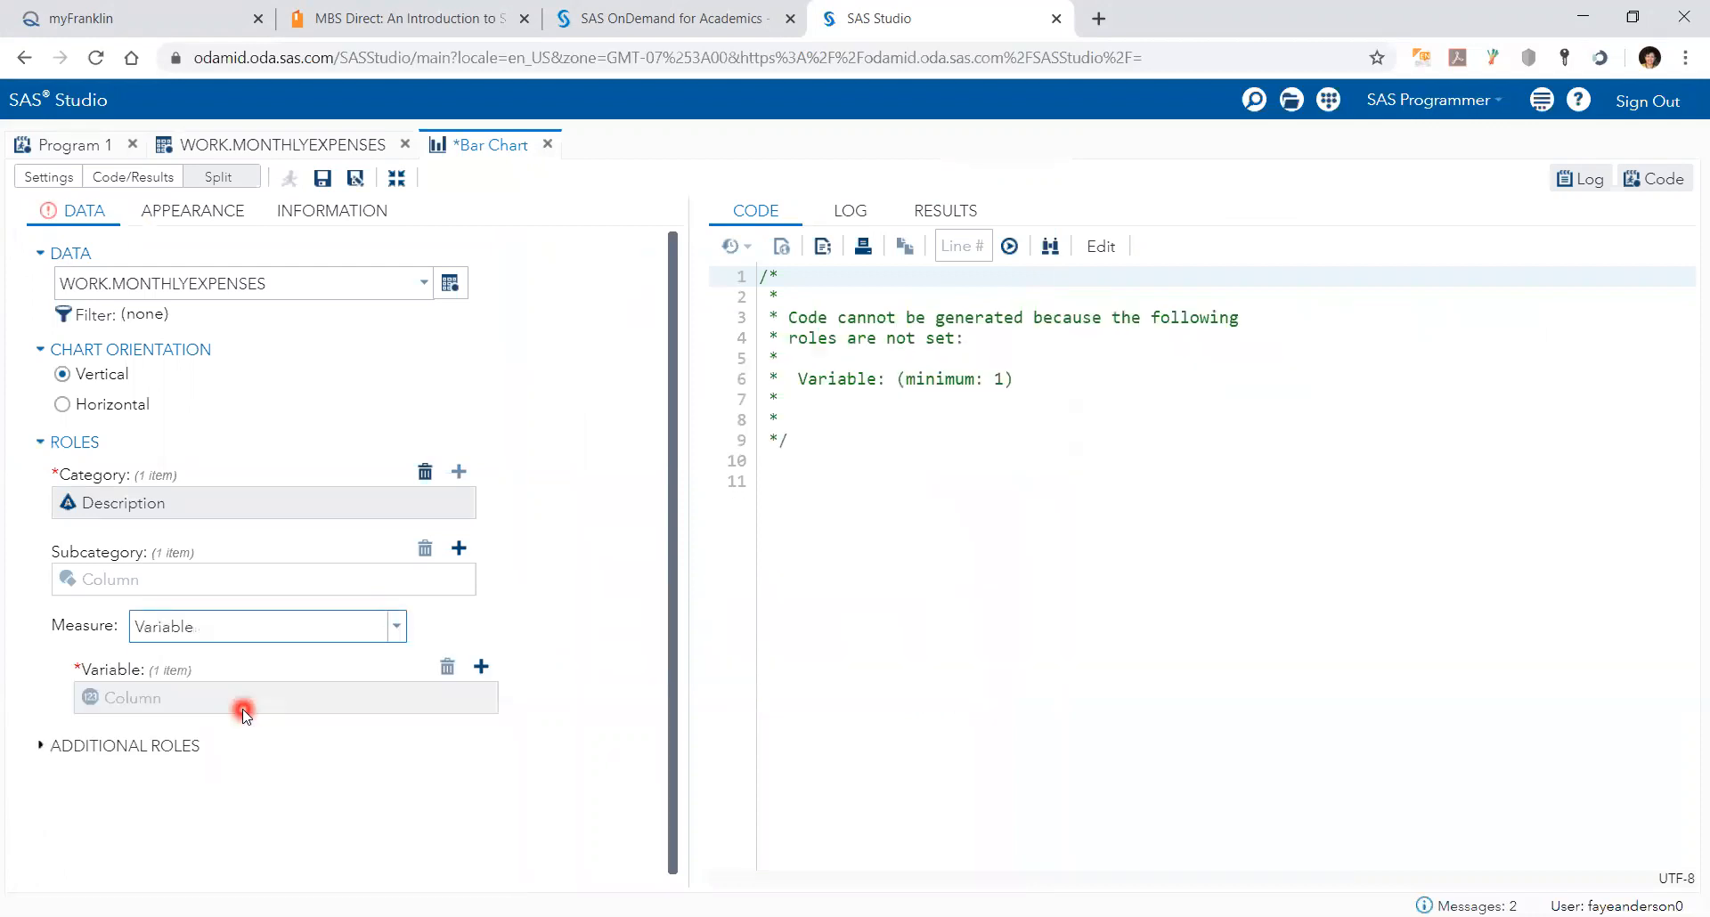
click(481, 666)
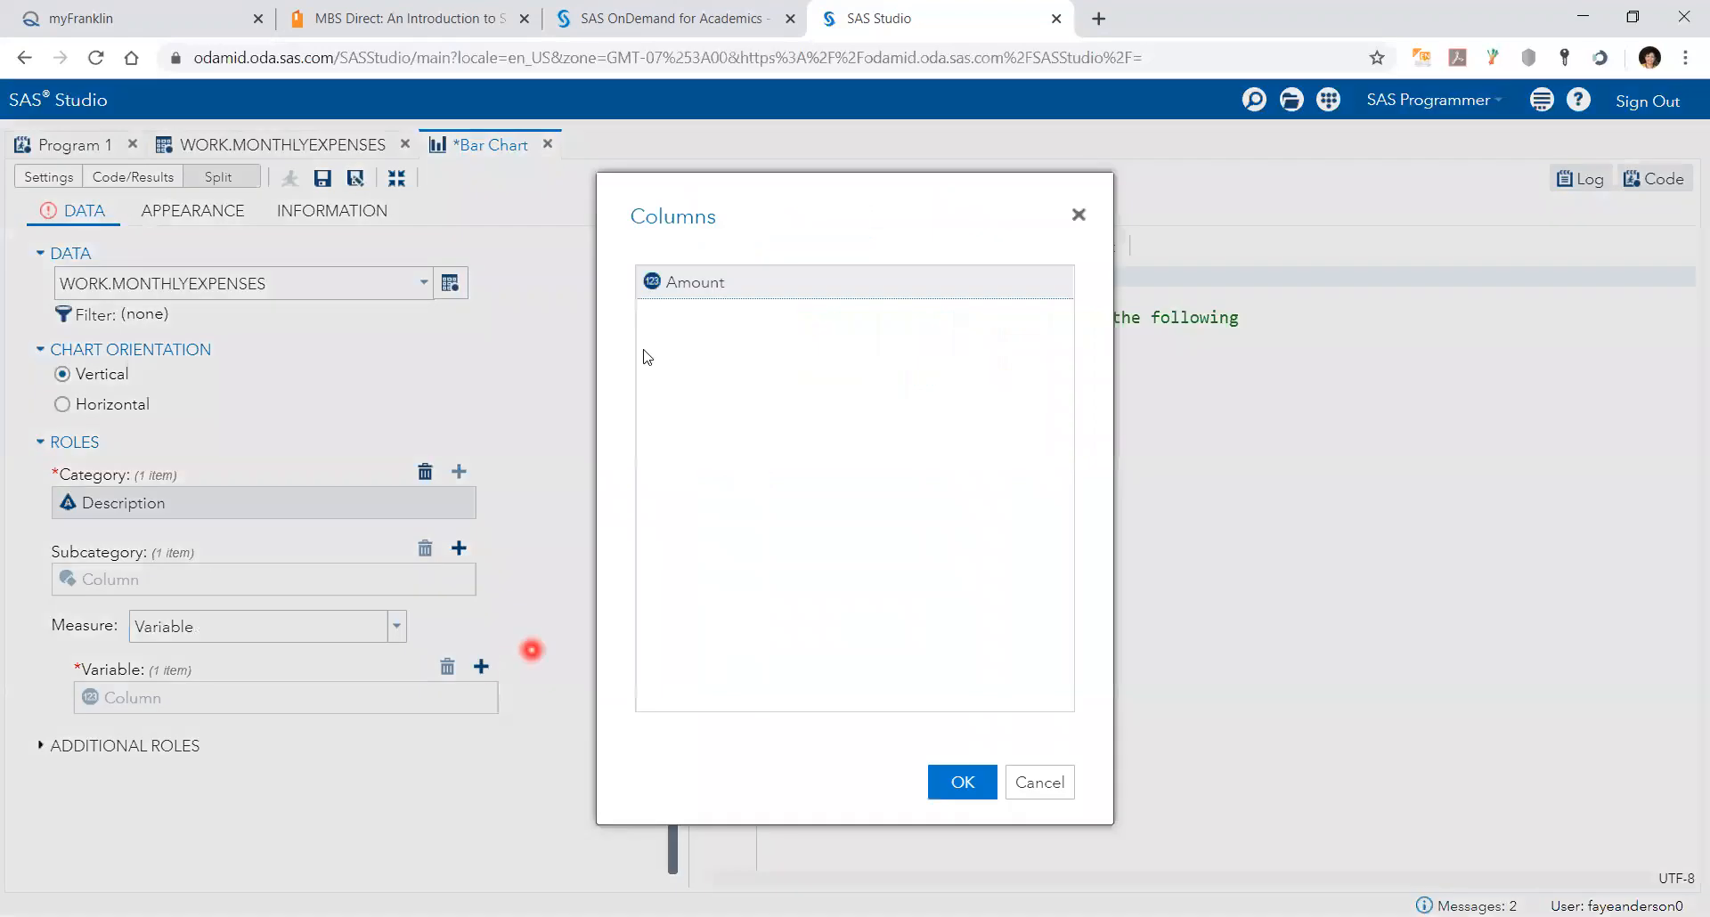
click(960, 782)
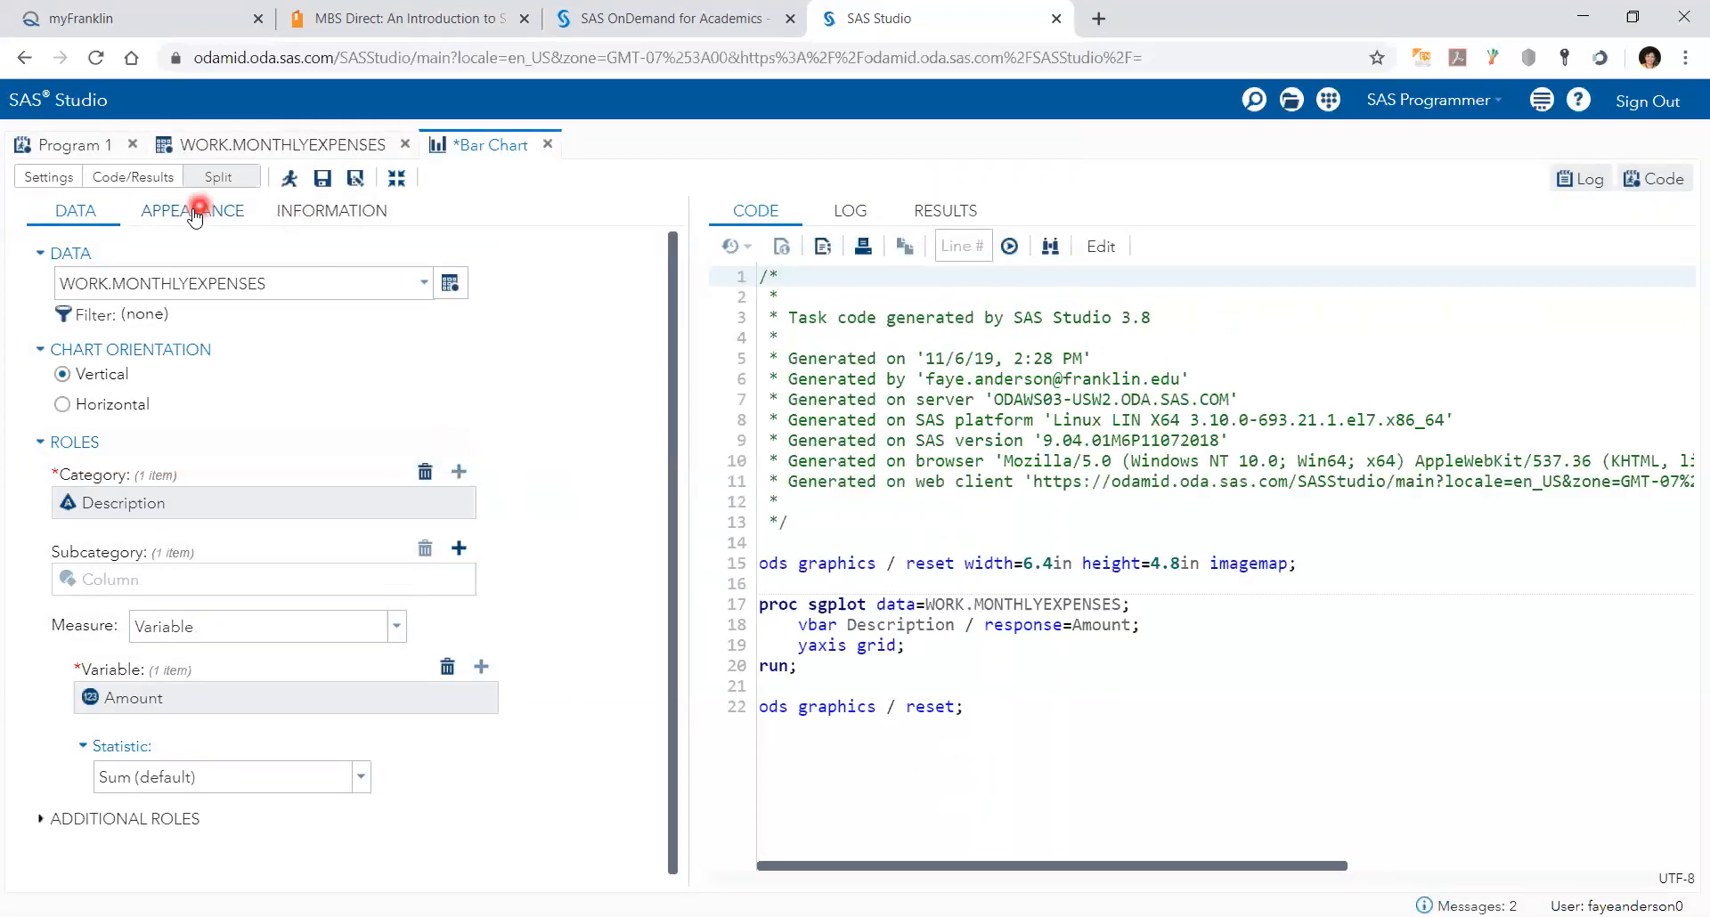
Enable Set color in Appearance and choose a blue bar fill.
click(192, 210)
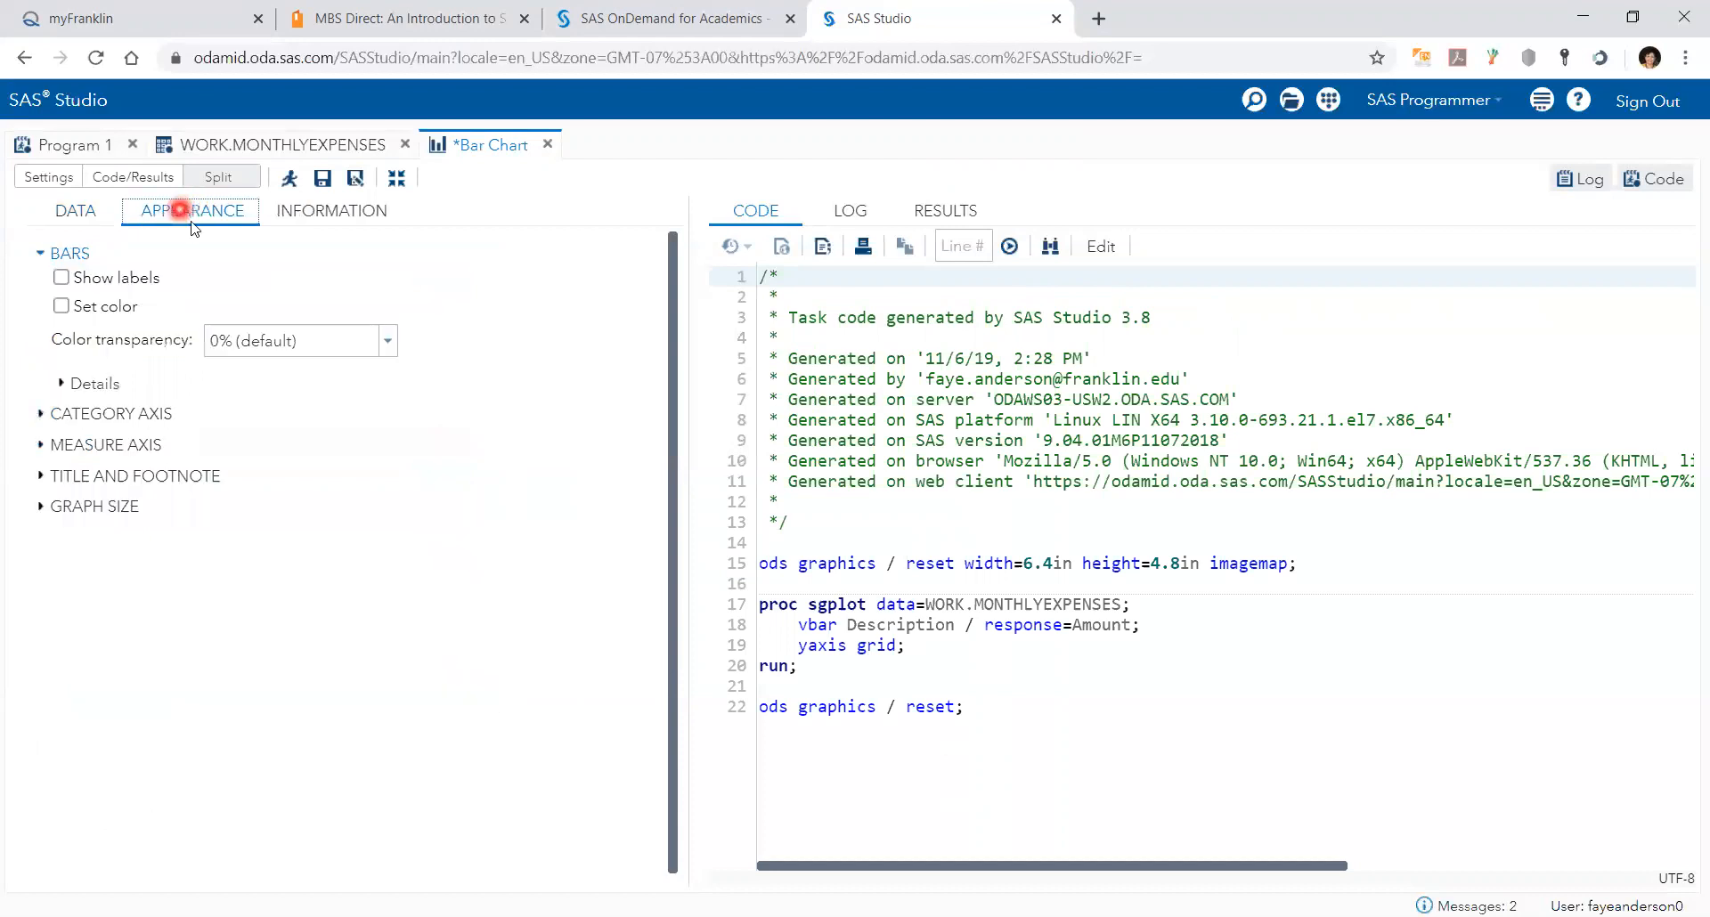
click(61, 306)
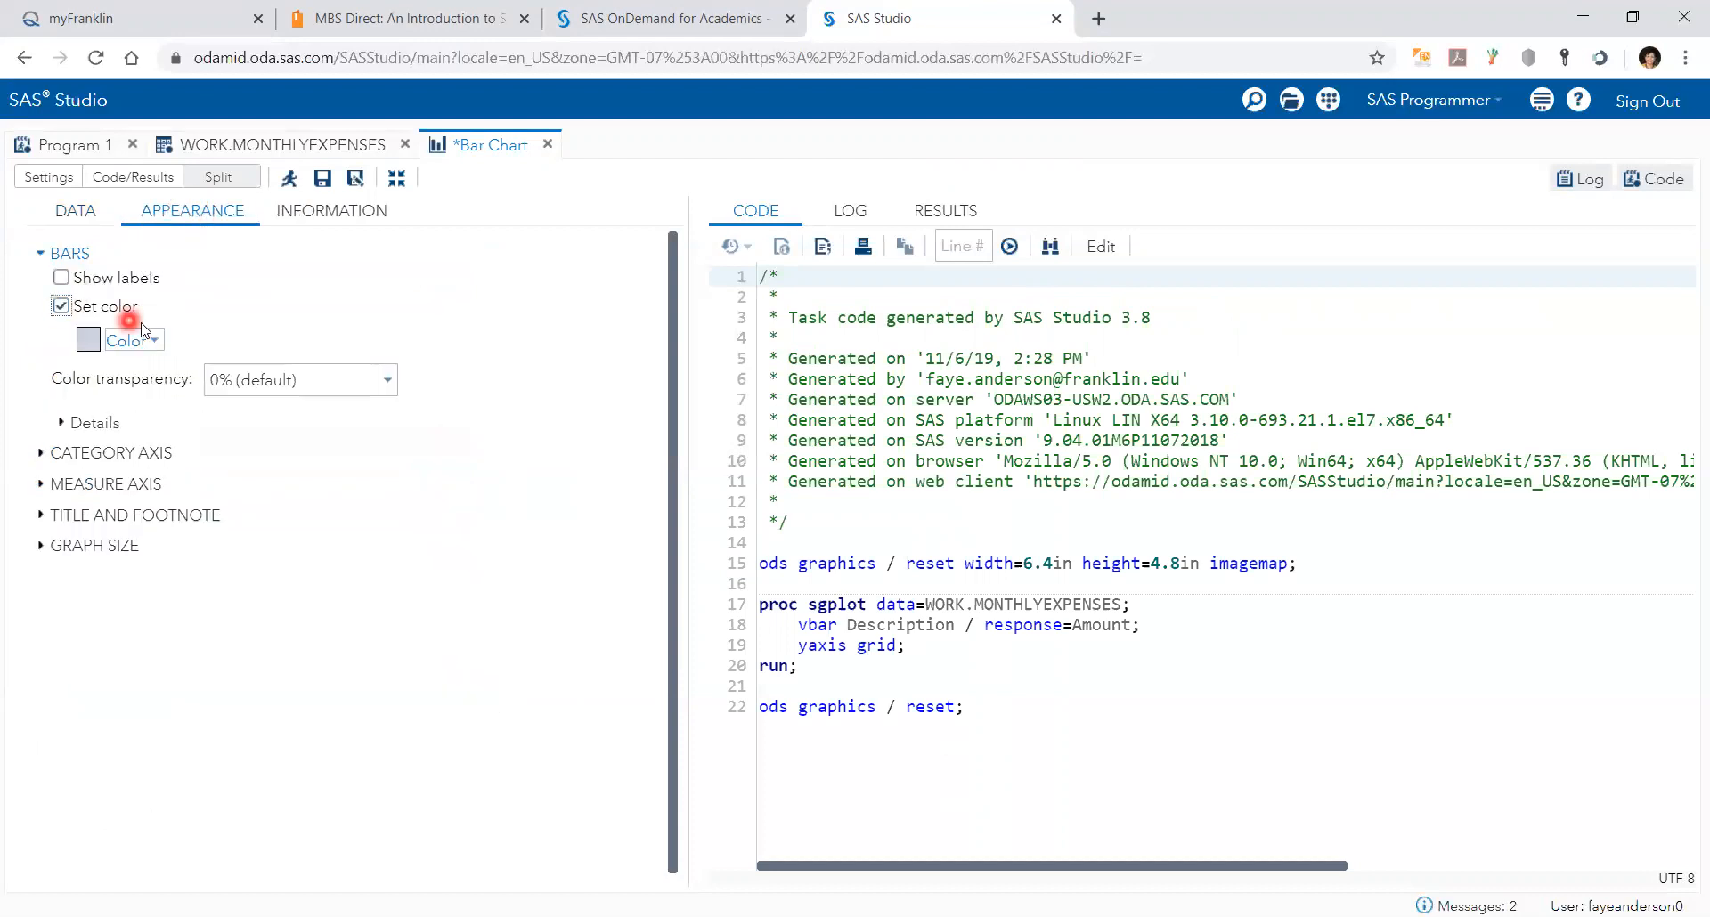
click(130, 340)
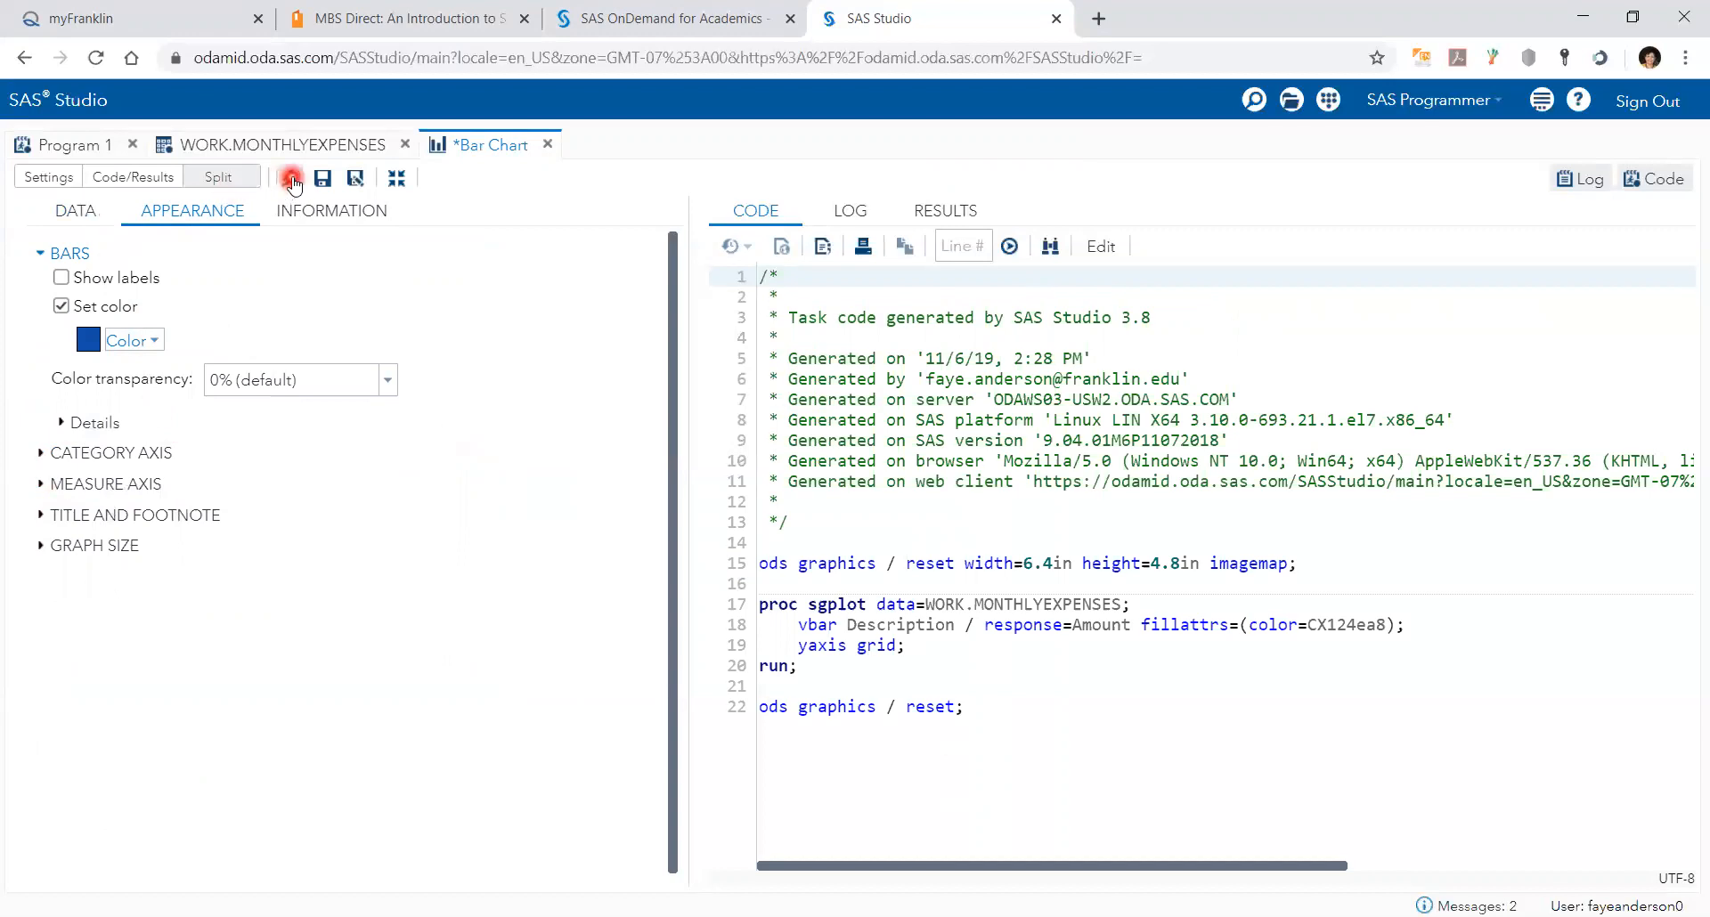
Run the task to render blue bars of Amount for the six descriptions, Gas tallest.
click(291, 178)
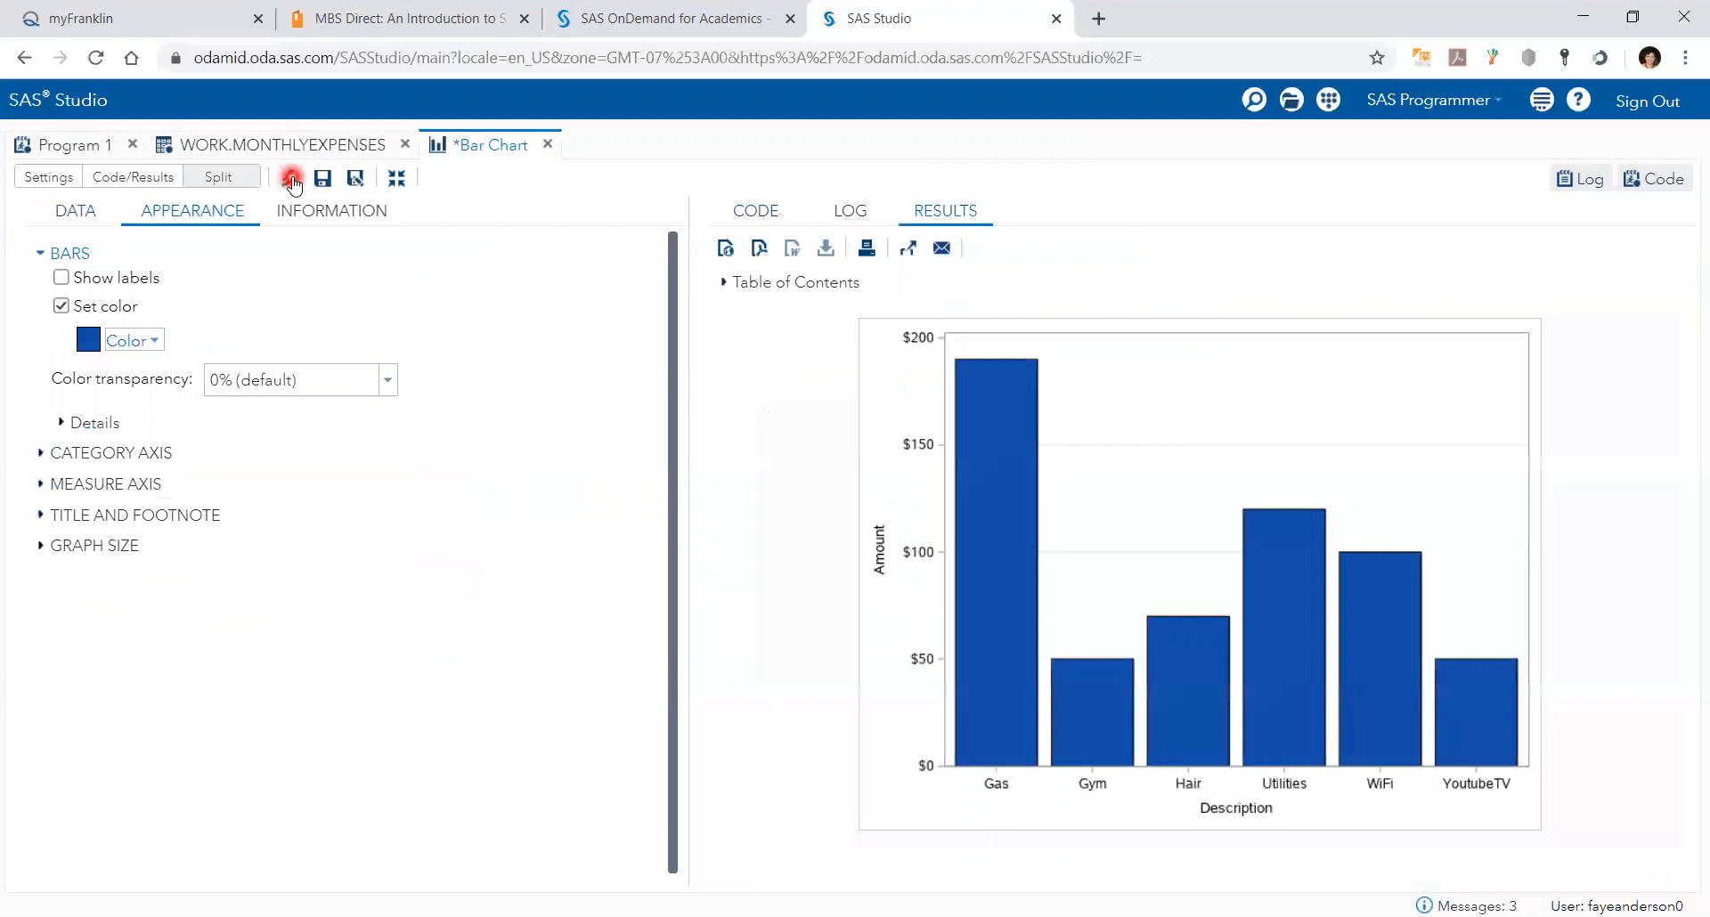
click(290, 178)
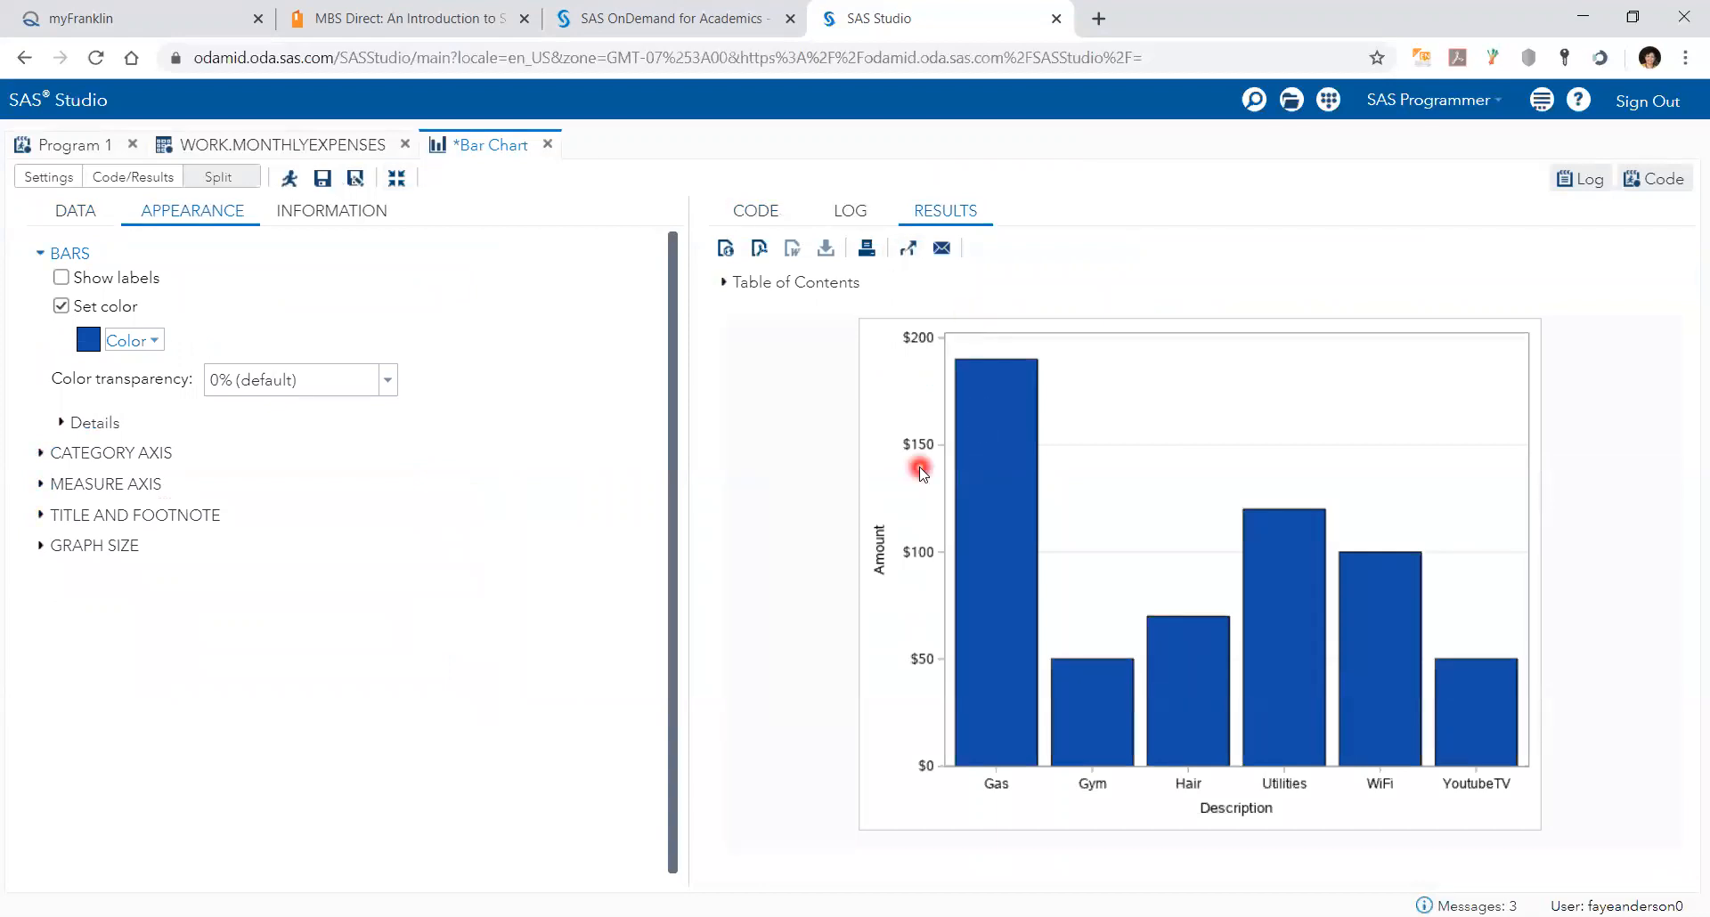
mouse_move(586, 341)
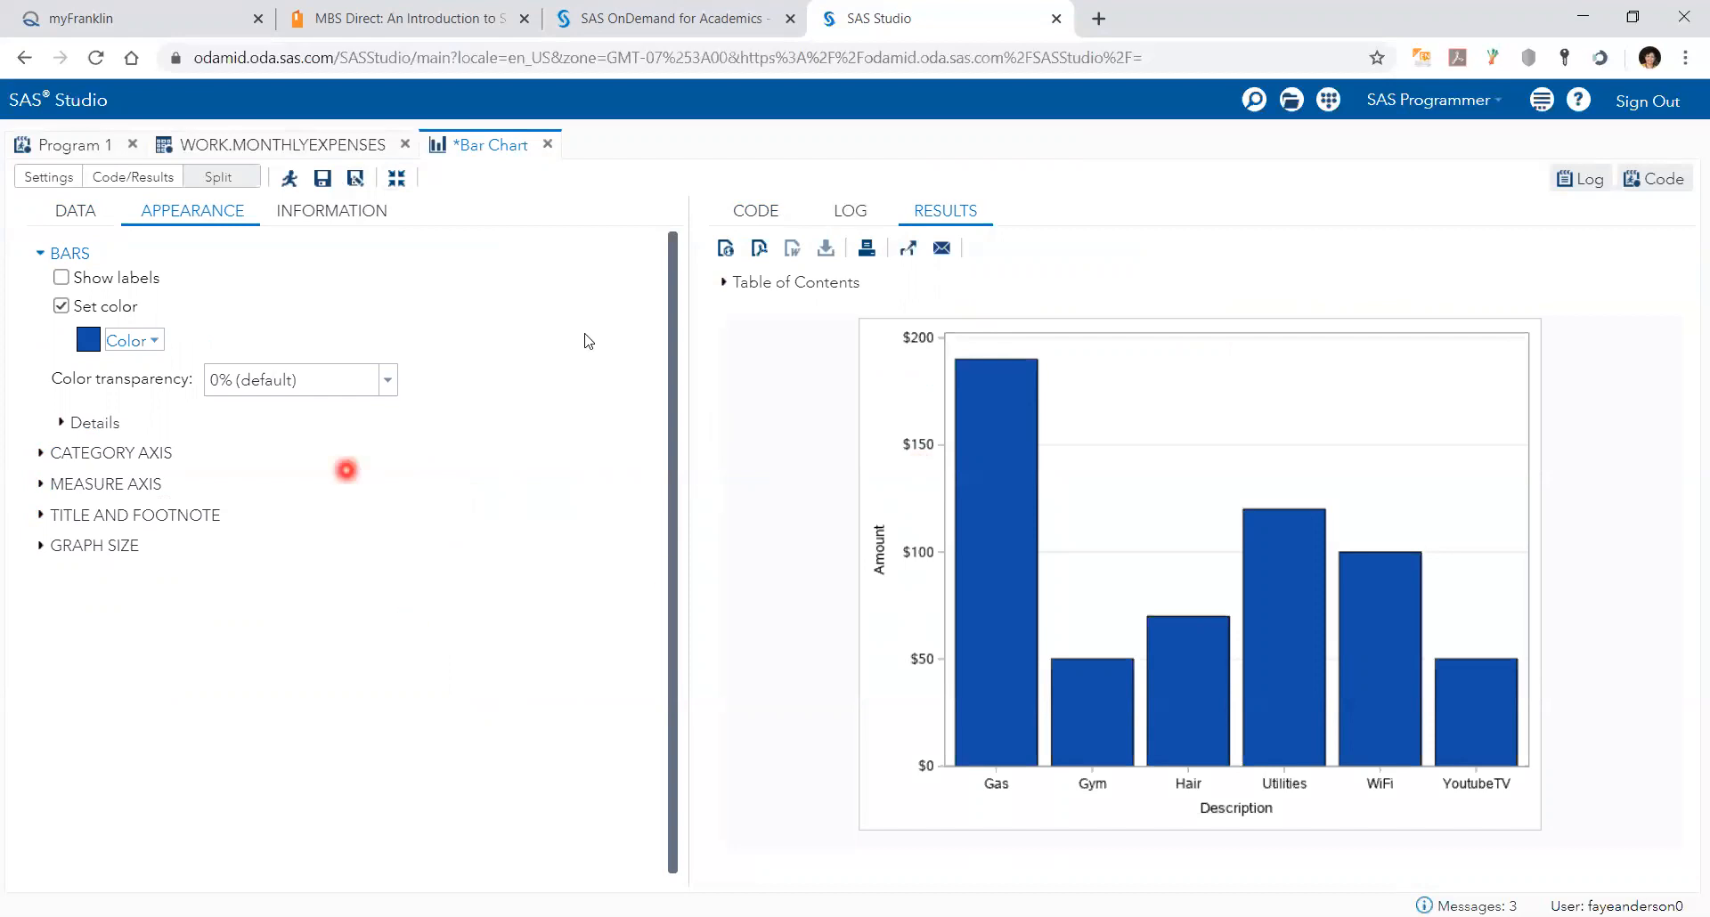
mouse_move(586, 335)
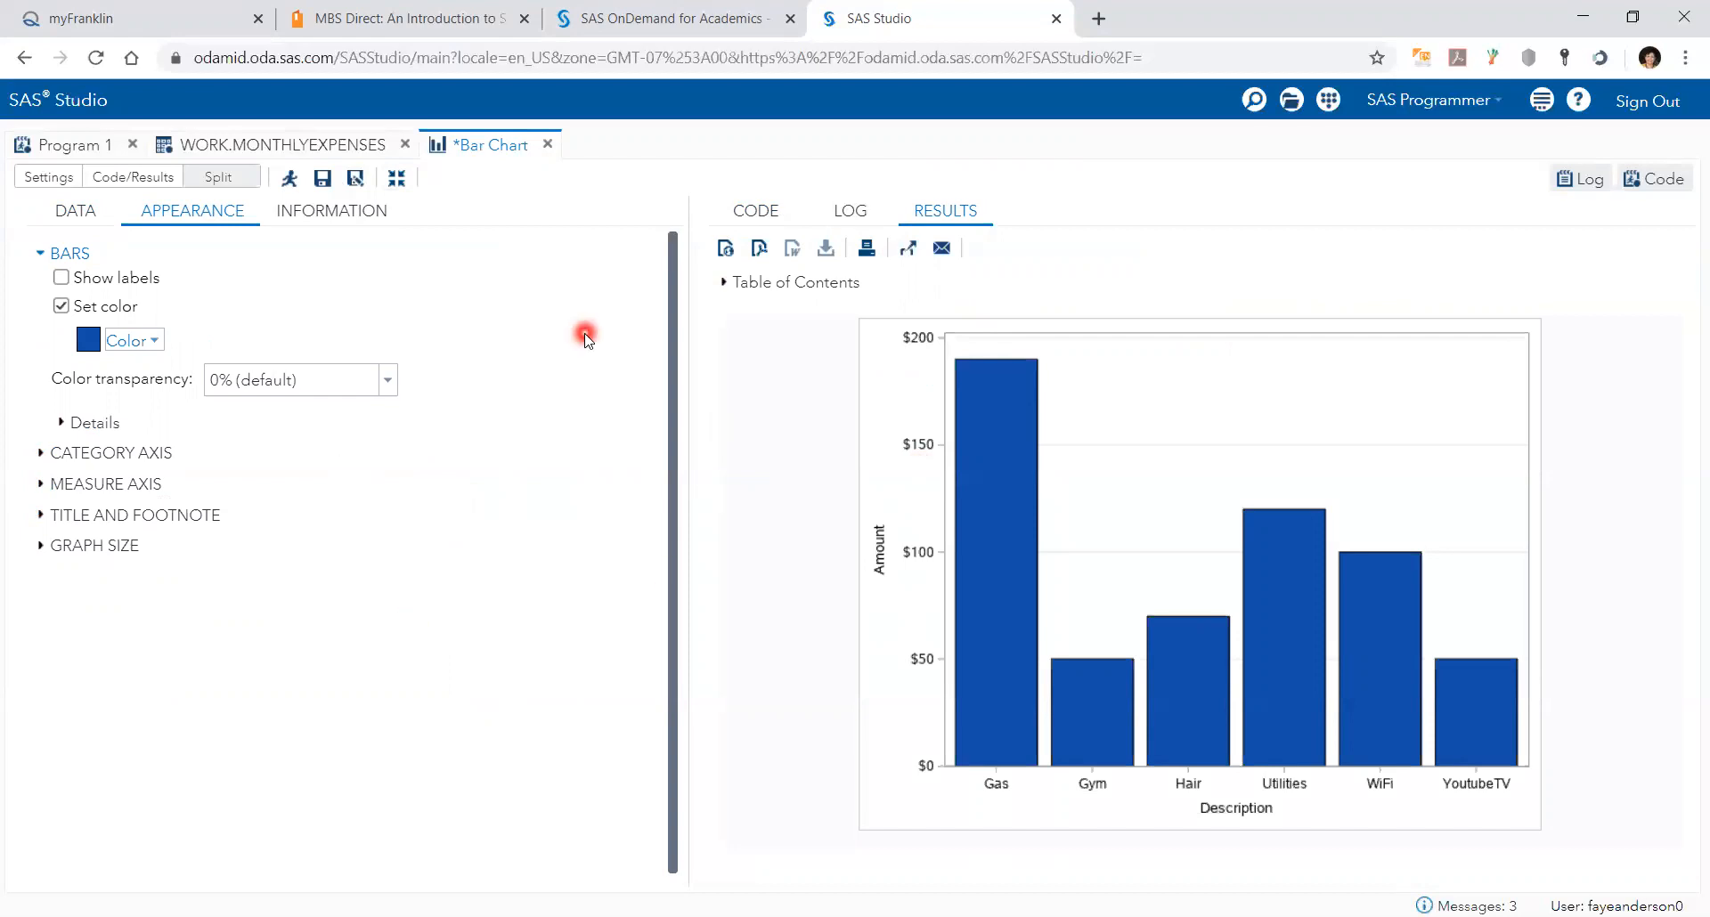
mouse_move(545, 276)
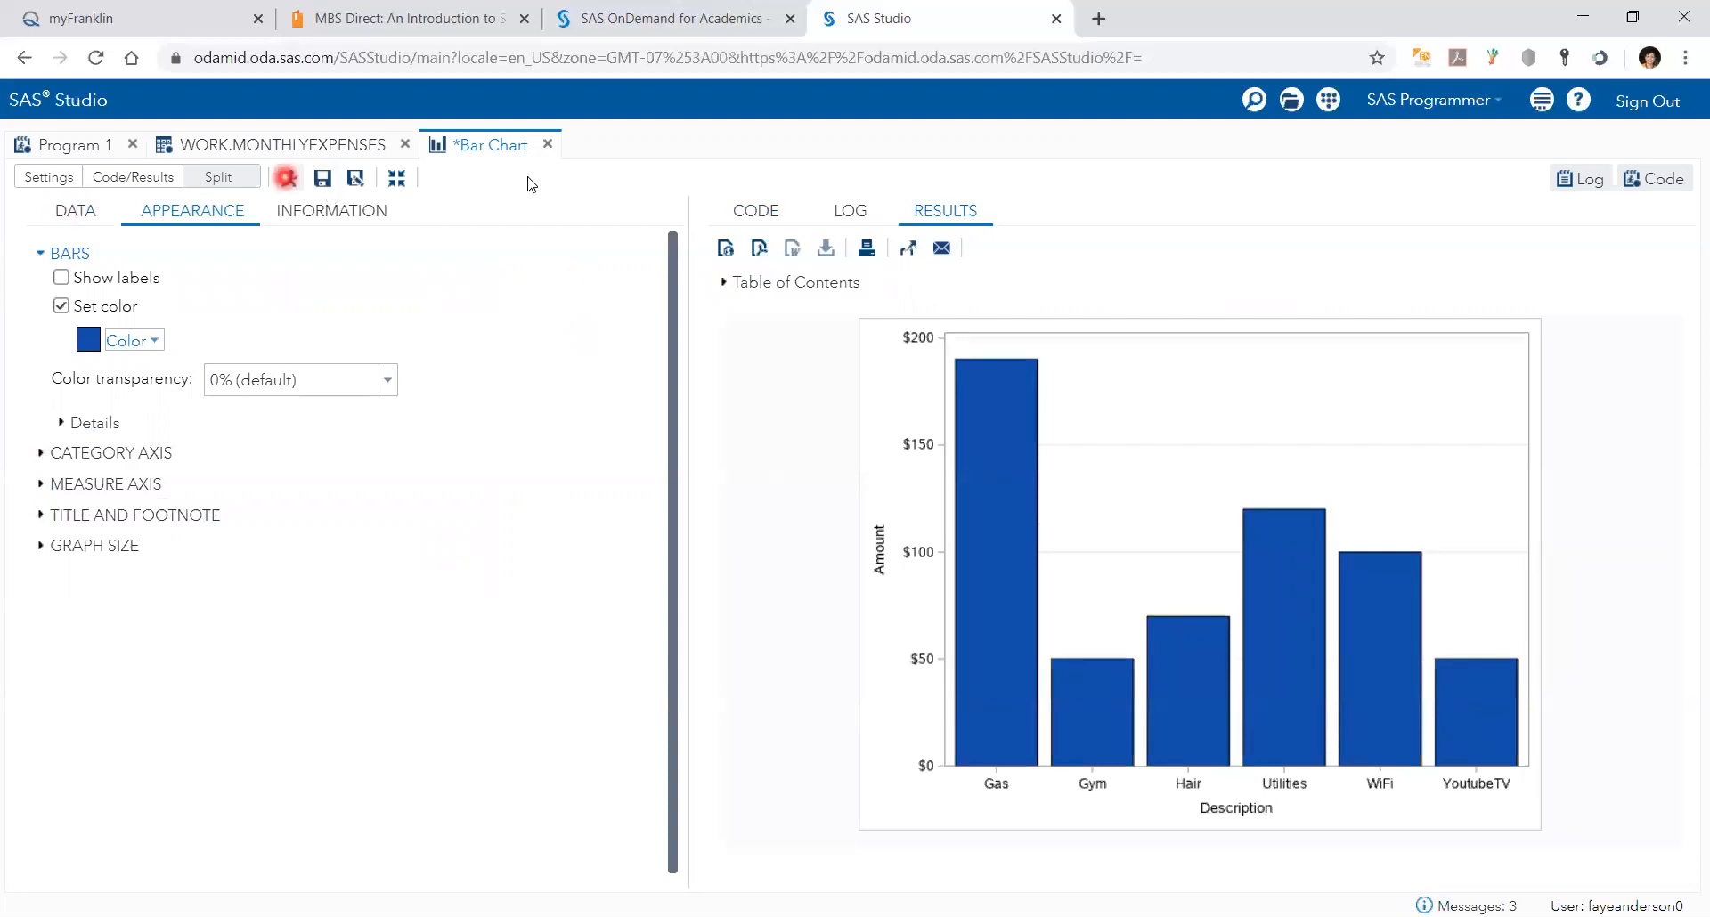
click(285, 177)
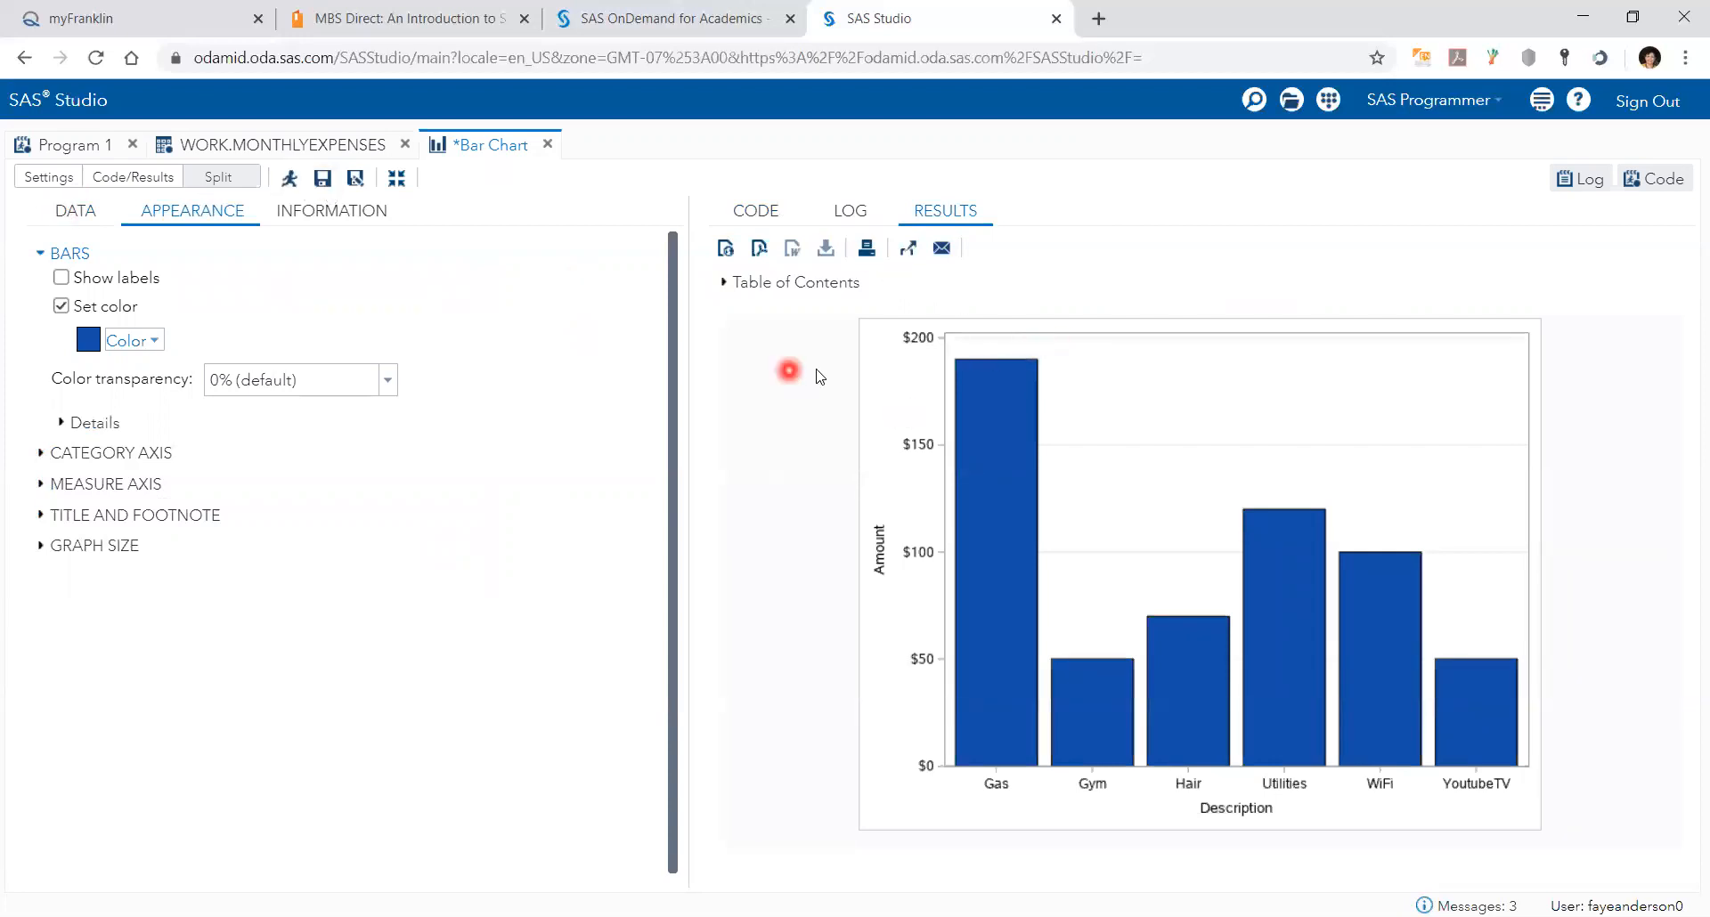
mouse_move(720, 335)
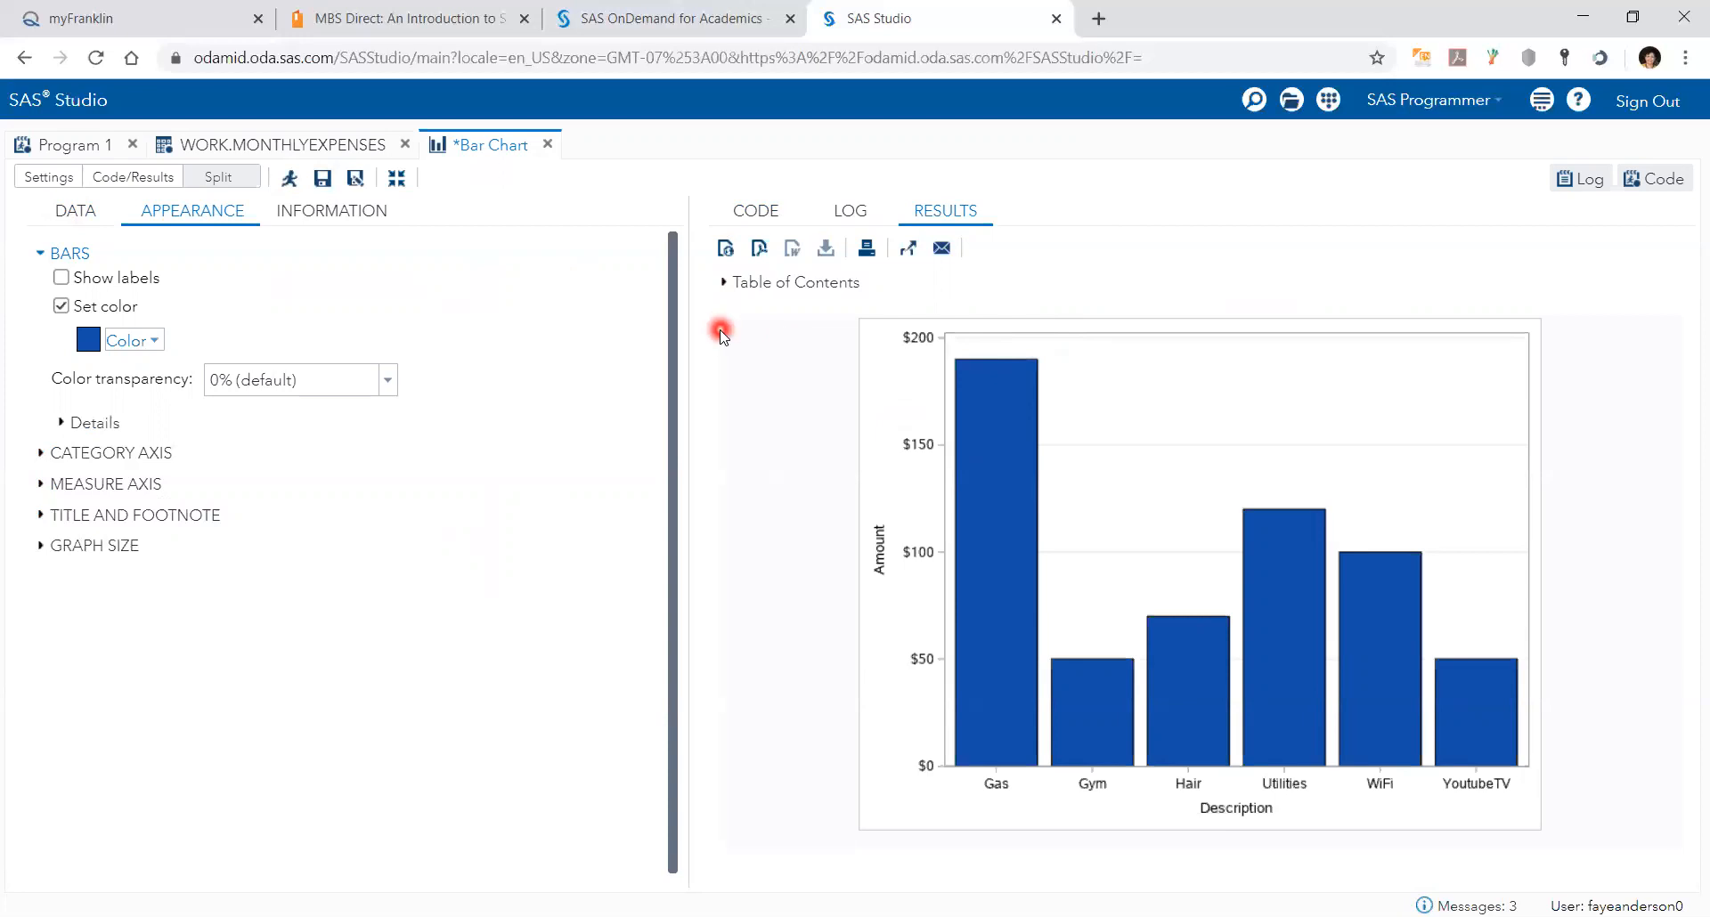
mouse_move(679, 130)
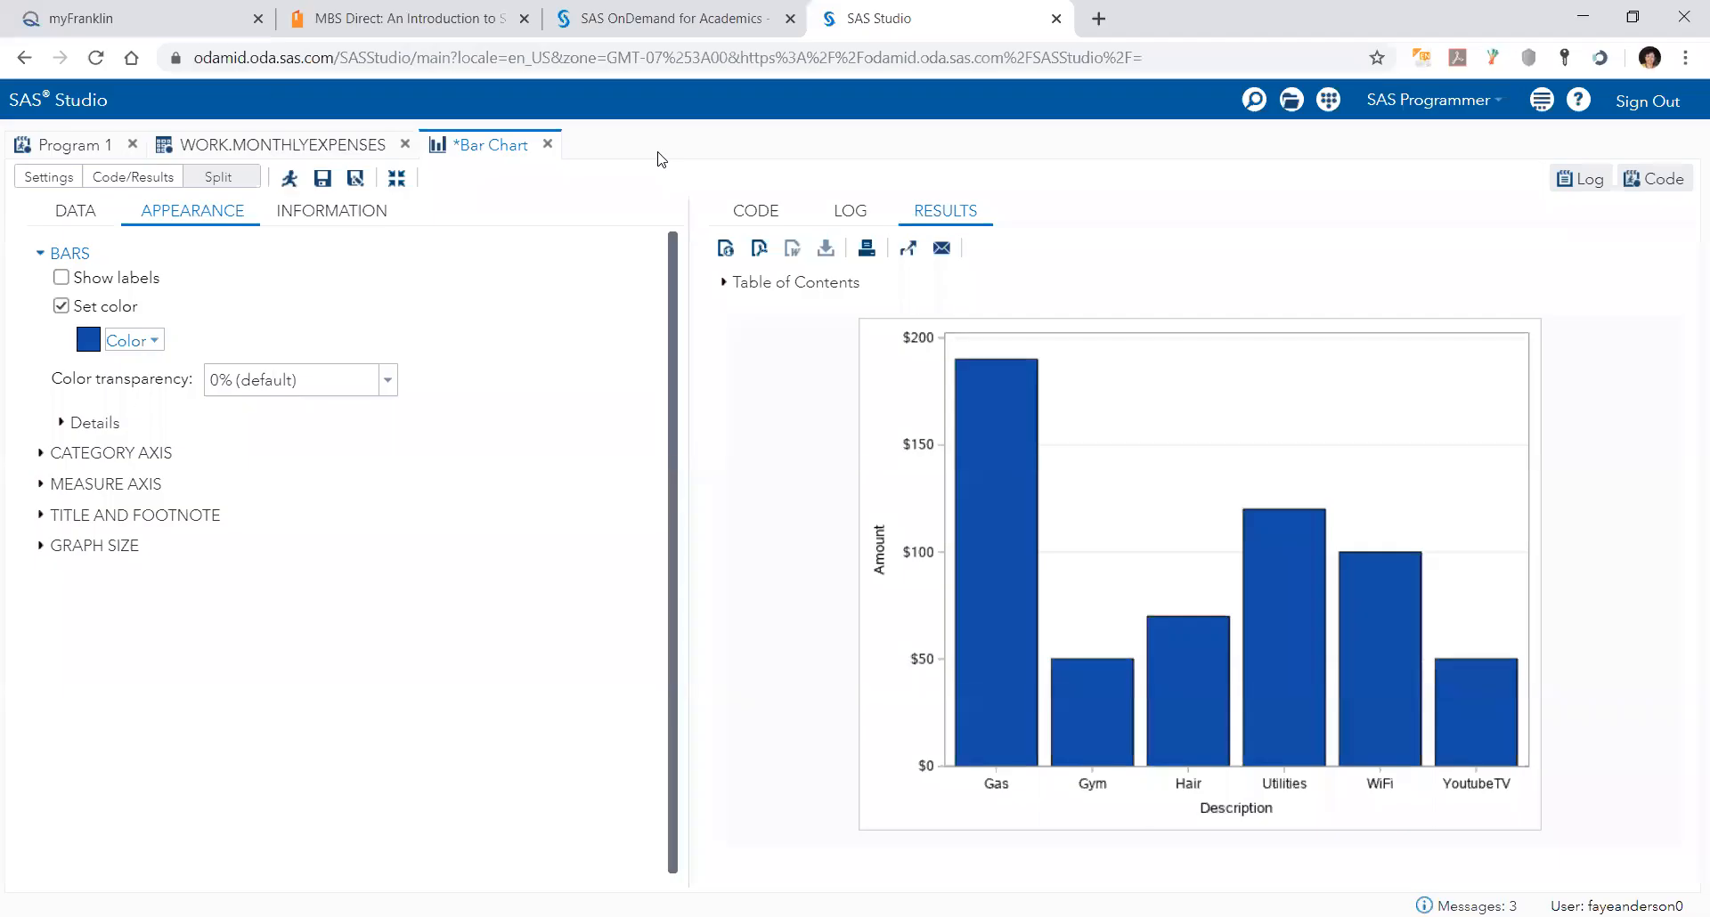
mouse_move(397, 177)
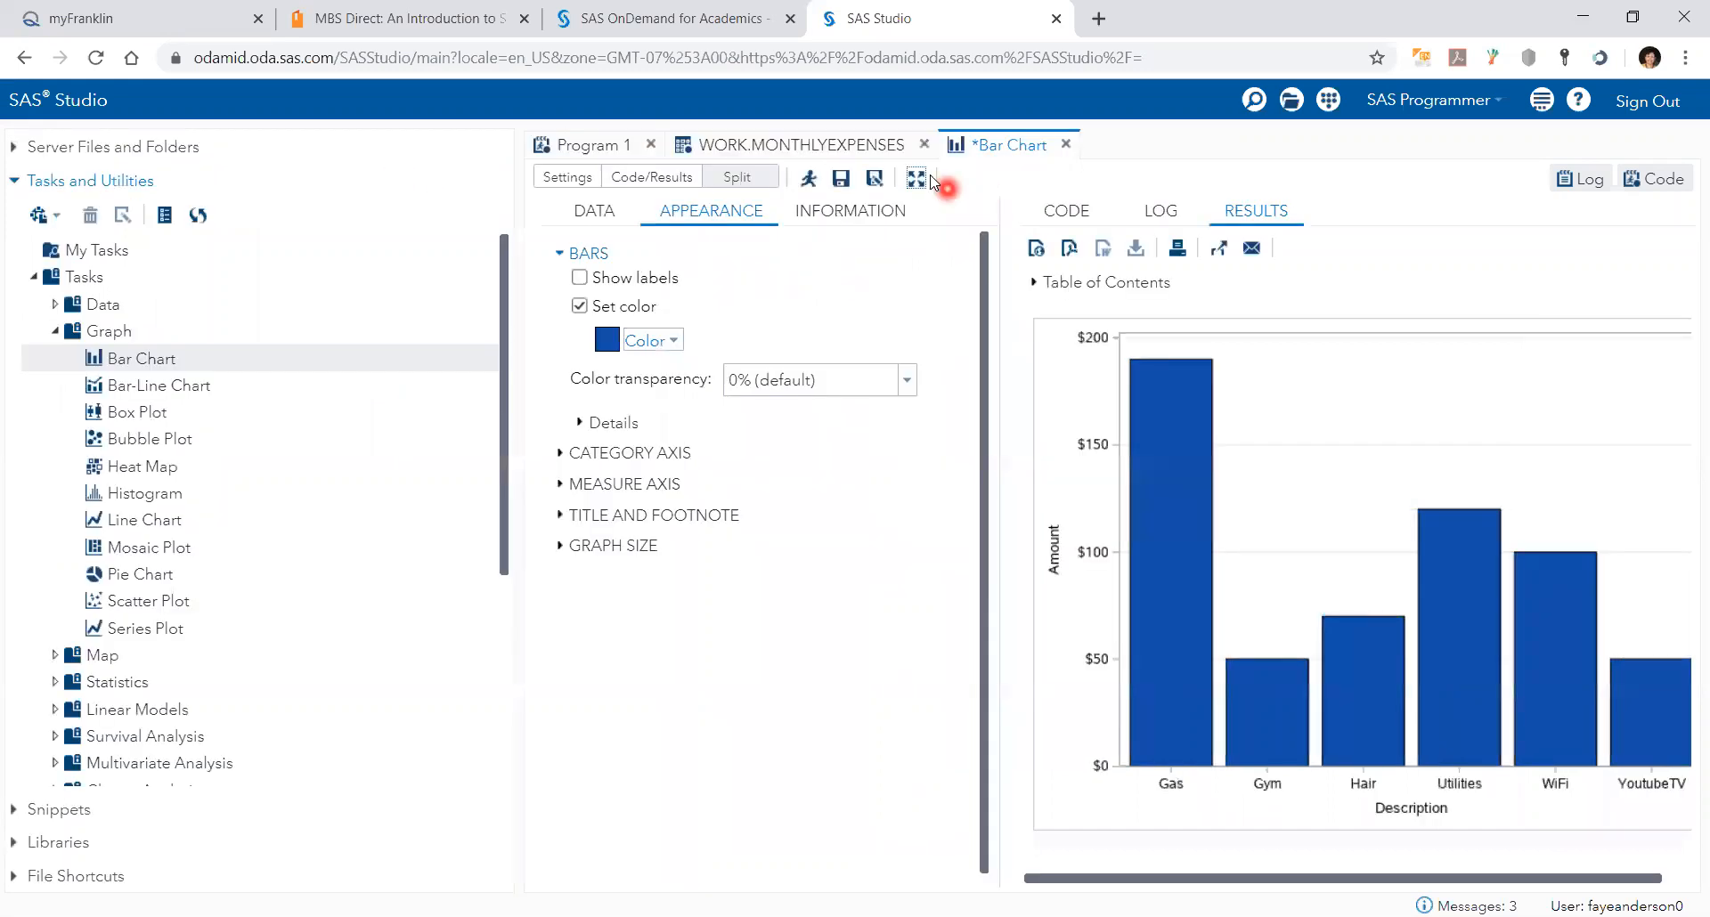
mouse_move(139, 384)
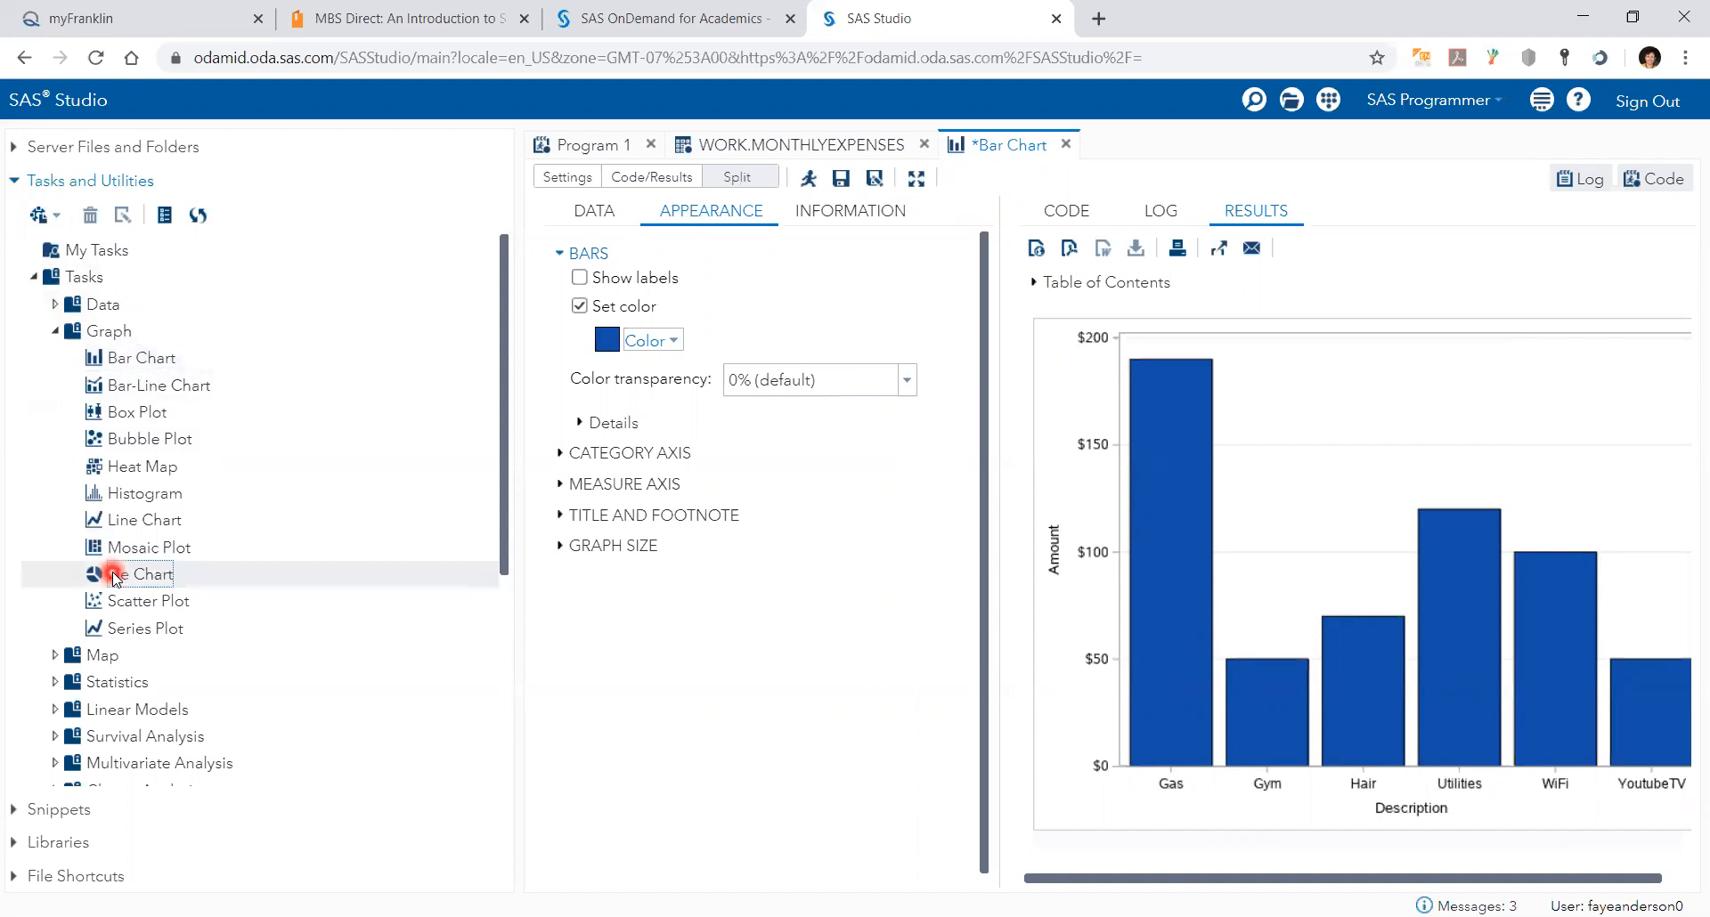
Begin a Pie Chart task on WORK.MONTHLYEXPENSES and maximize its pane.
double_click(137, 573)
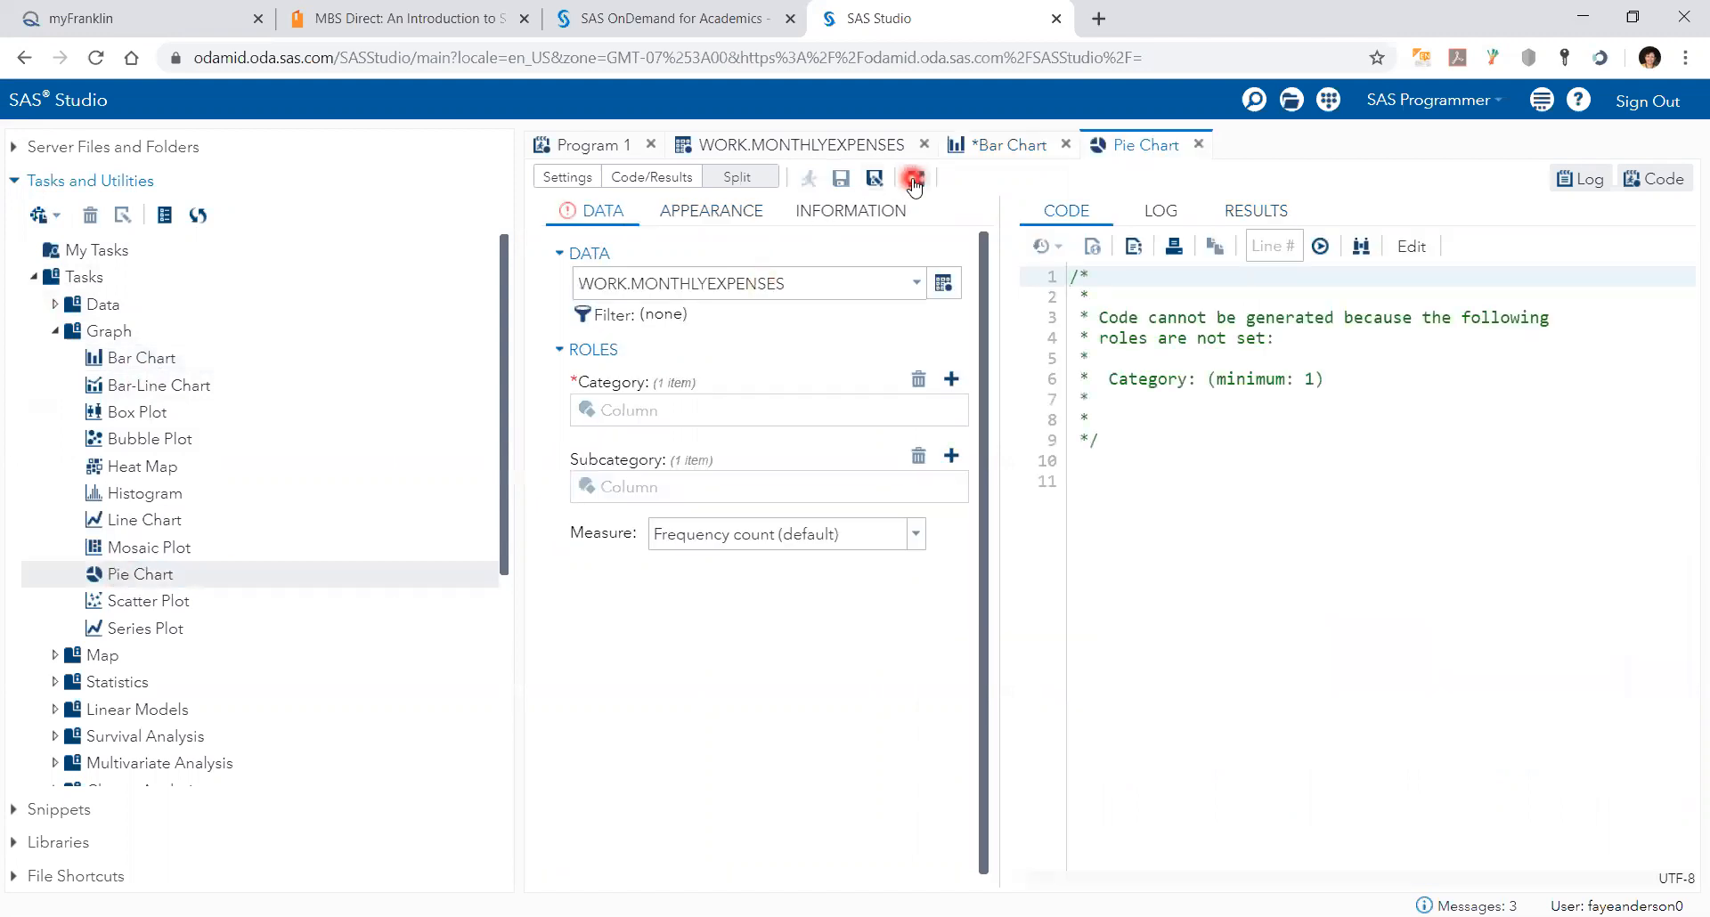
click(912, 178)
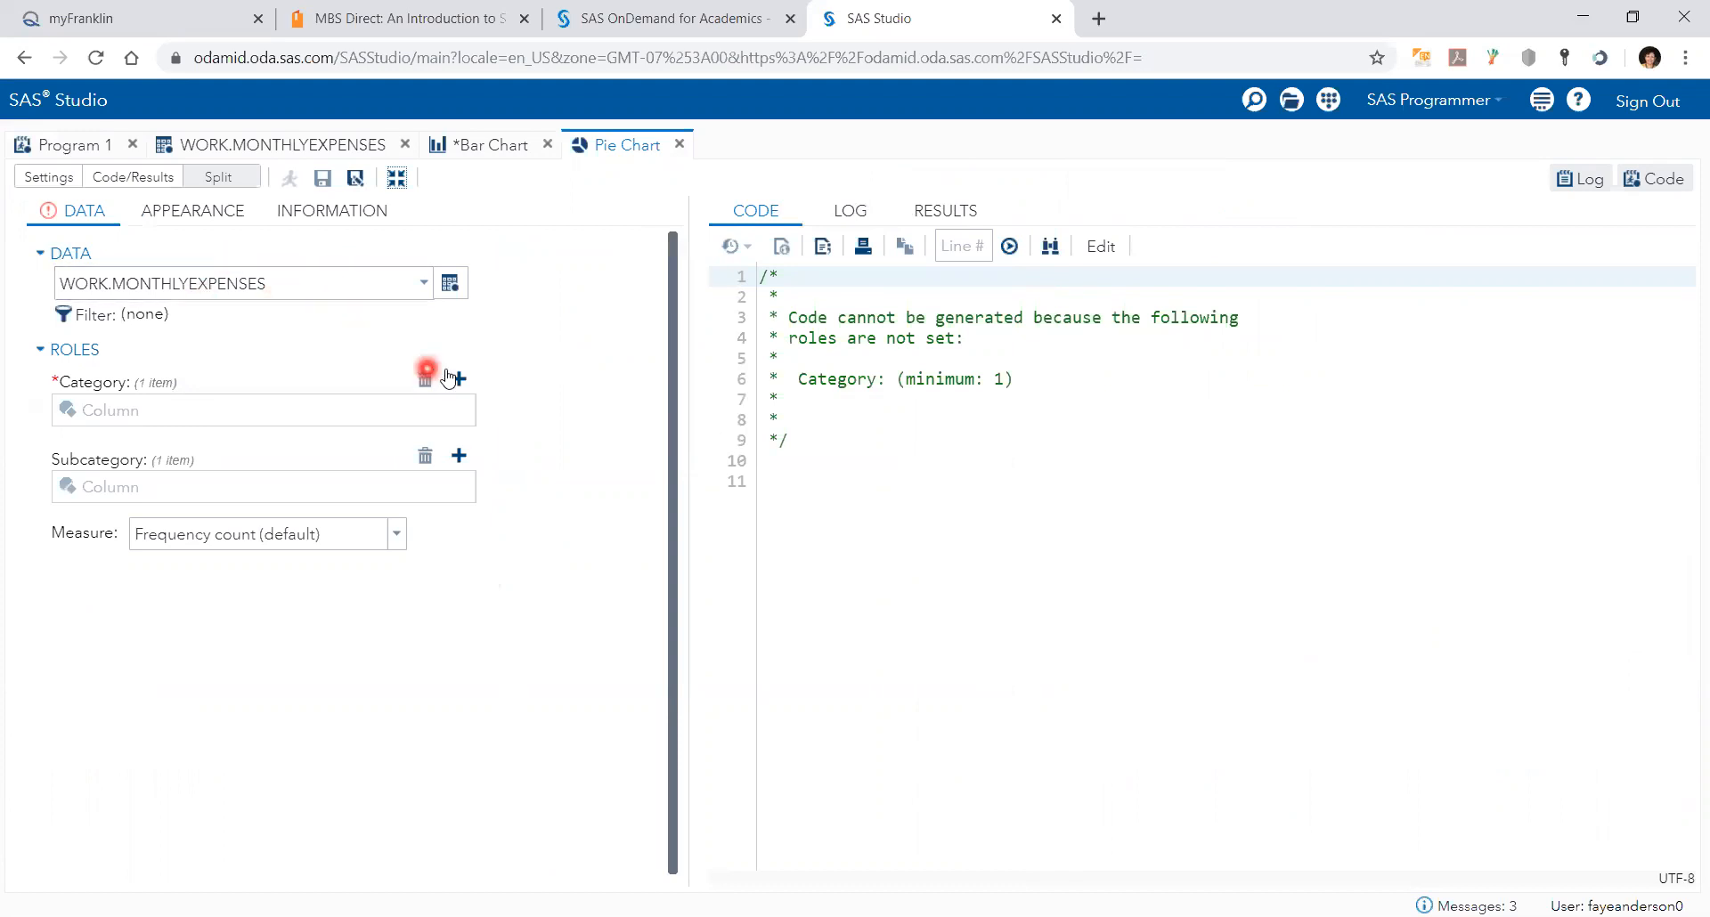
Slice by Description measured by summed Amount and run, with Gas the largest slice at $180.
click(458, 378)
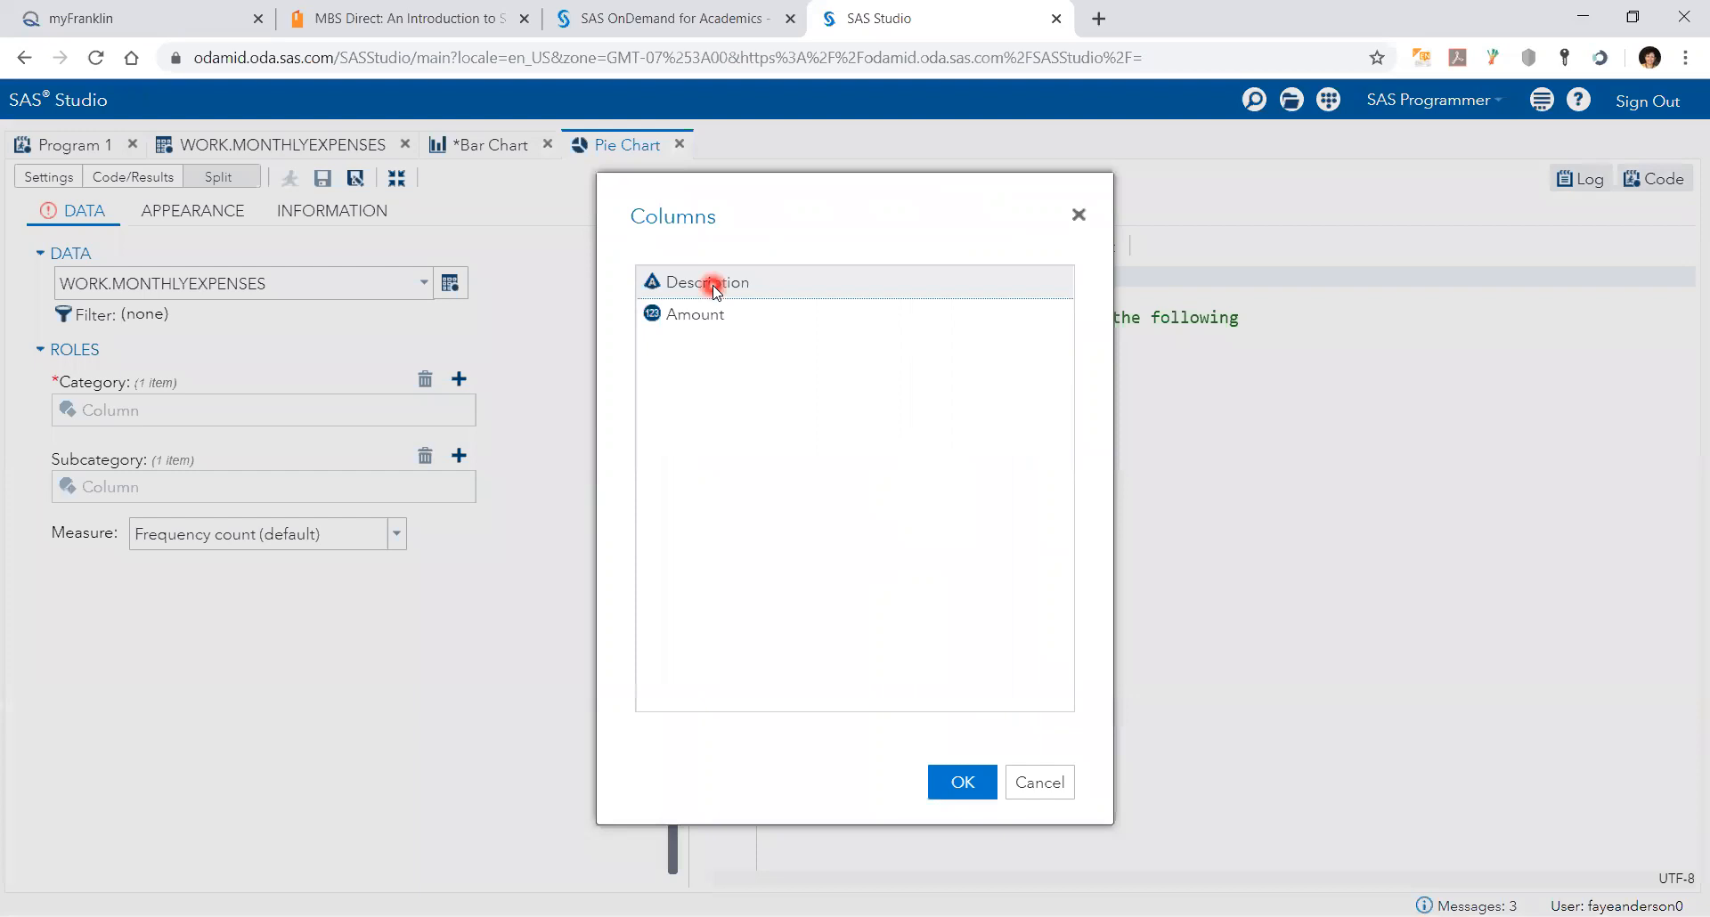
click(960, 782)
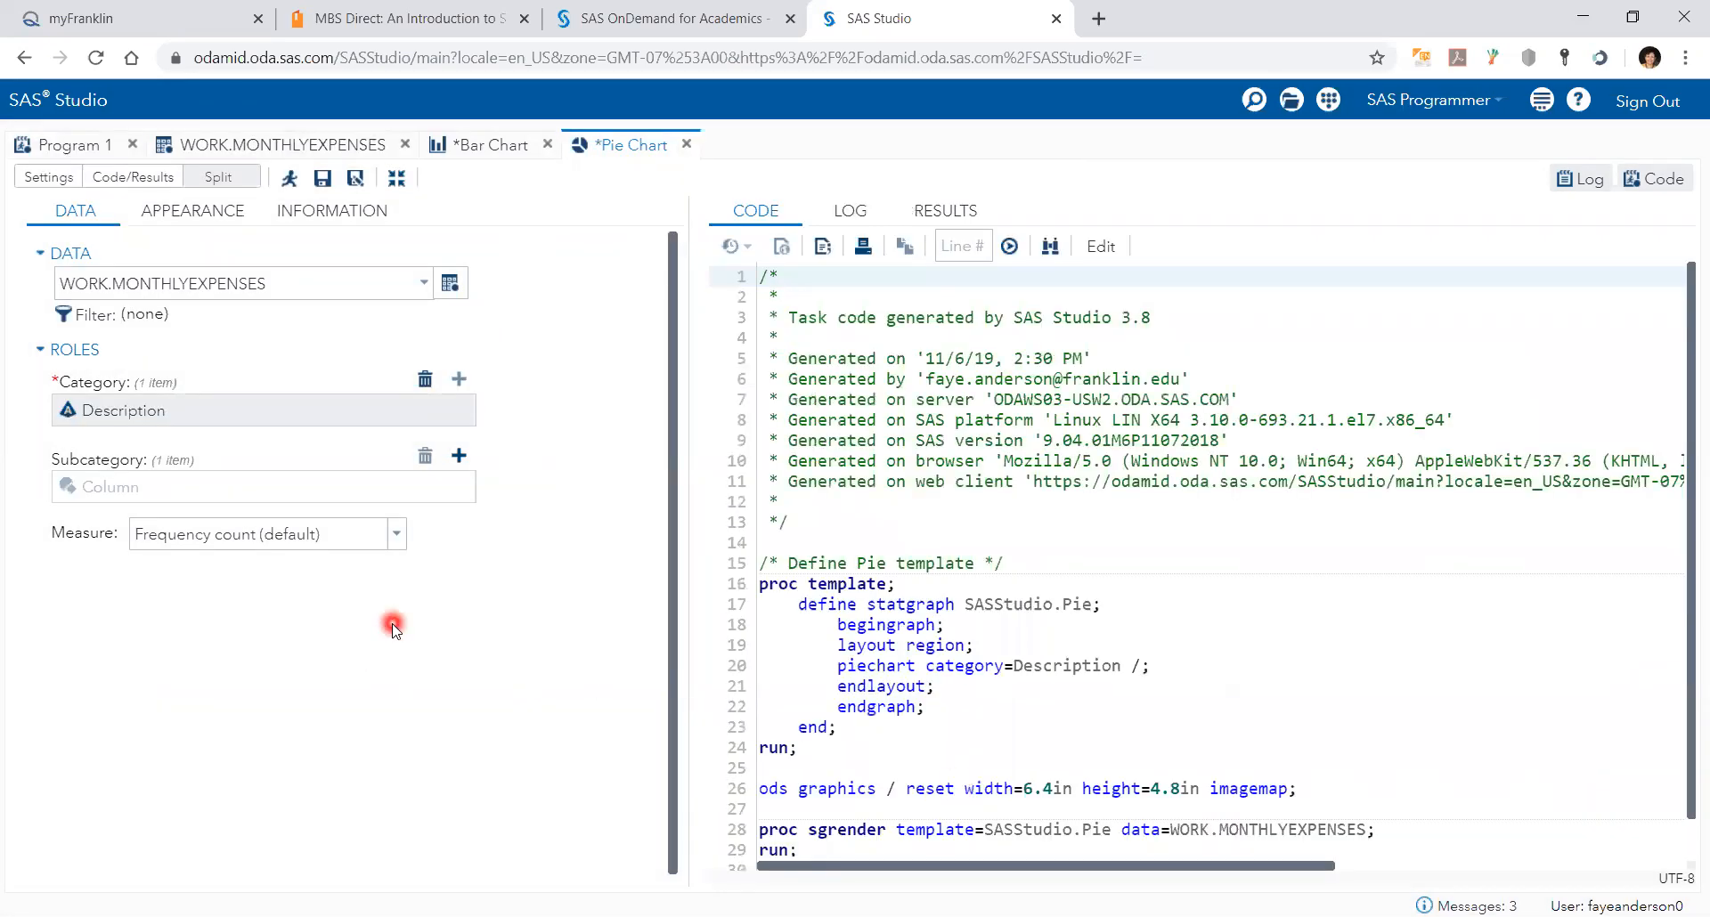
click(396, 532)
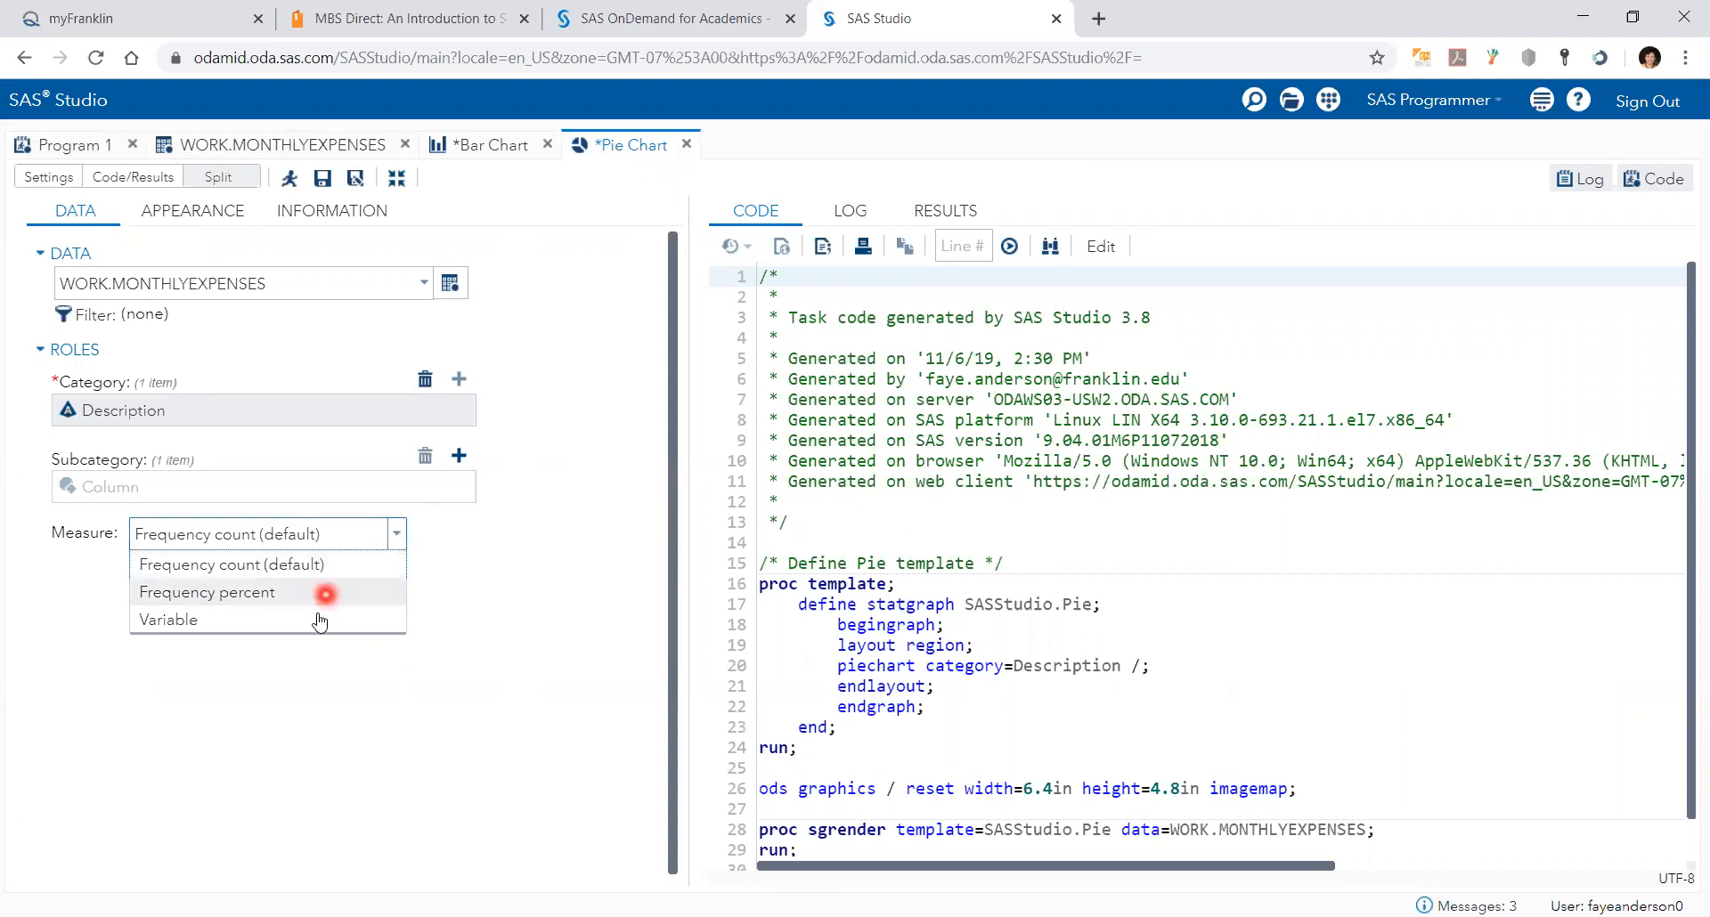
click(168, 620)
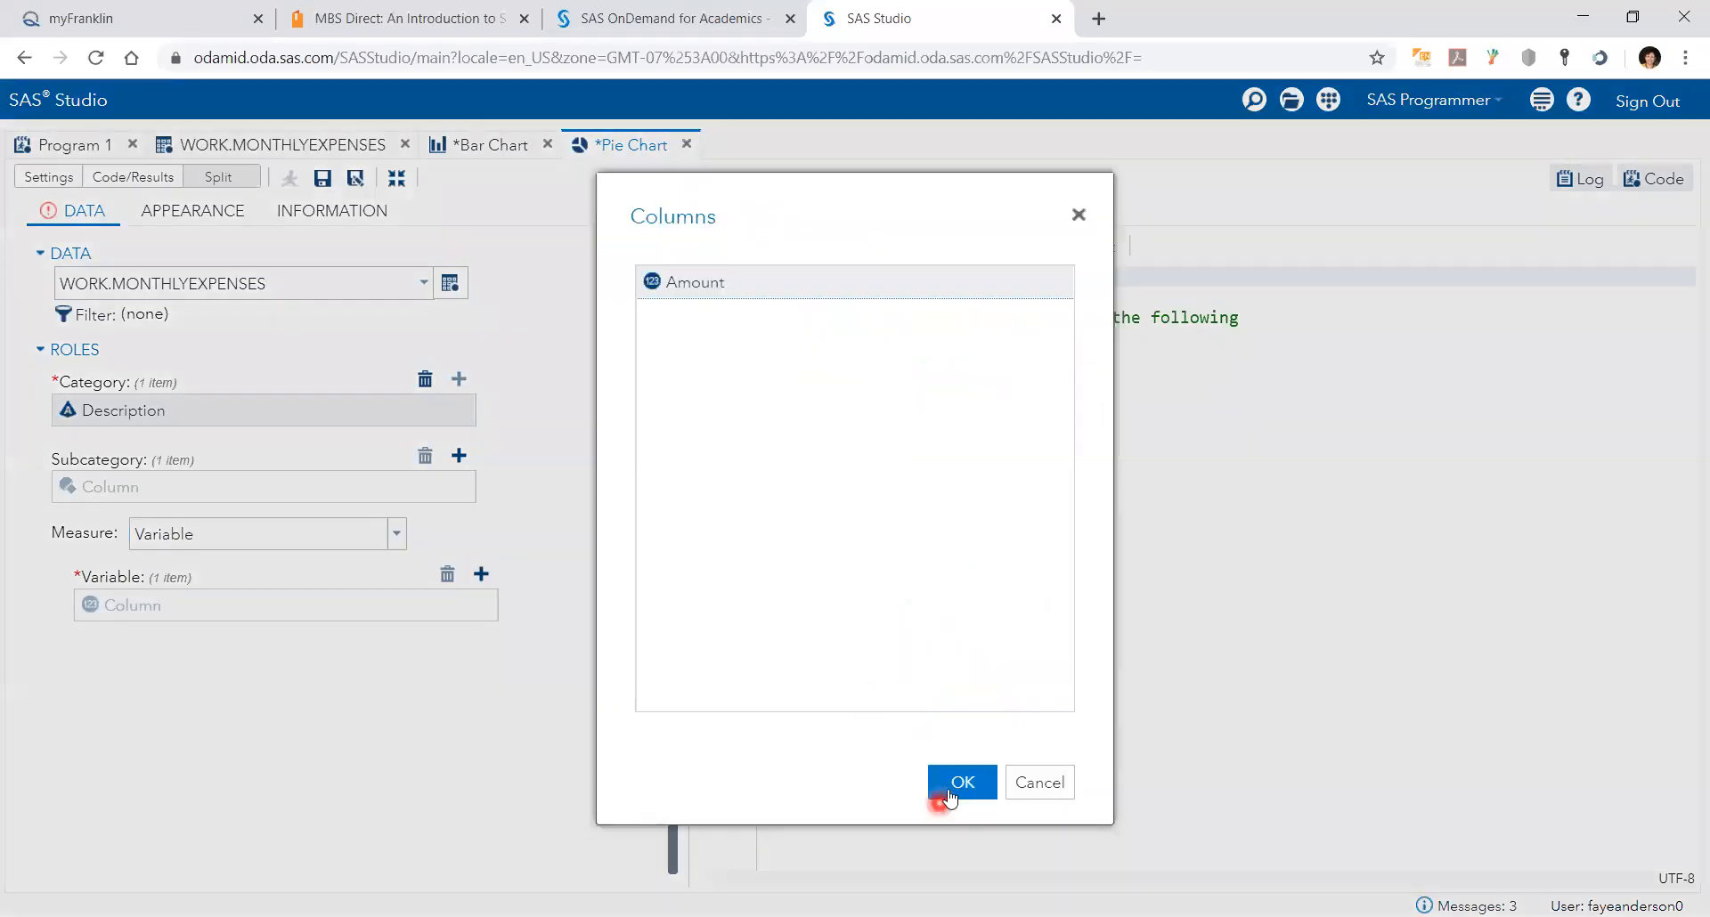
click(961, 782)
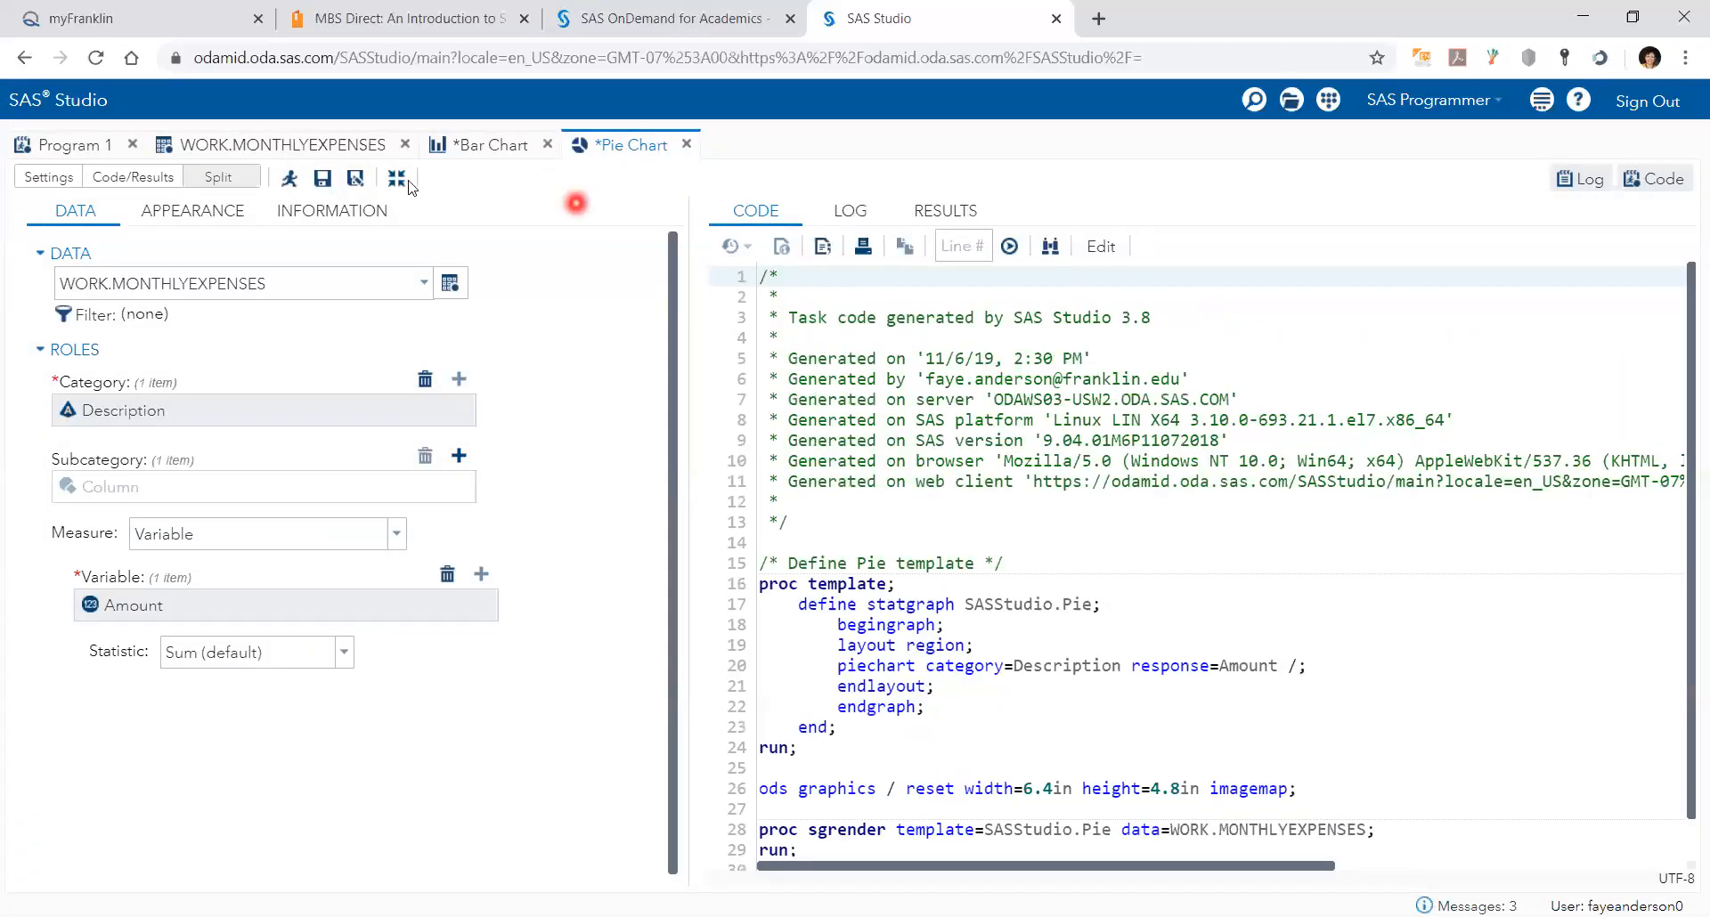
click(288, 178)
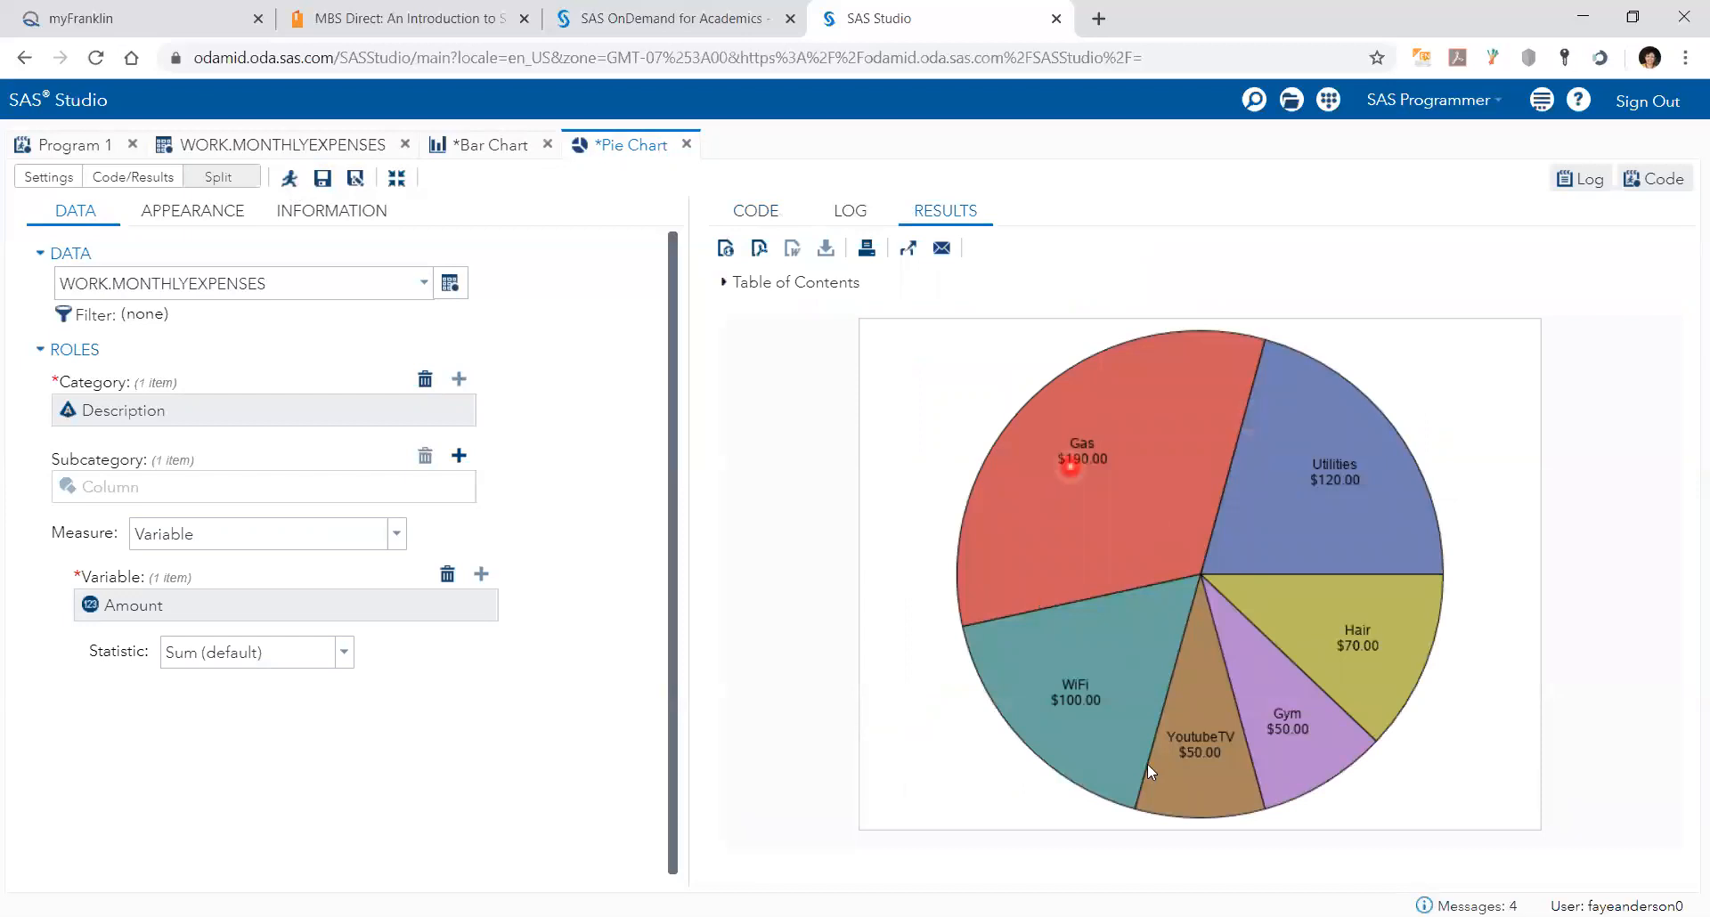
mouse_move(1160, 426)
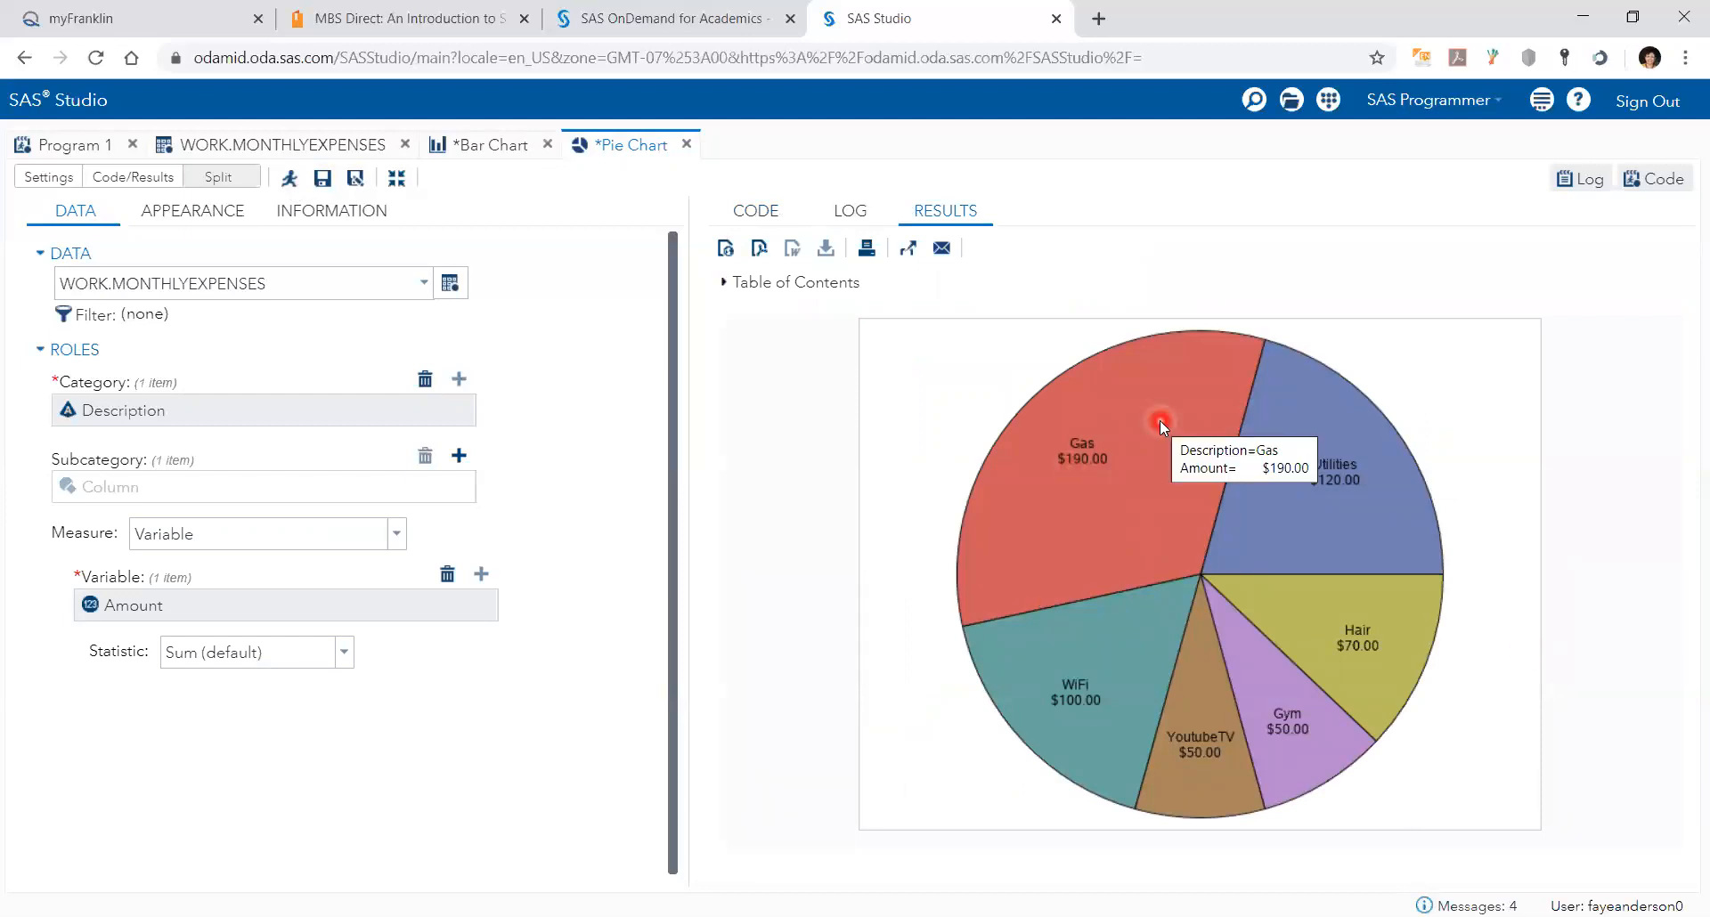
mouse_move(921, 636)
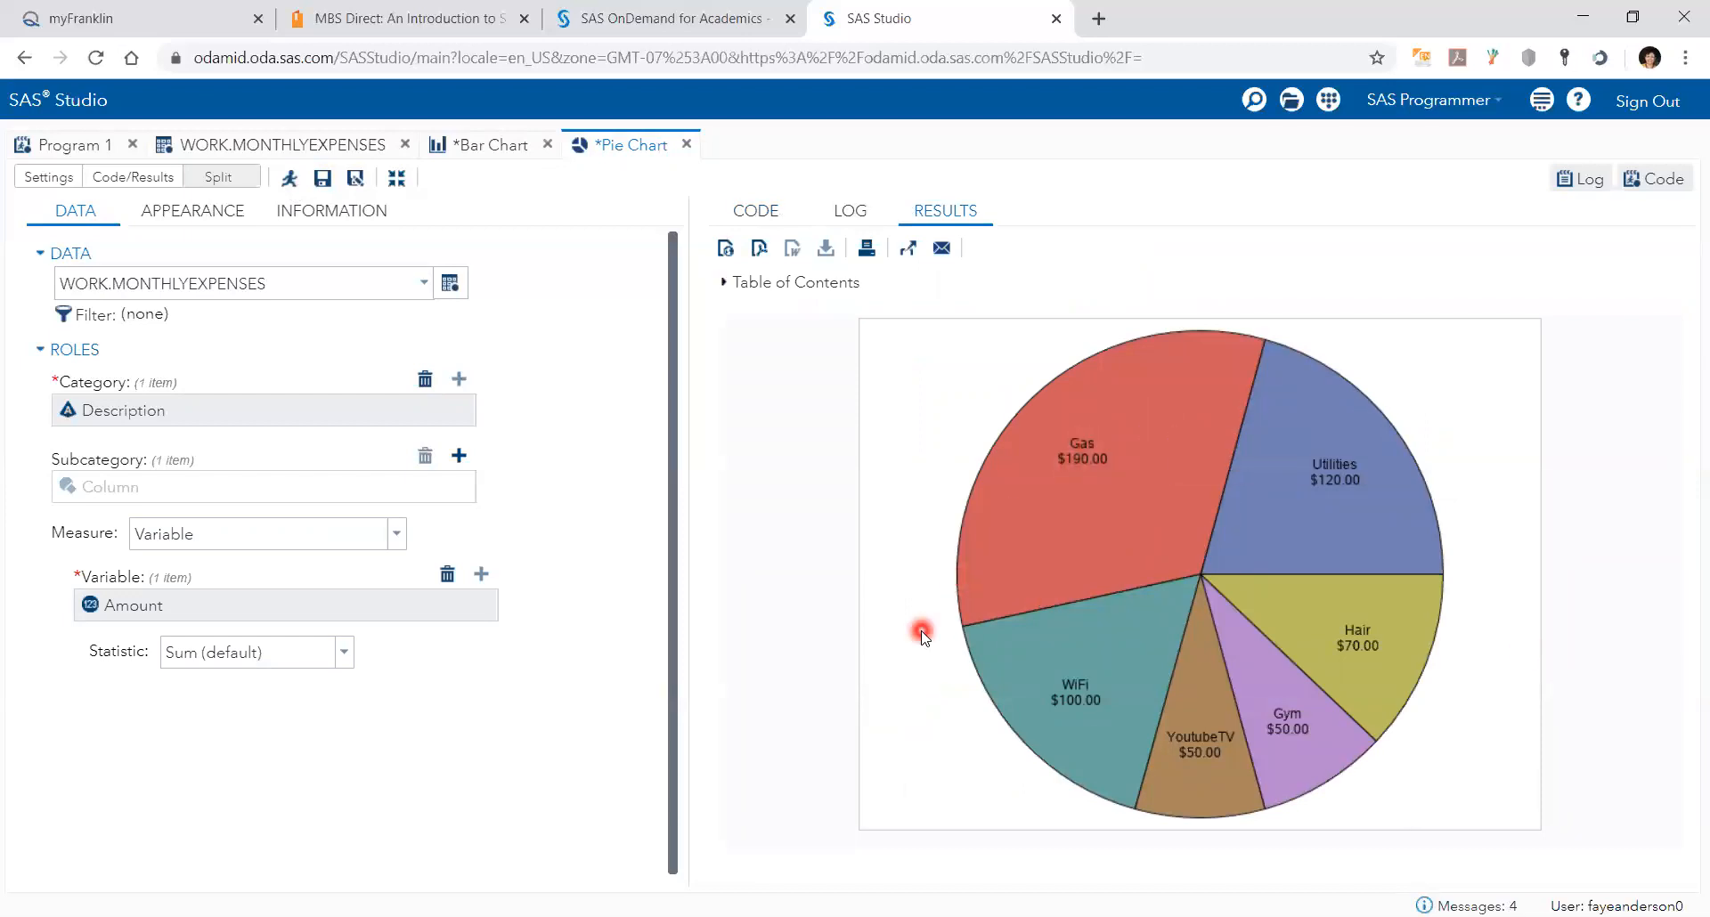
mouse_move(1149, 282)
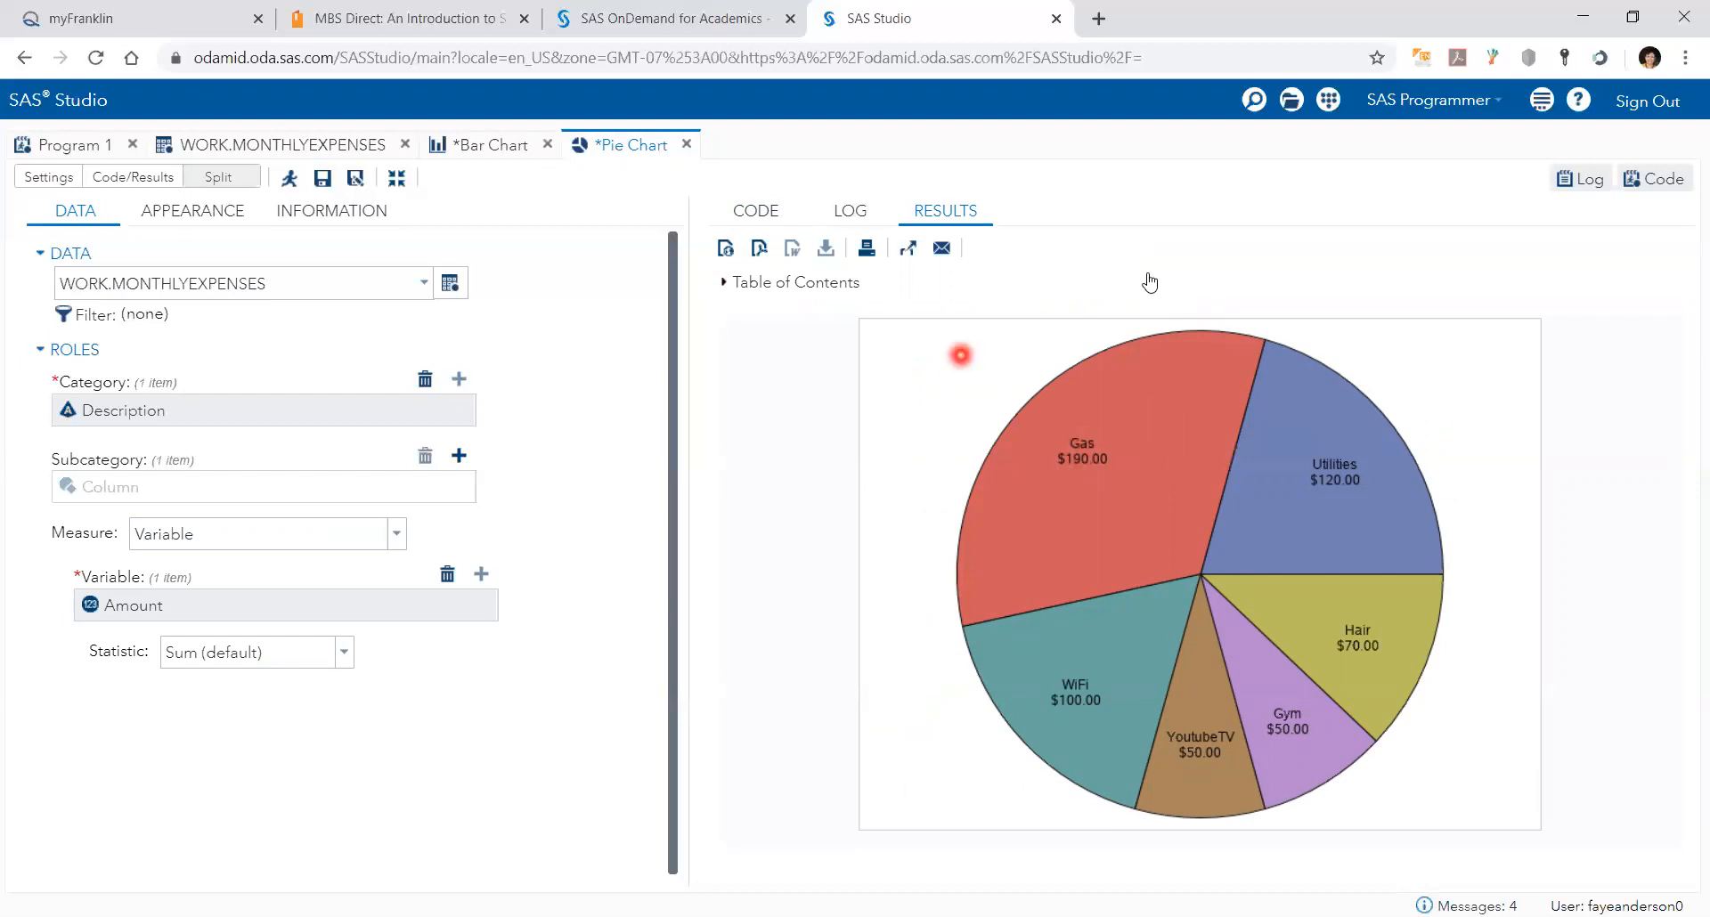
mouse_move(1056, 417)
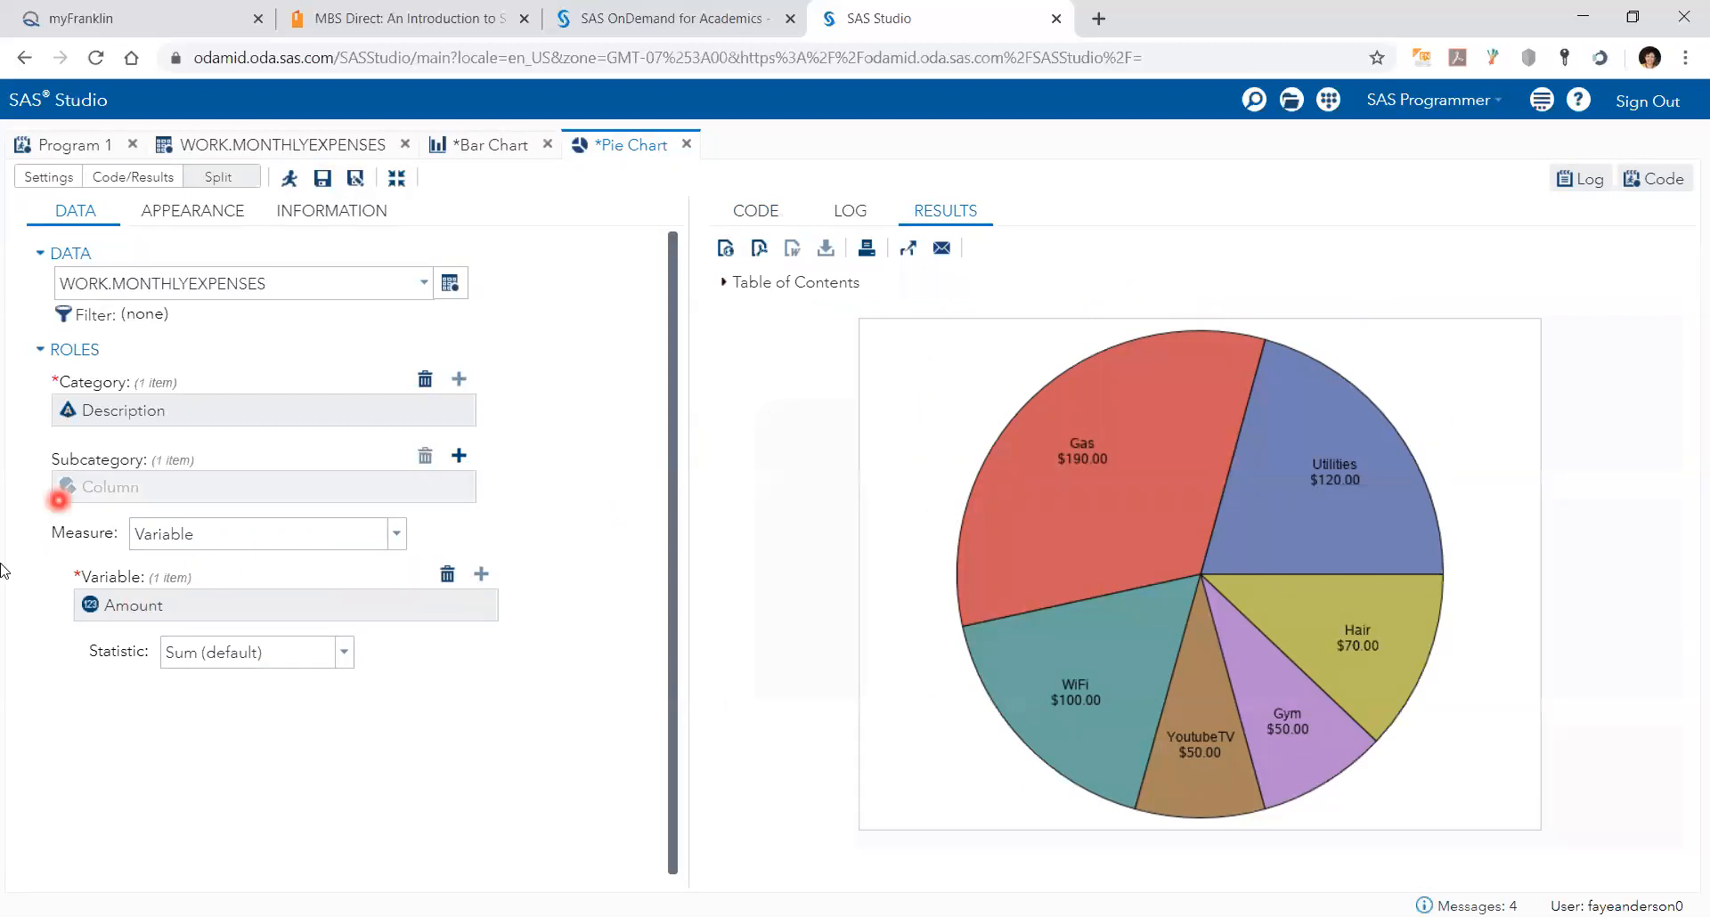
mouse_move(514, 595)
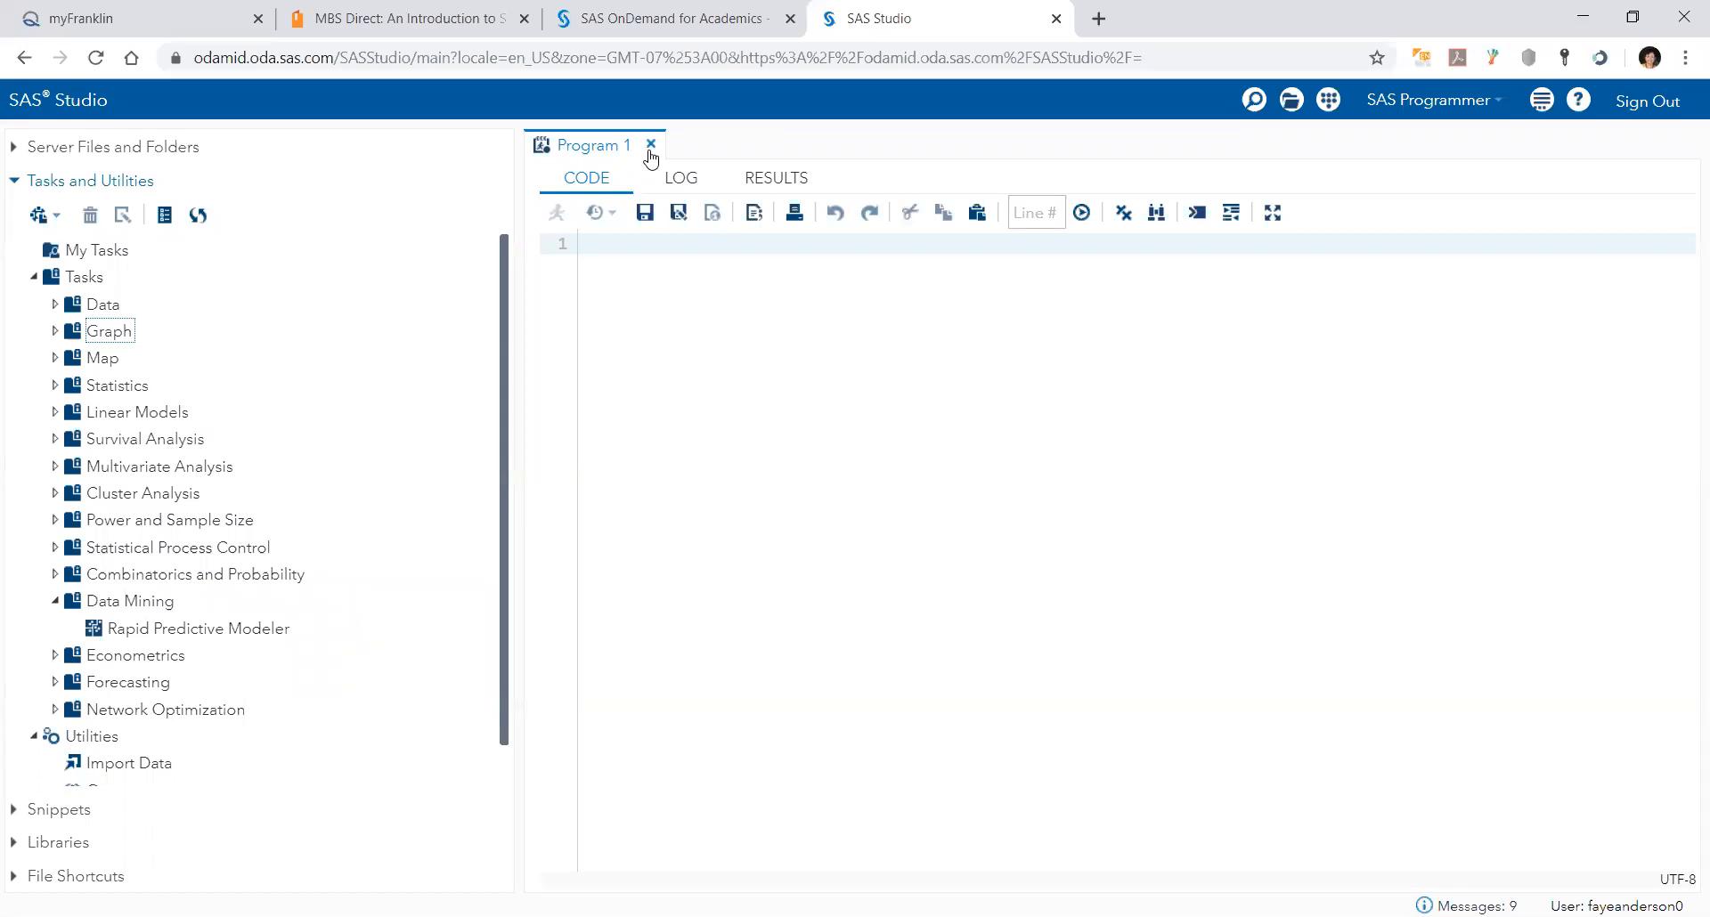
mouse_move(494, 465)
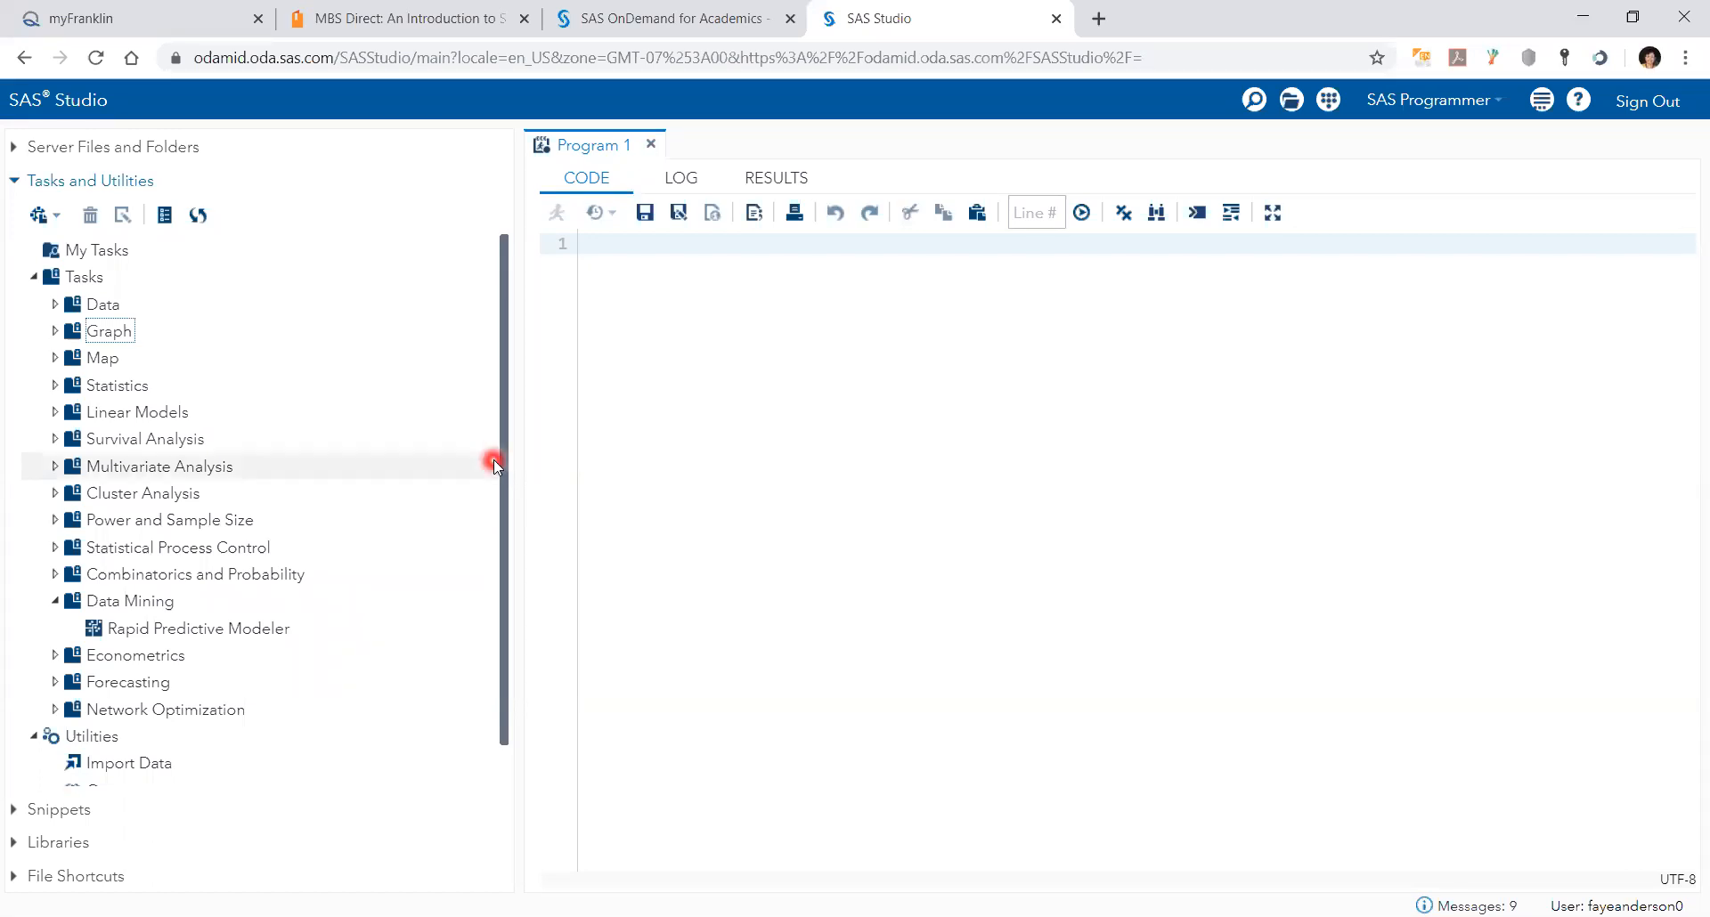
mouse_move(5, 432)
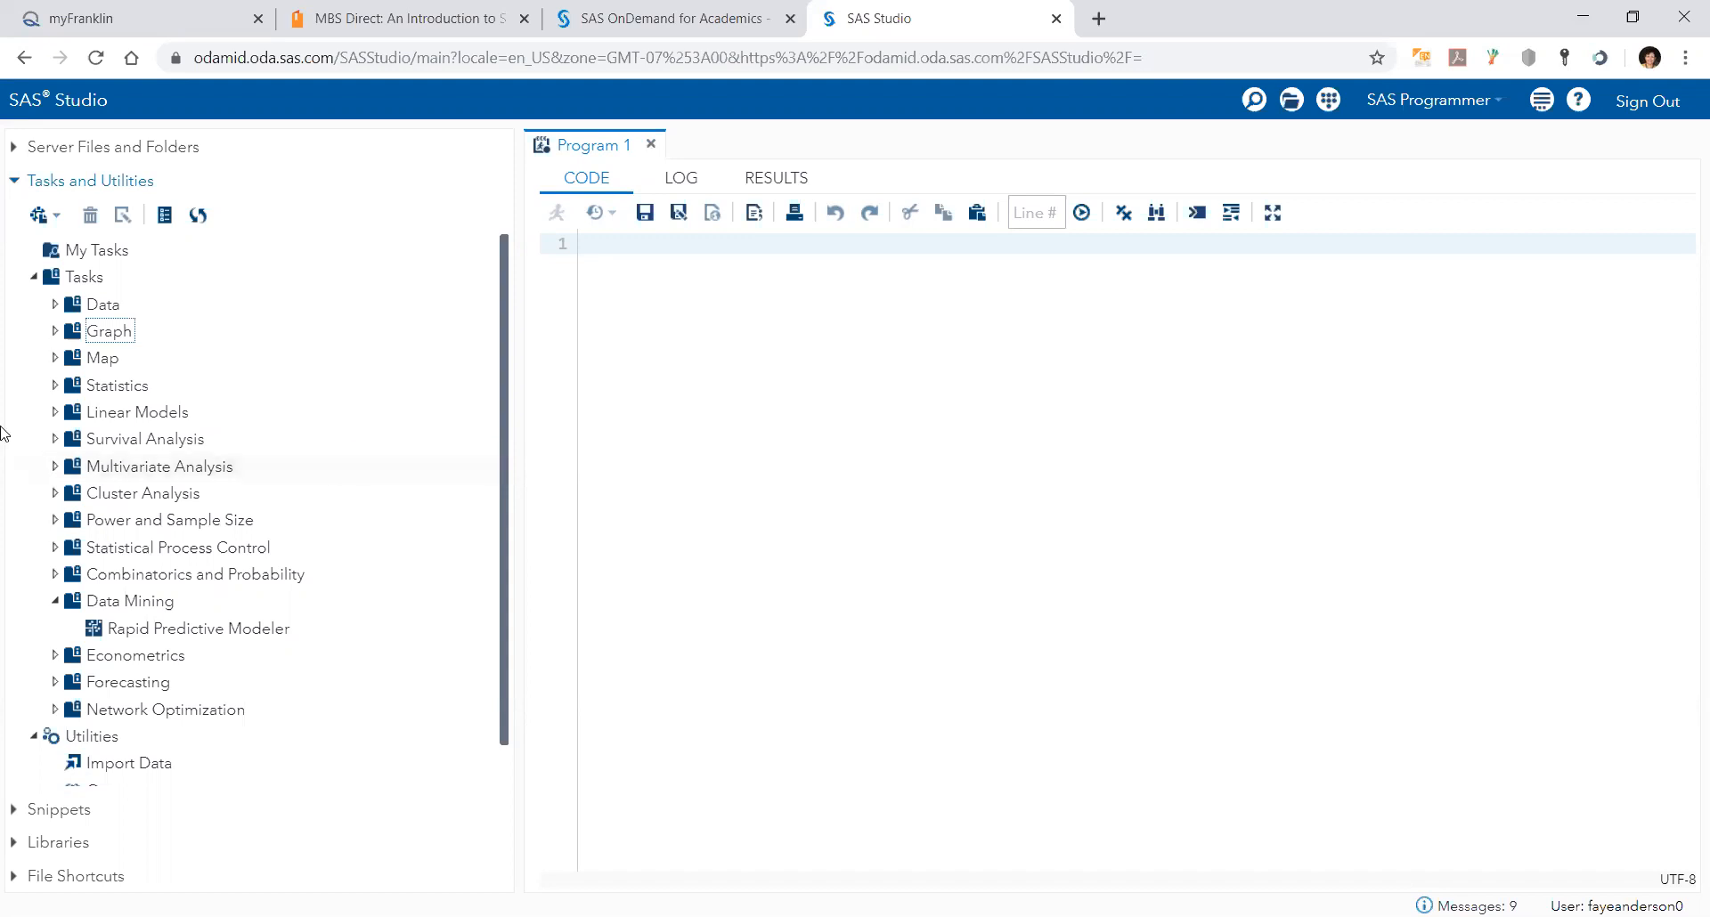
mouse_move(12, 885)
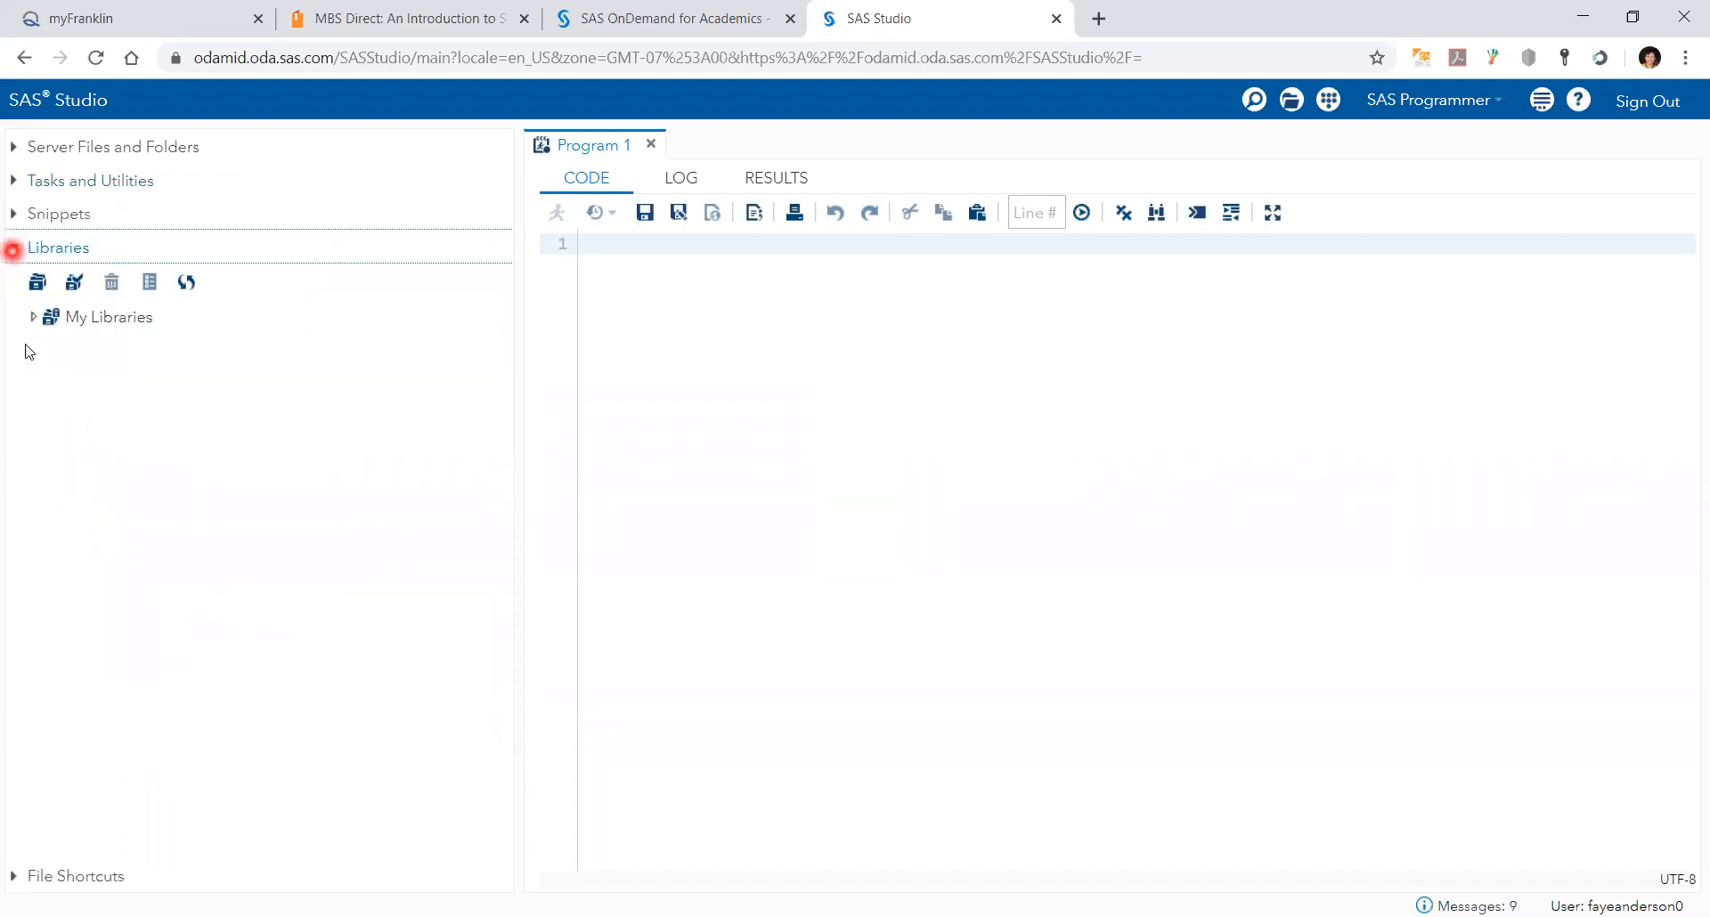
Expand My Libraries toward the WORK.MONTHLYEXPENSES table with its new Perc column.
click(34, 317)
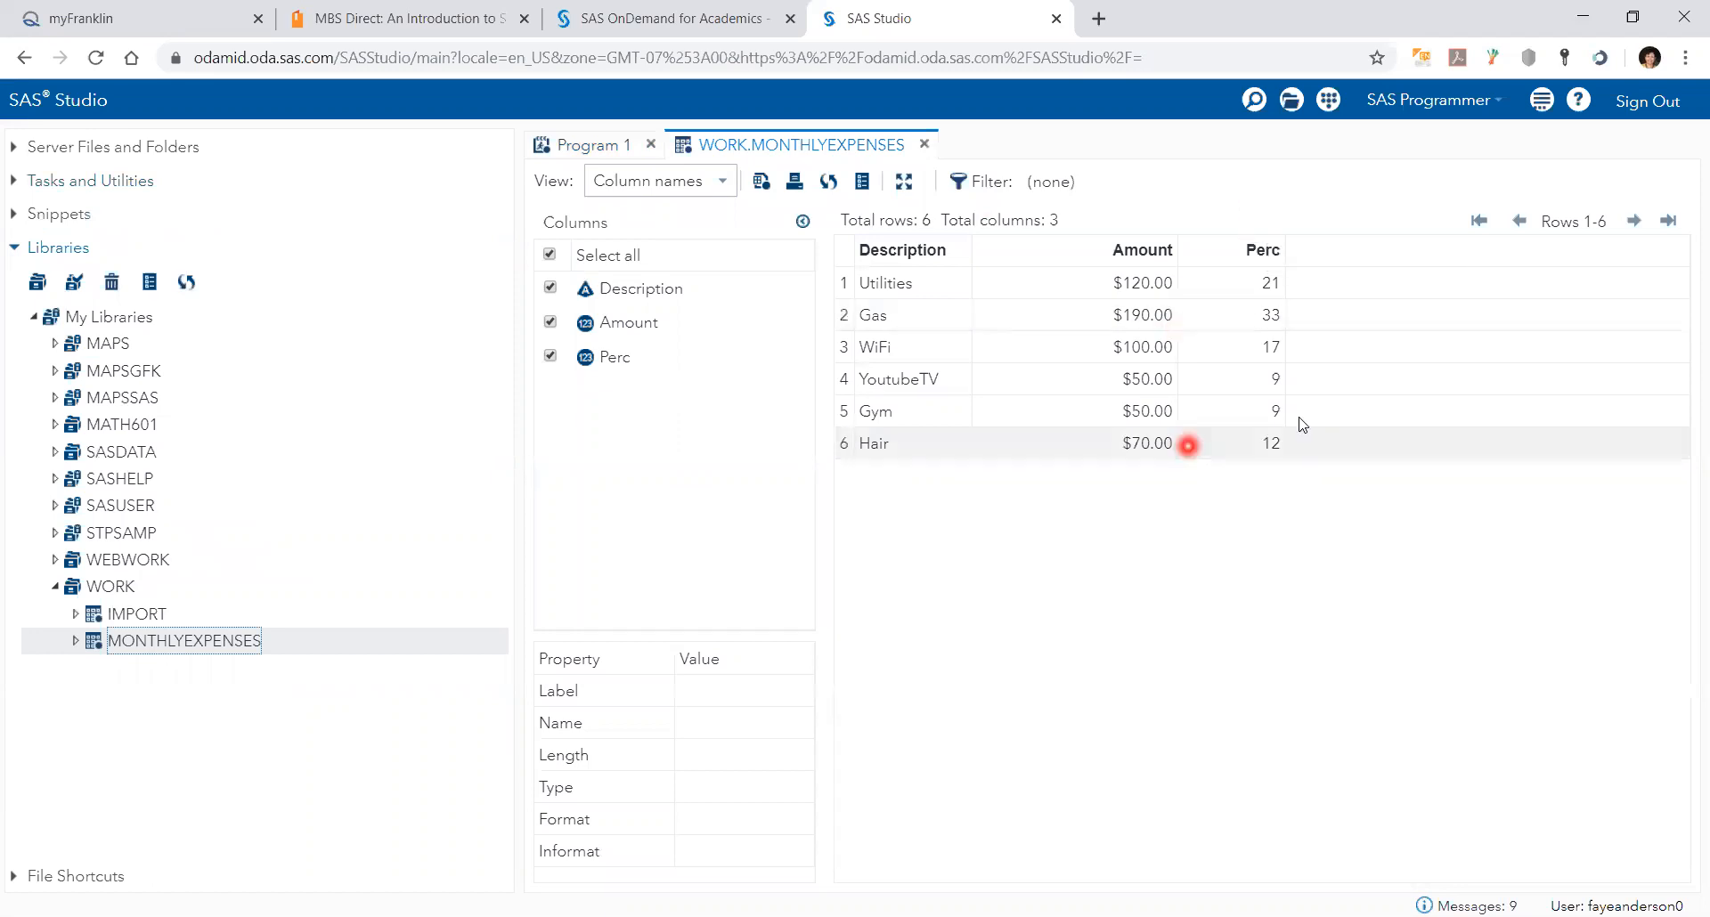
mouse_move(1270, 207)
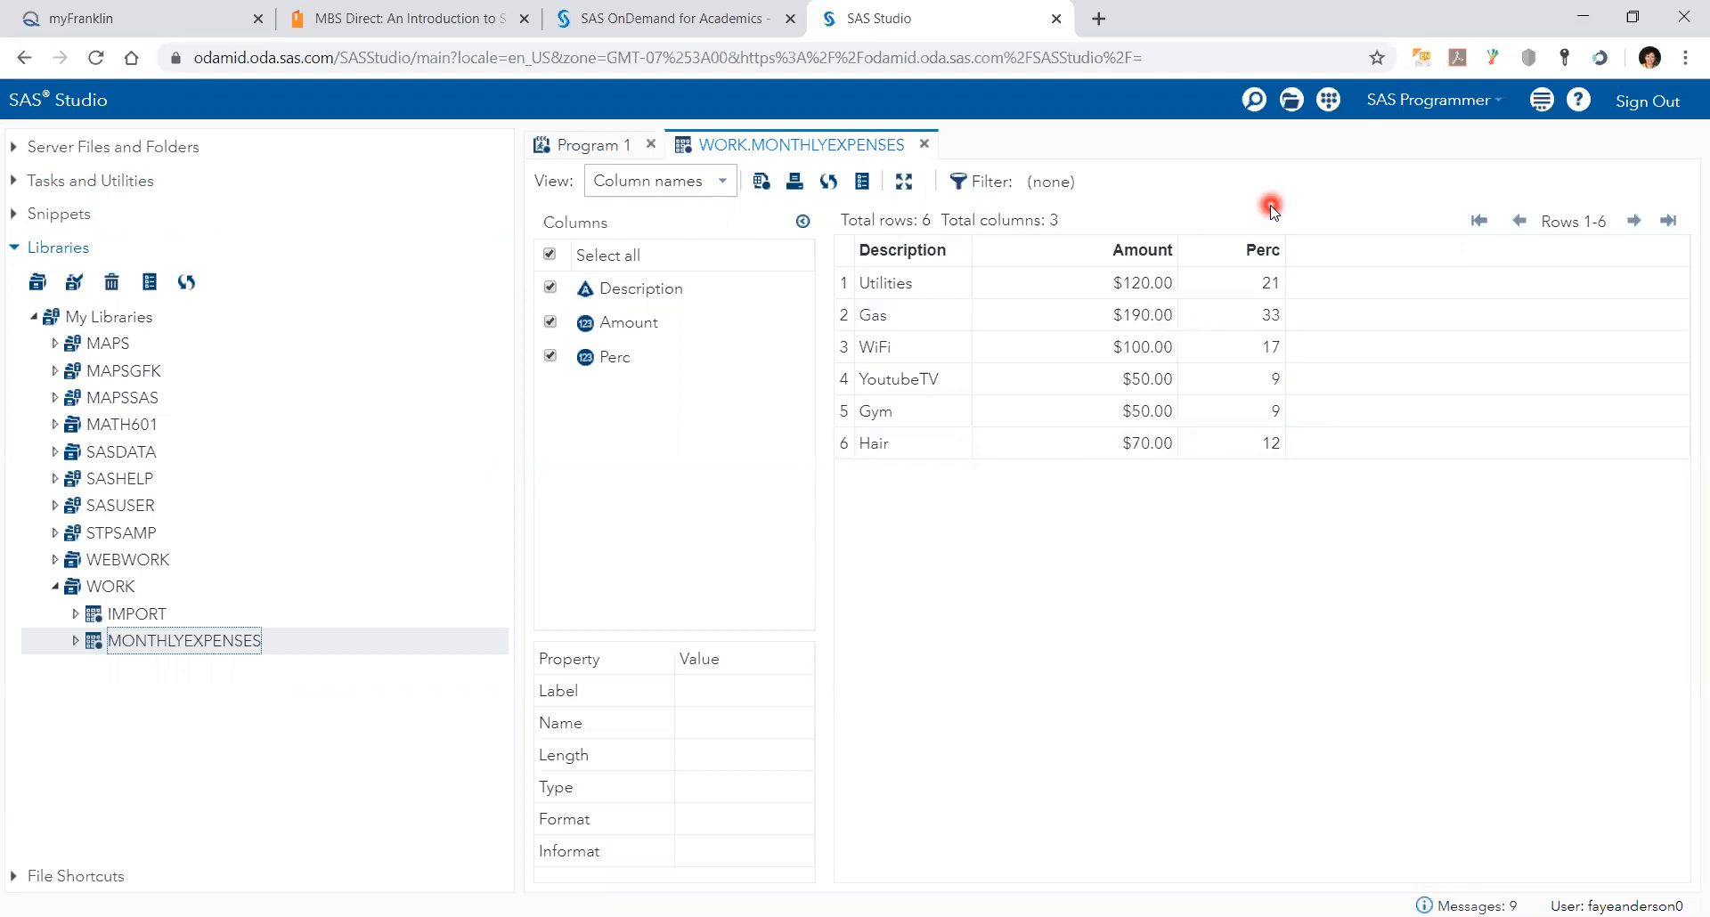
mouse_move(69, 251)
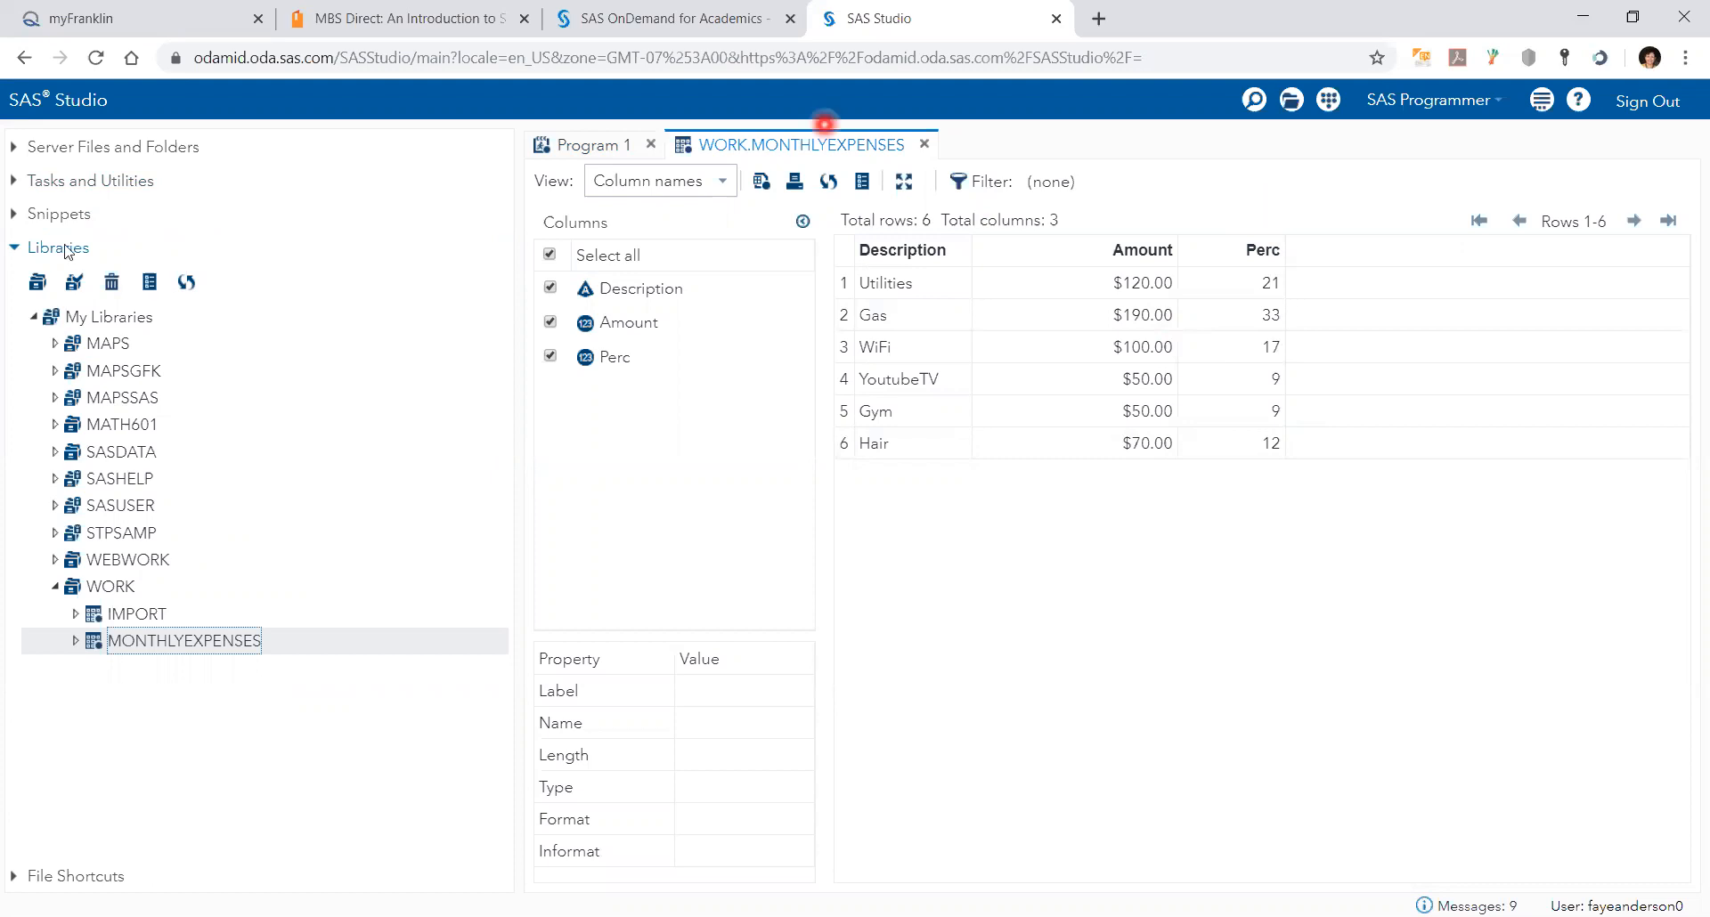
Begin a fresh Pie Chart task with Description as the slice category.
click(90, 179)
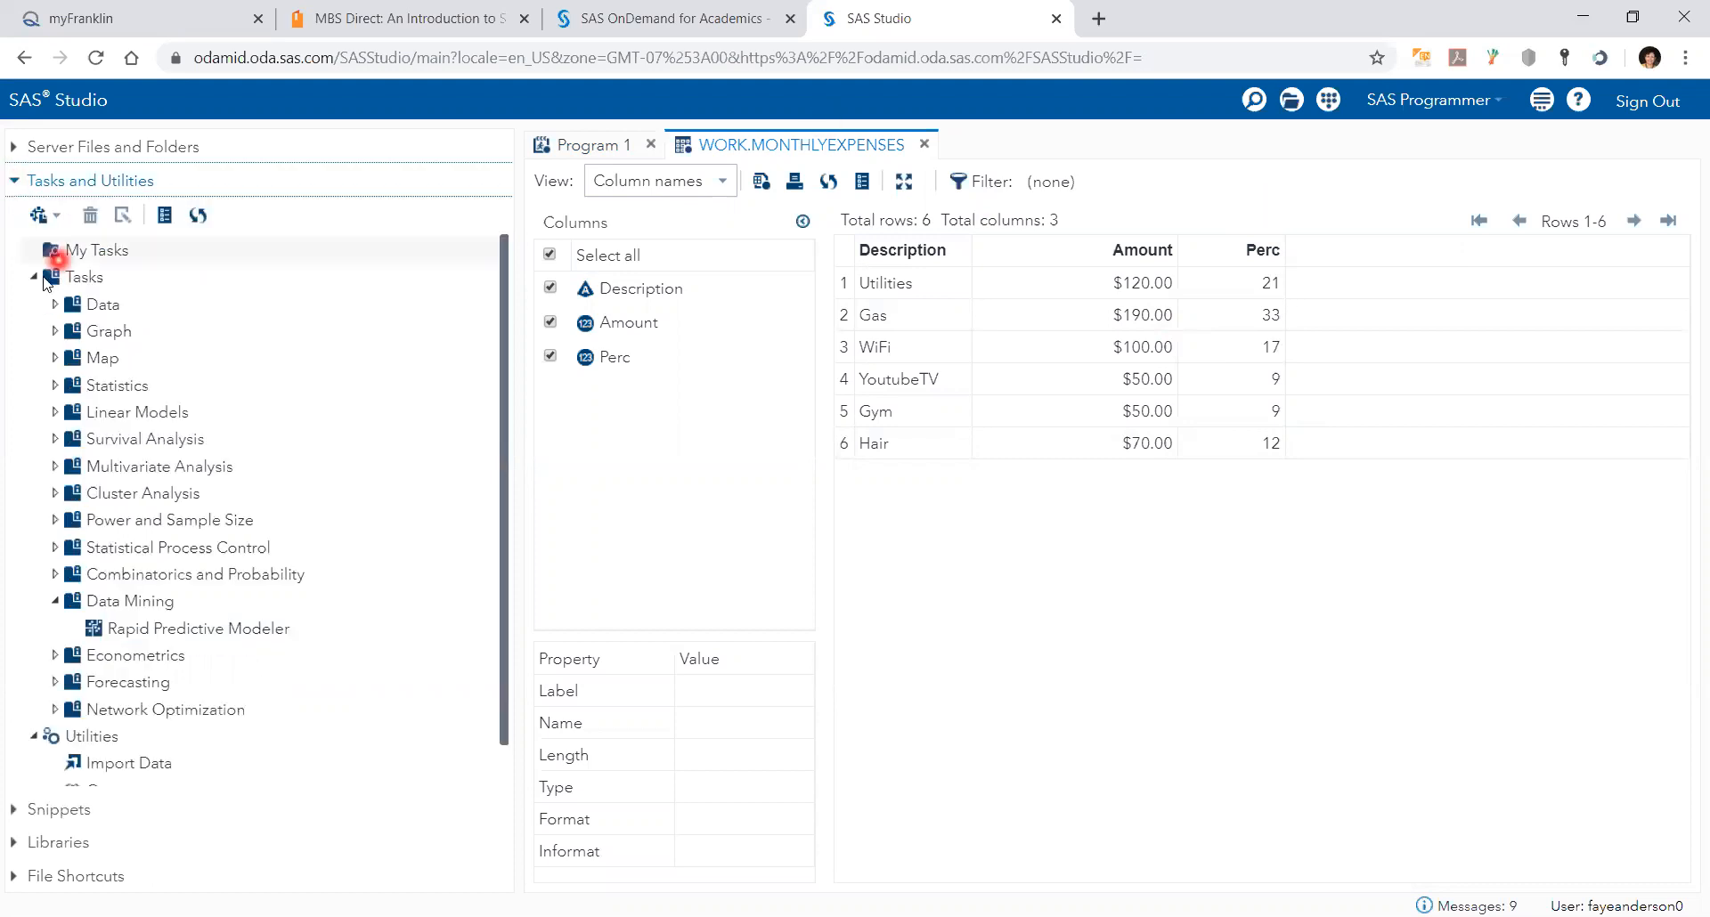
click(55, 331)
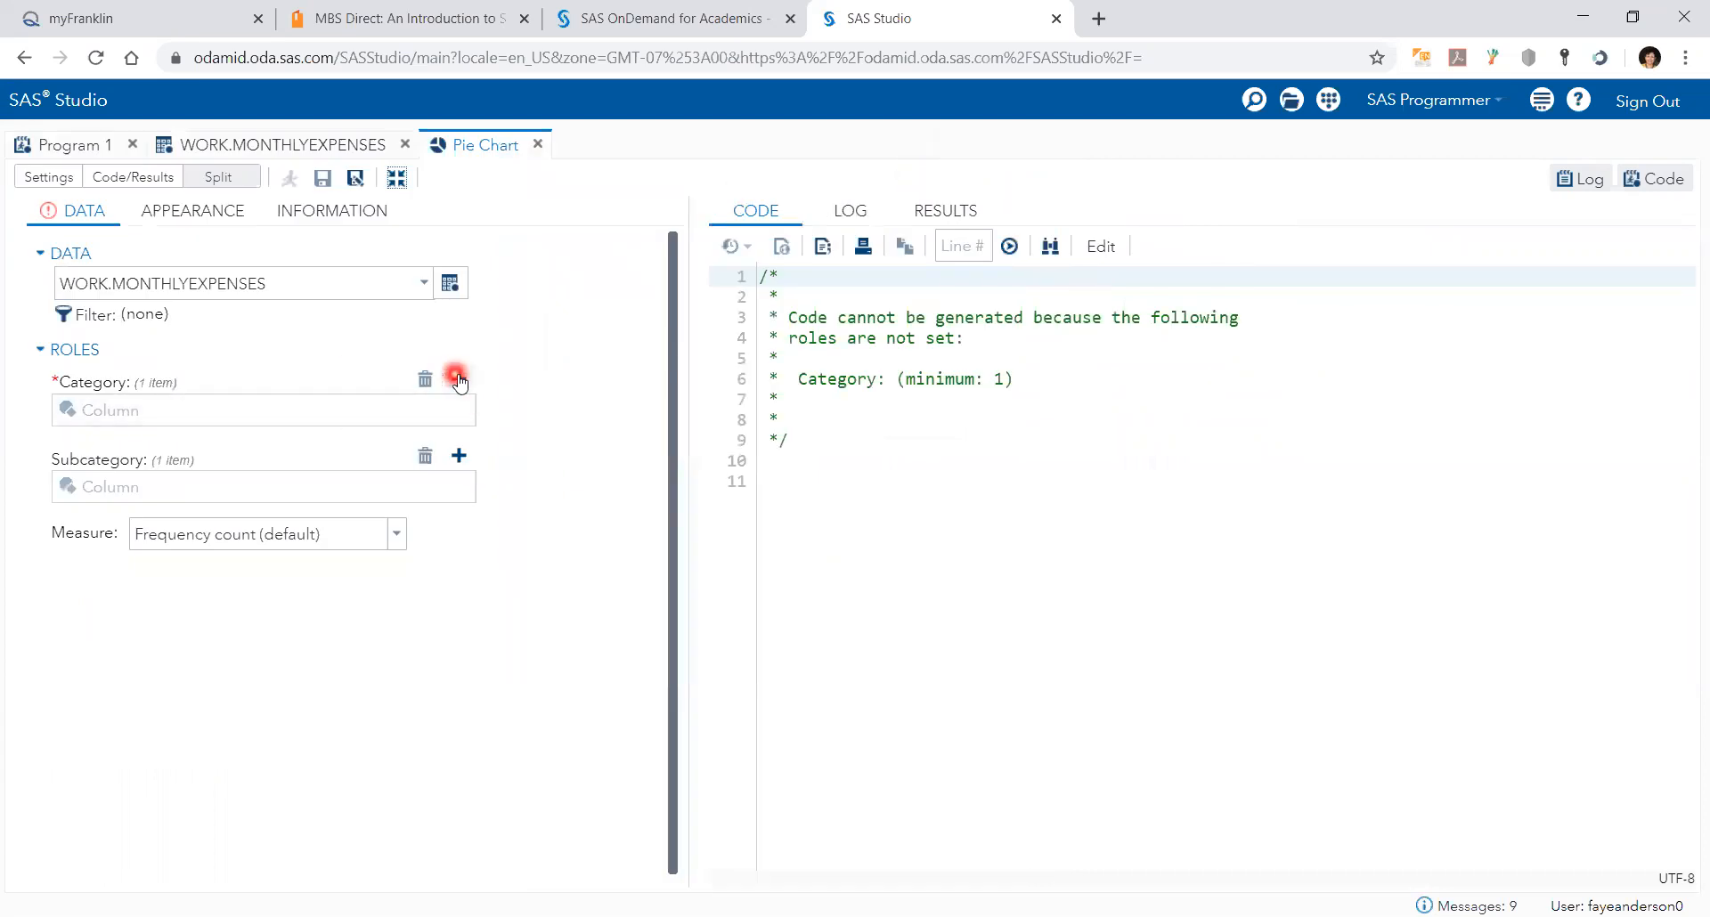
click(458, 378)
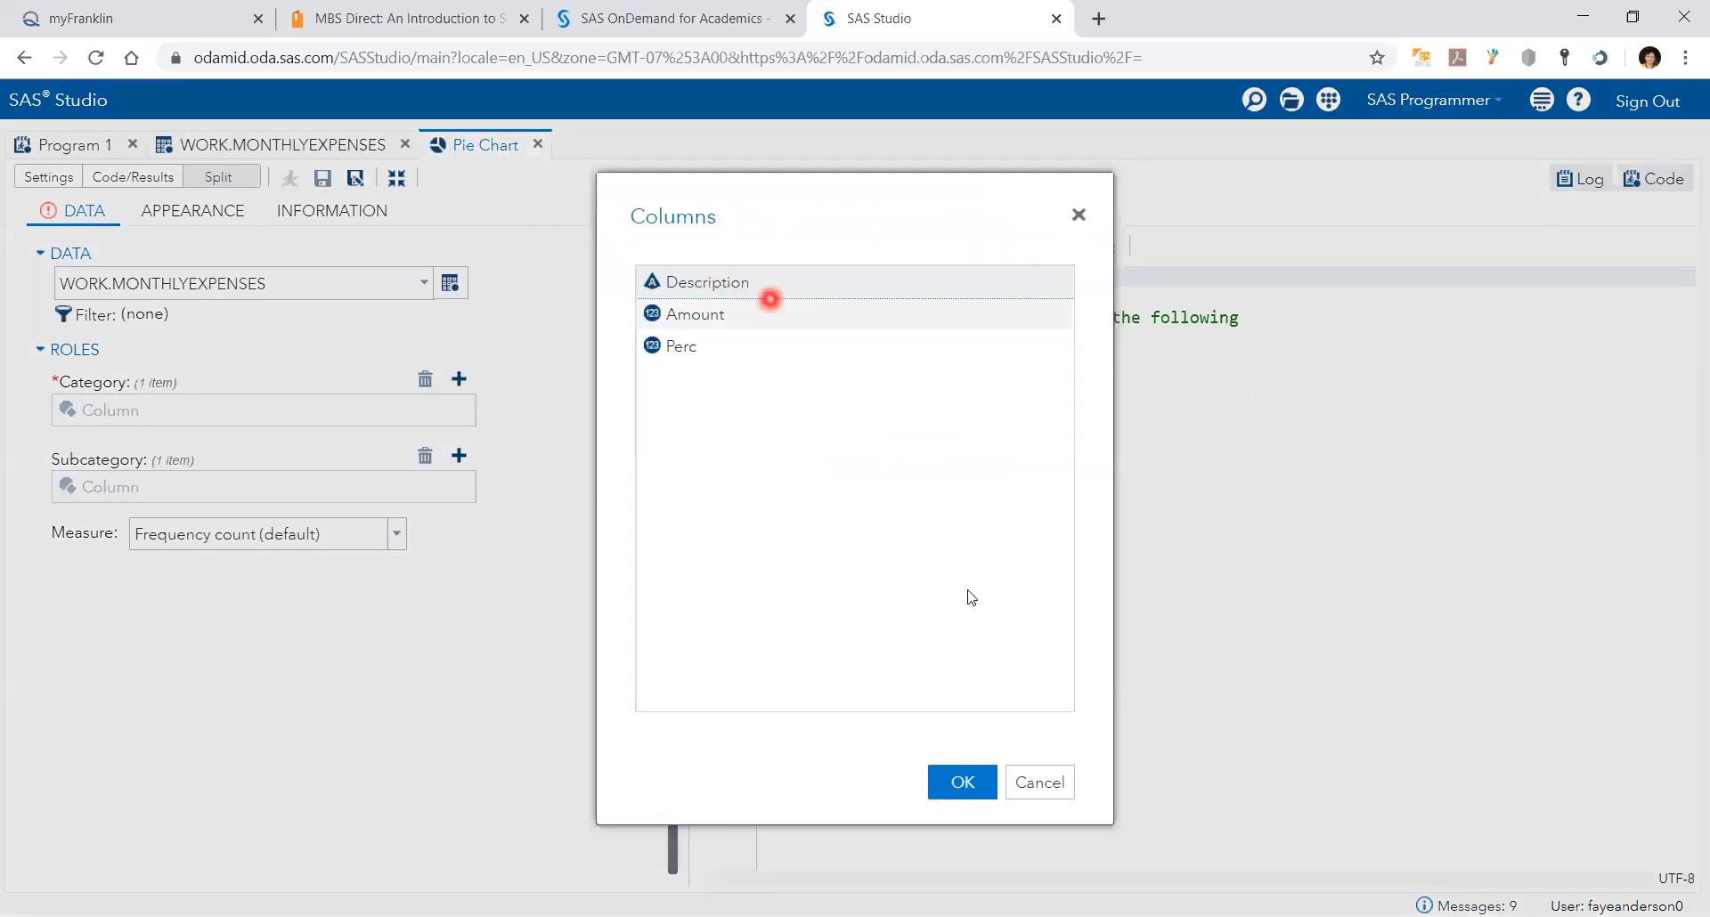
click(960, 782)
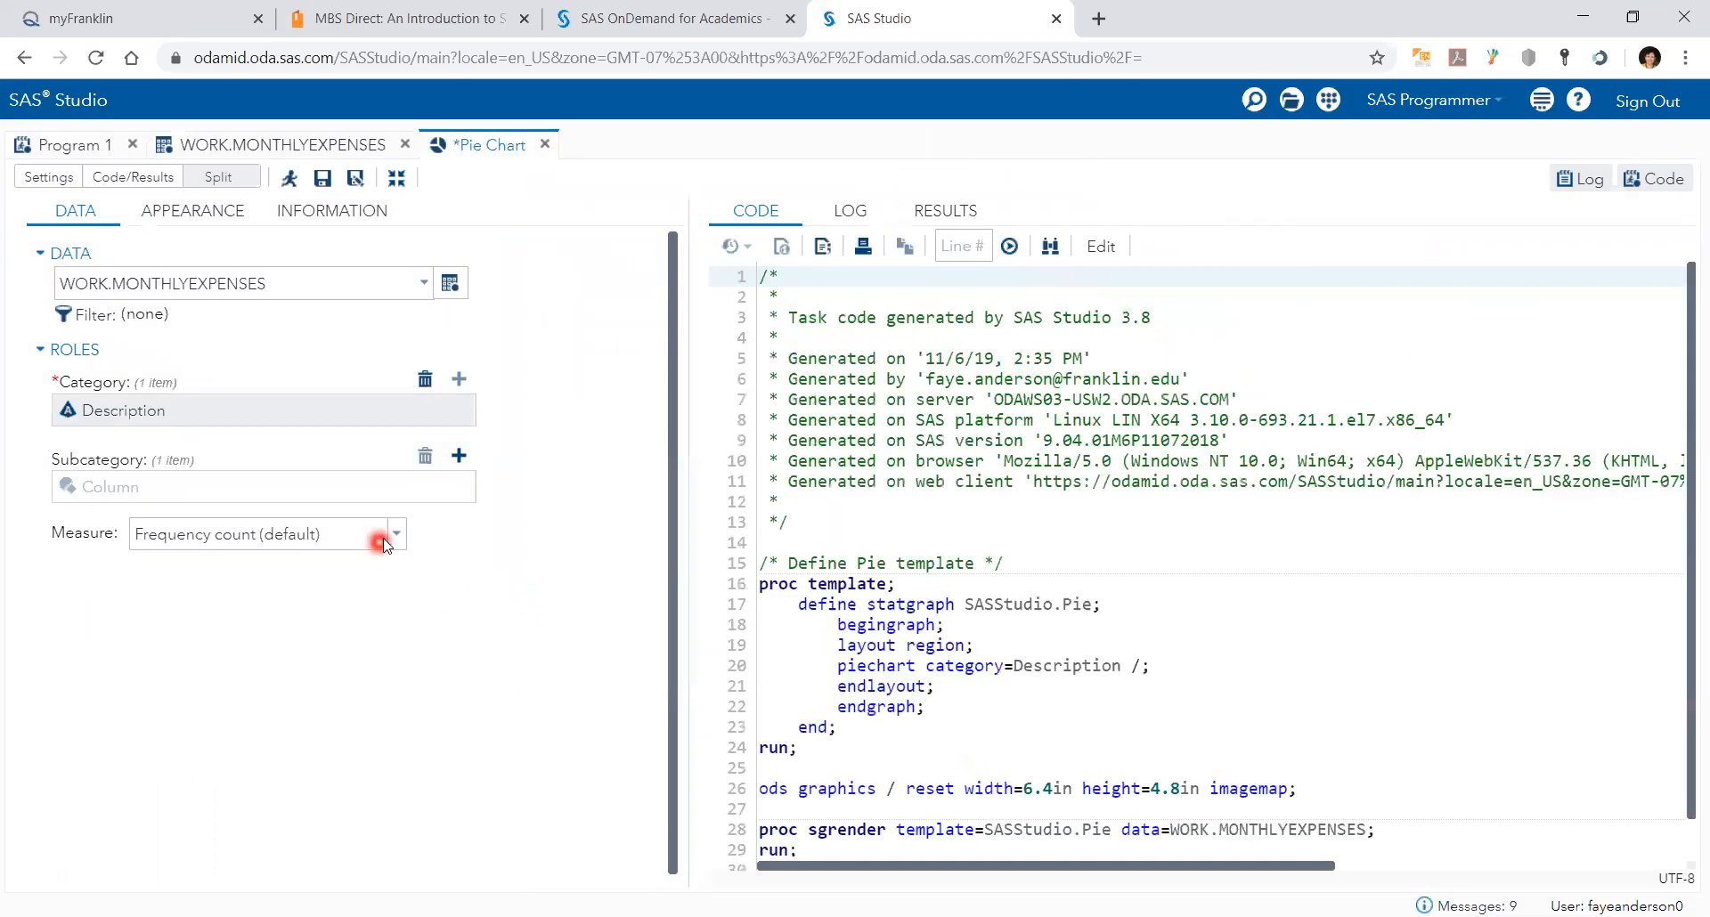
Measure slices by Perc and run, giving Gas 33 and Utilities 21.
click(395, 533)
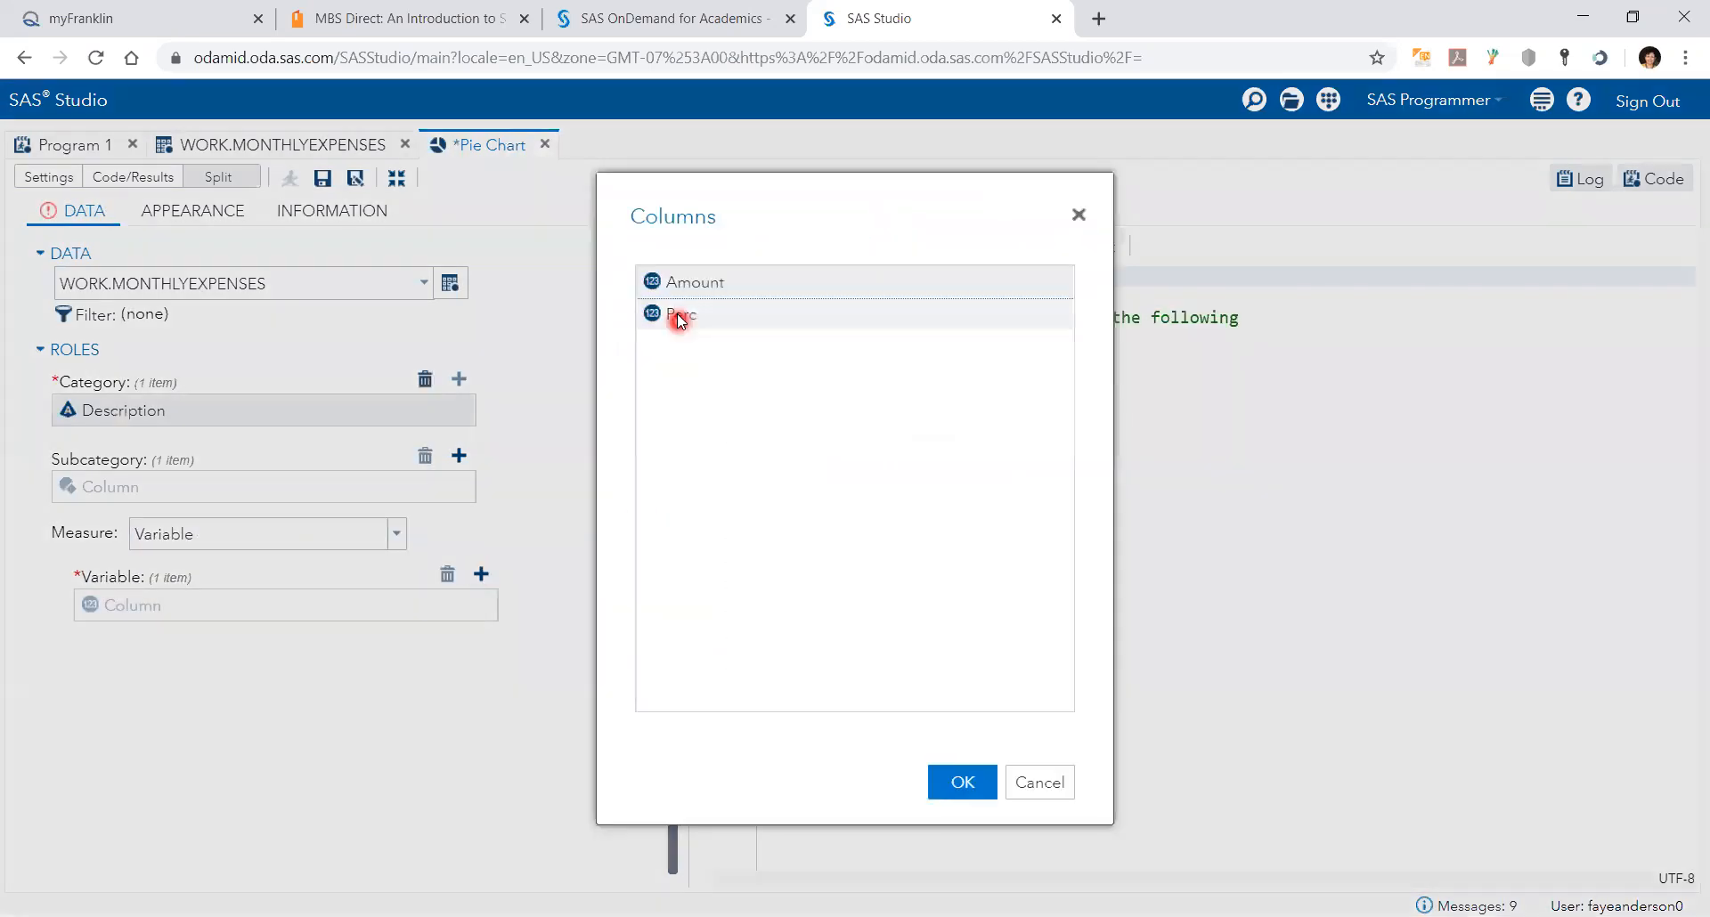
click(960, 782)
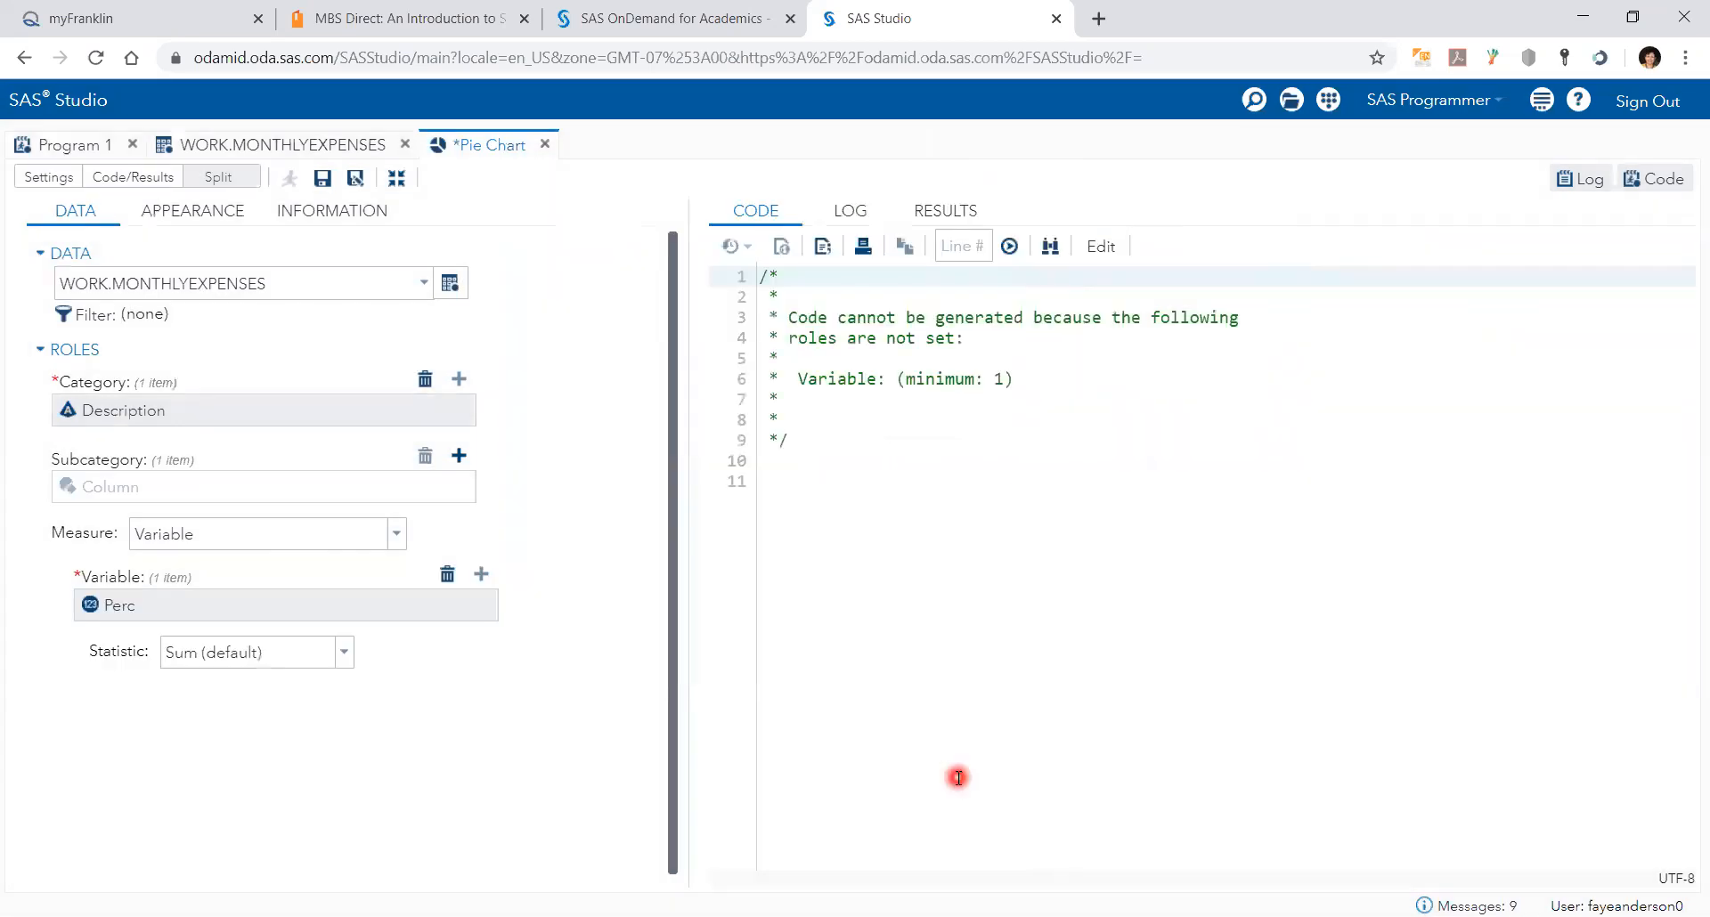
click(288, 178)
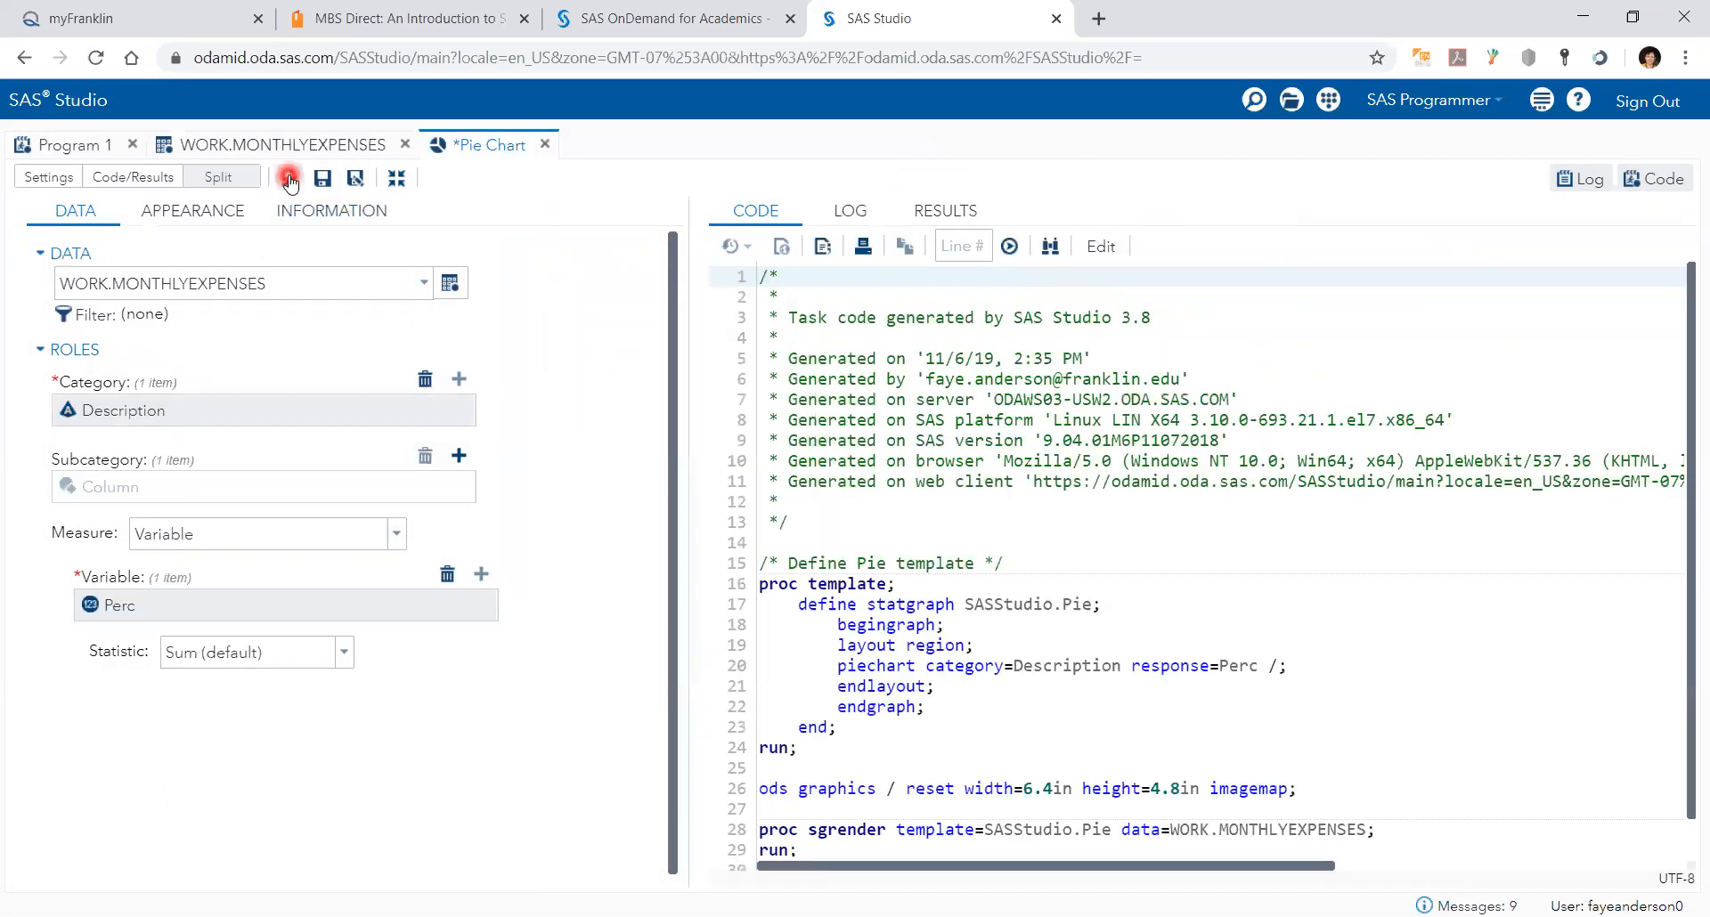
click(287, 178)
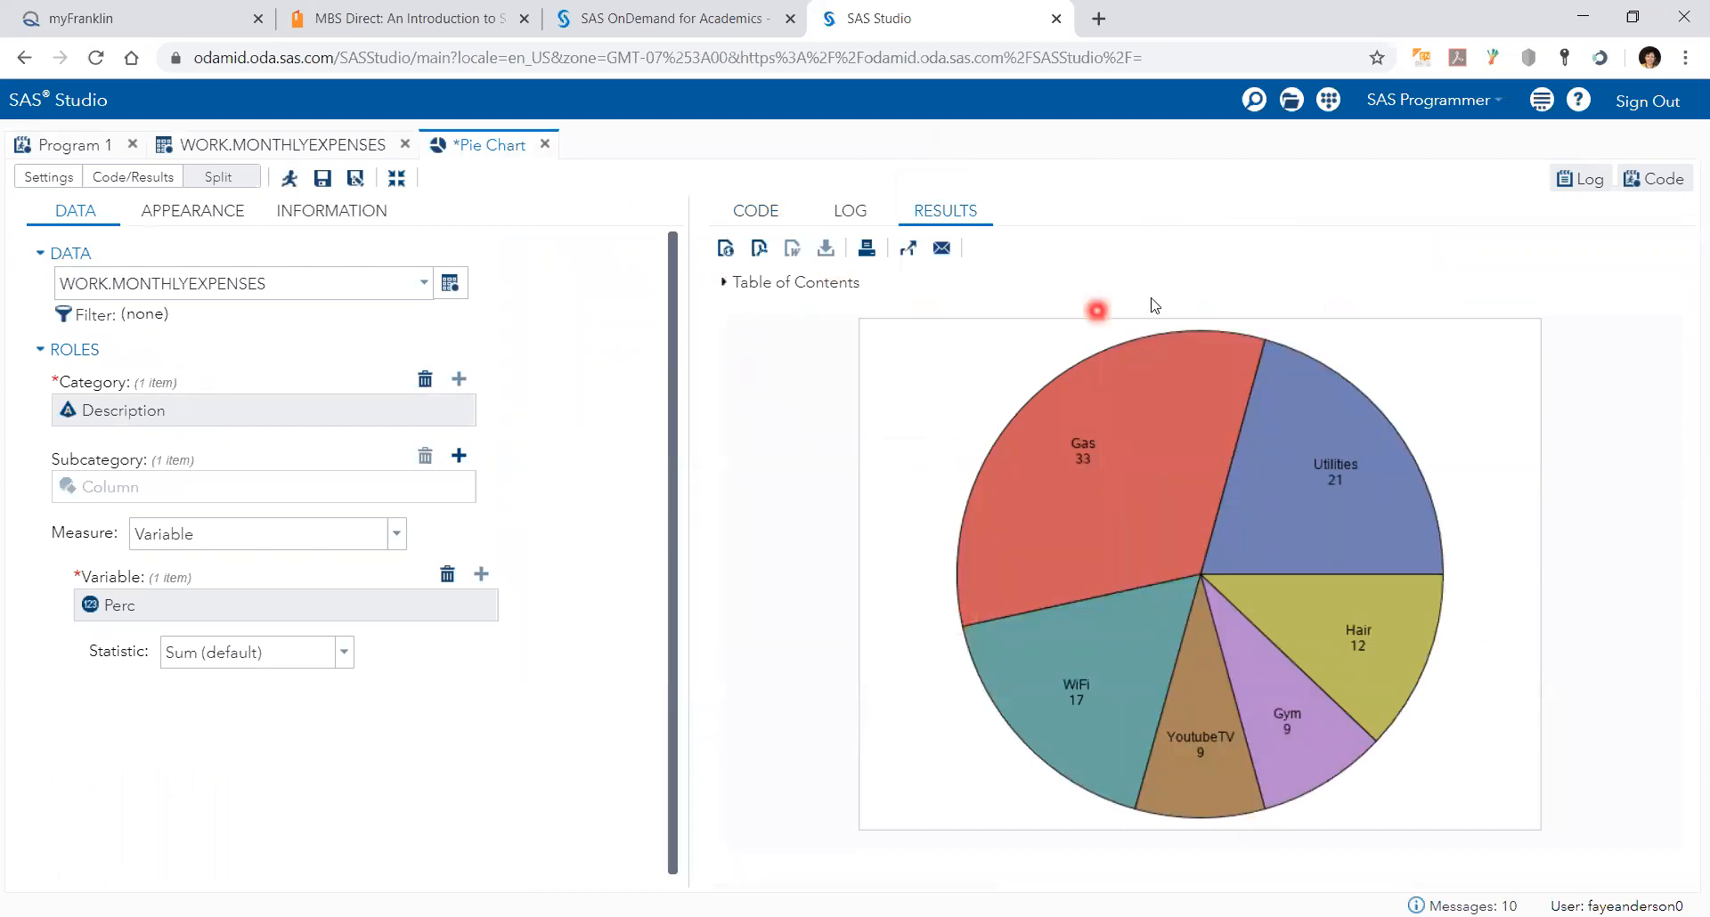
mouse_move(1155, 303)
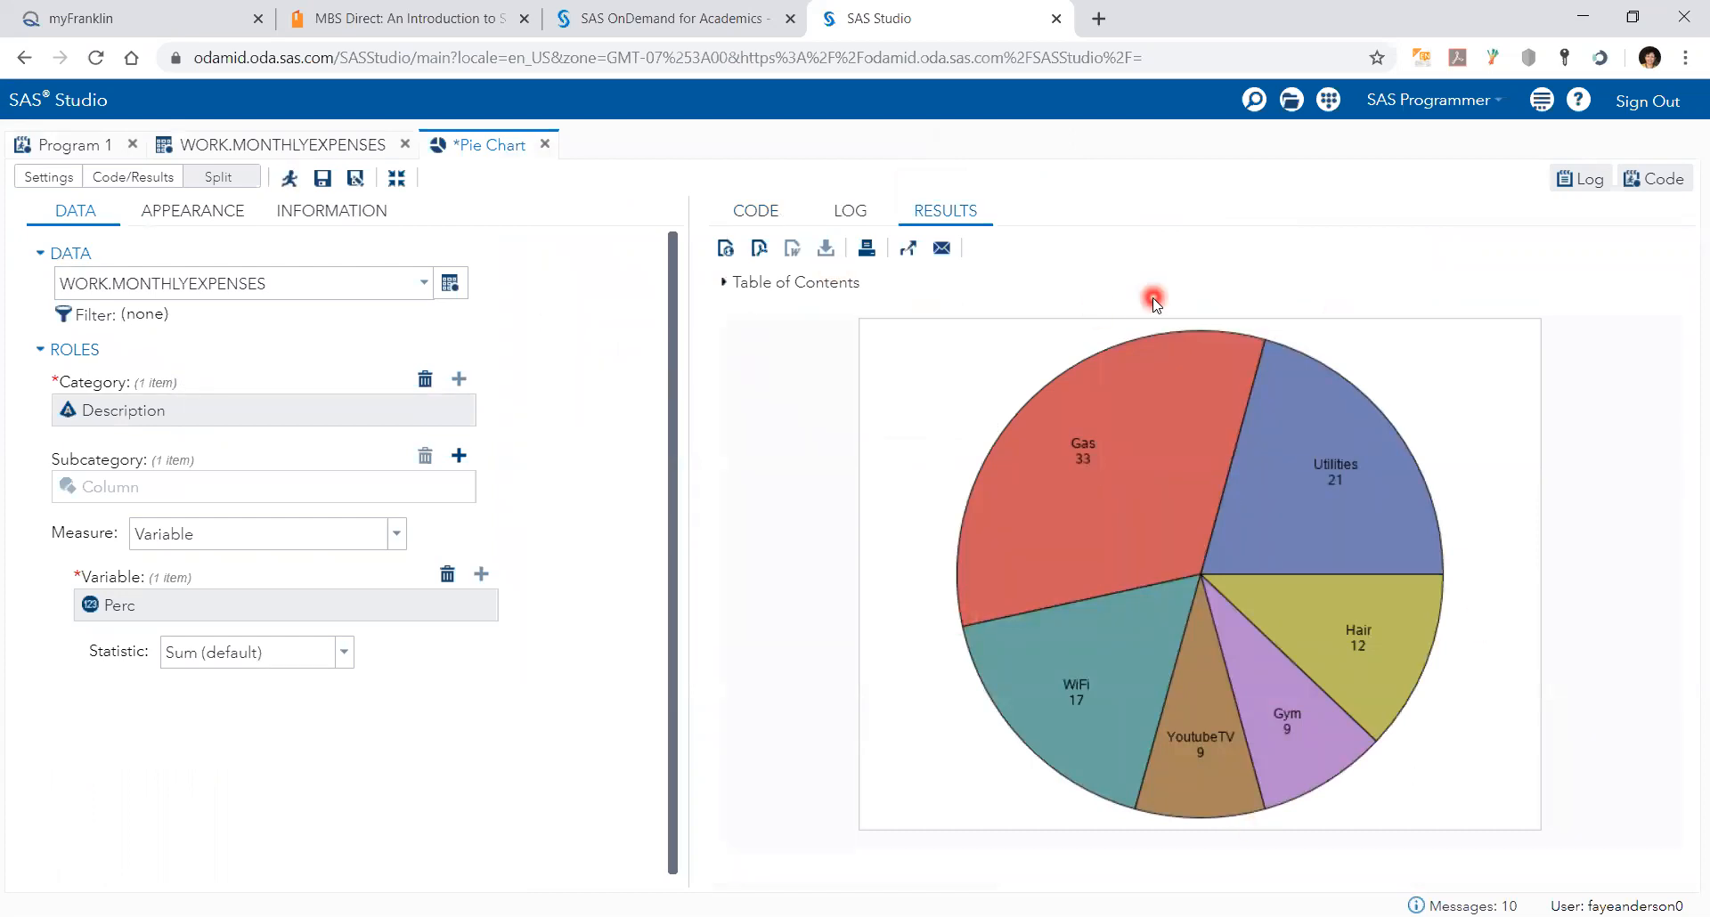